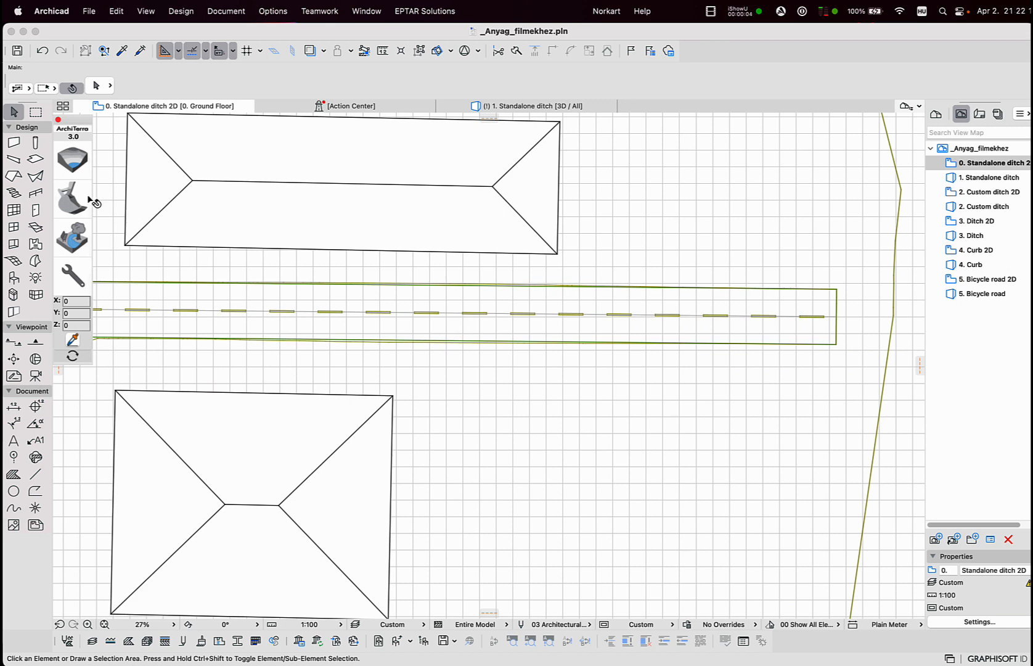
mouse_move(73, 197)
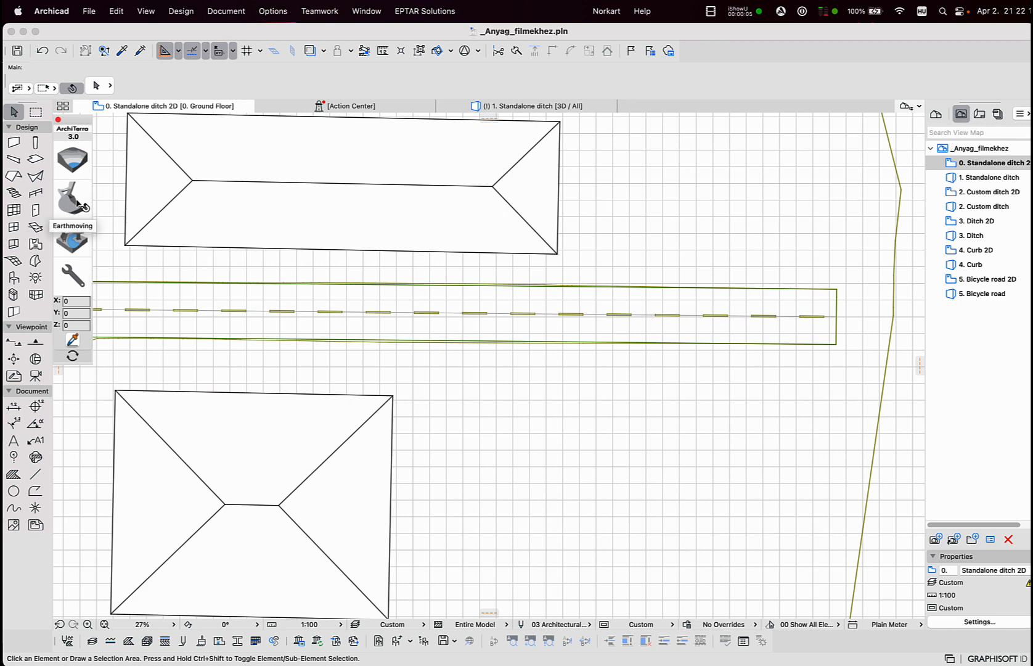
mouse_move(138, 302)
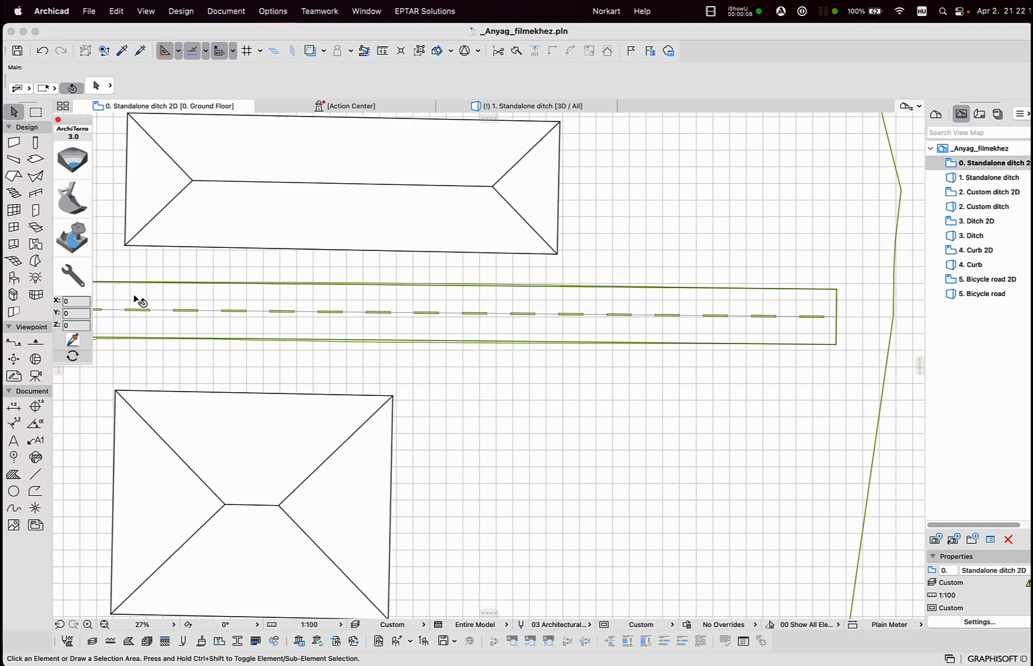
mouse_move(428, 315)
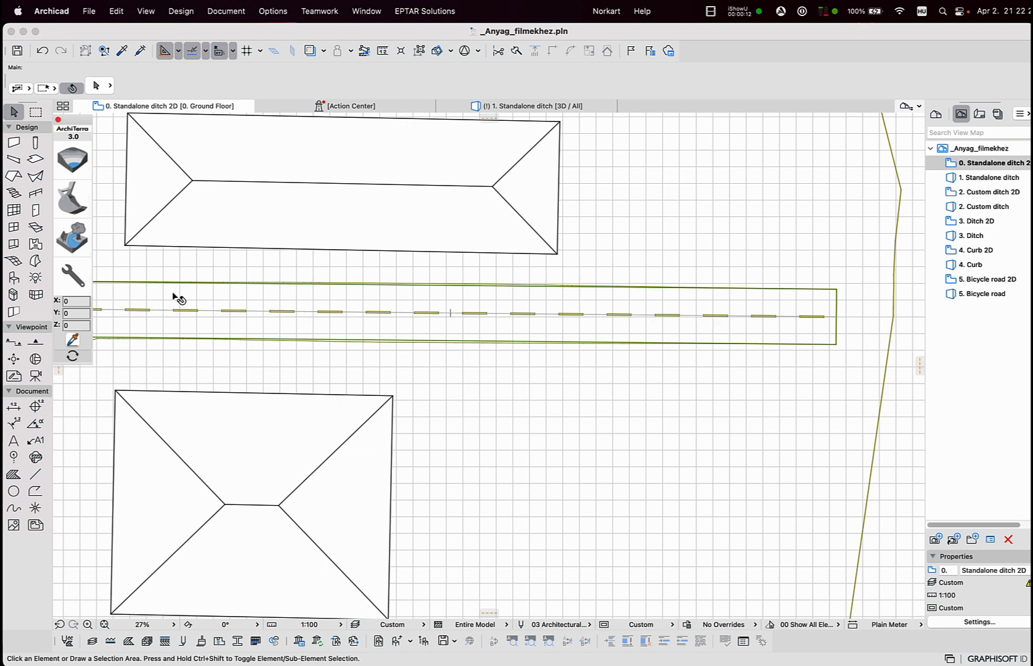
mouse_move(406, 451)
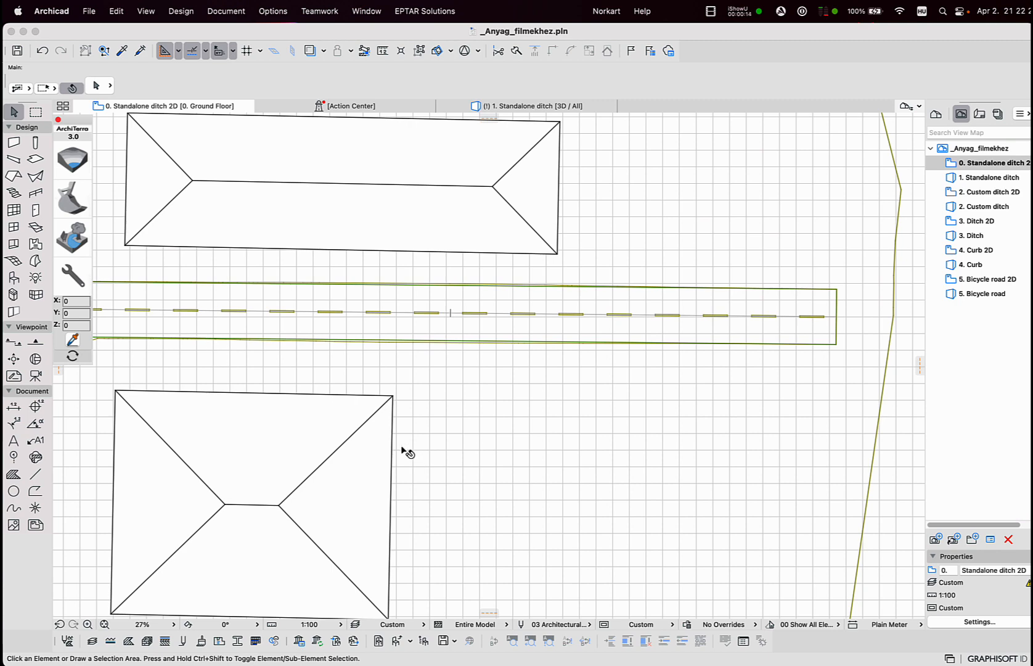
mouse_move(770, 457)
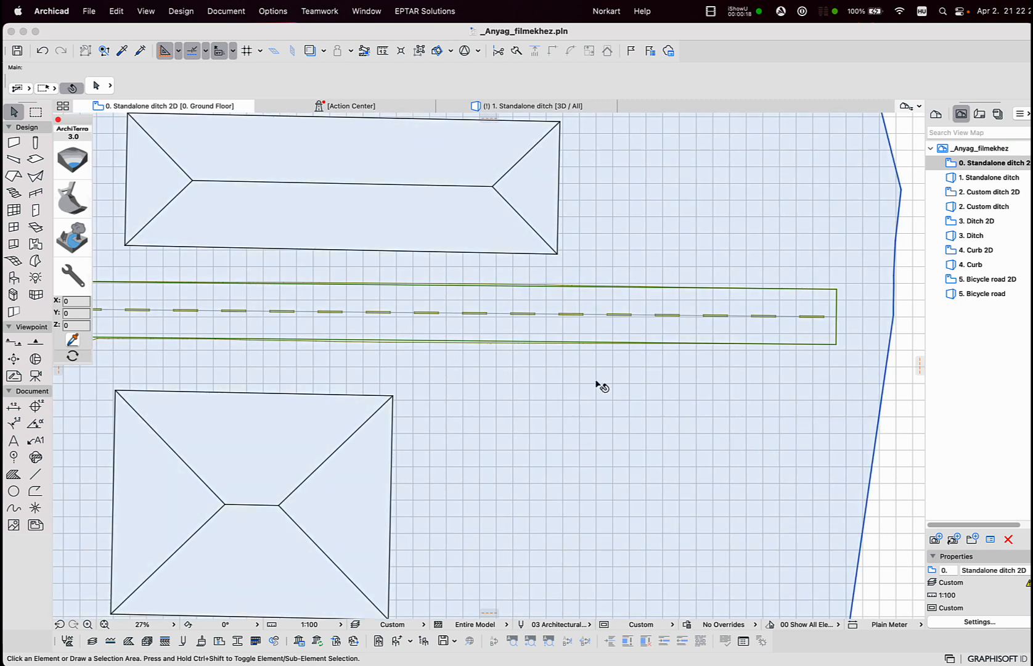
Expand the Earthmoving flyout in the ArchiTerra palette to reveal the ditch and road tools.
left_click(72, 201)
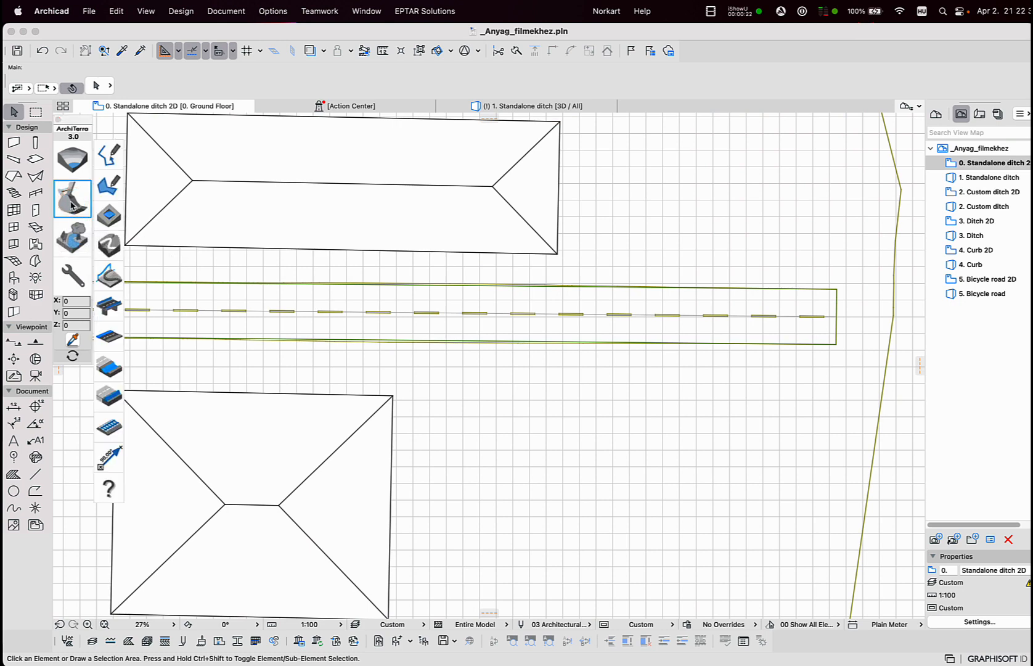
mouse_move(107, 158)
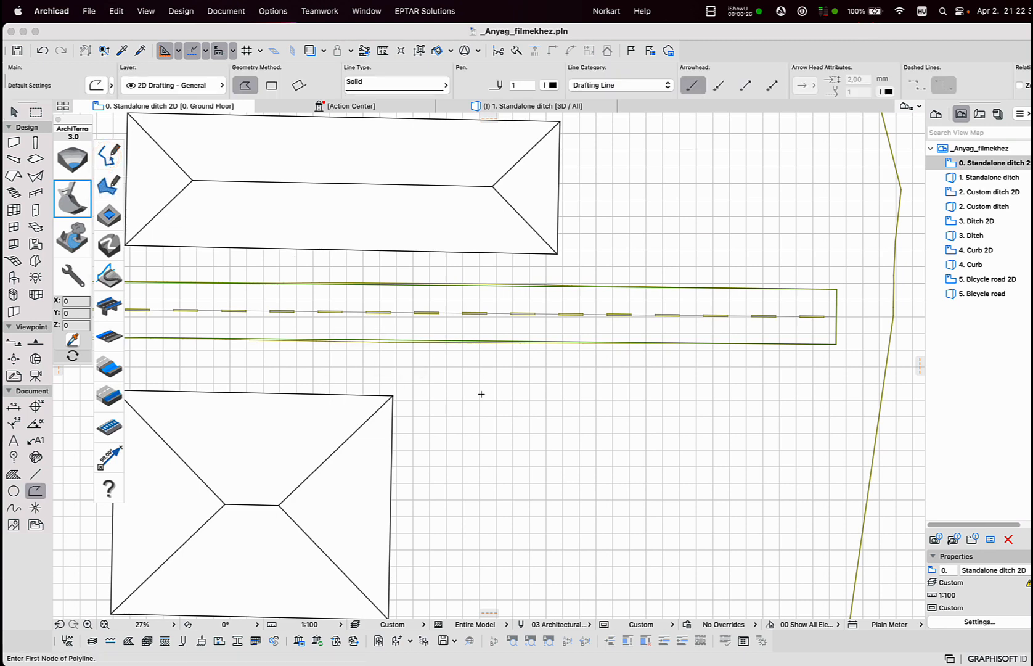
Draw a straight horizontal polyline below the road, right of the lower building.
left_click(456, 403)
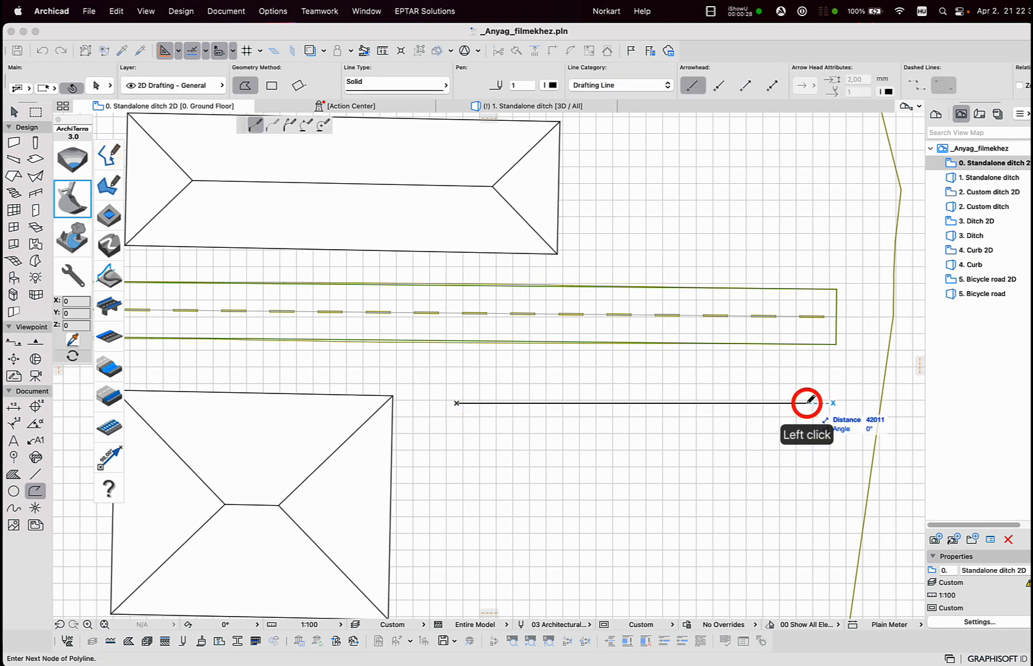
left_click(806, 403)
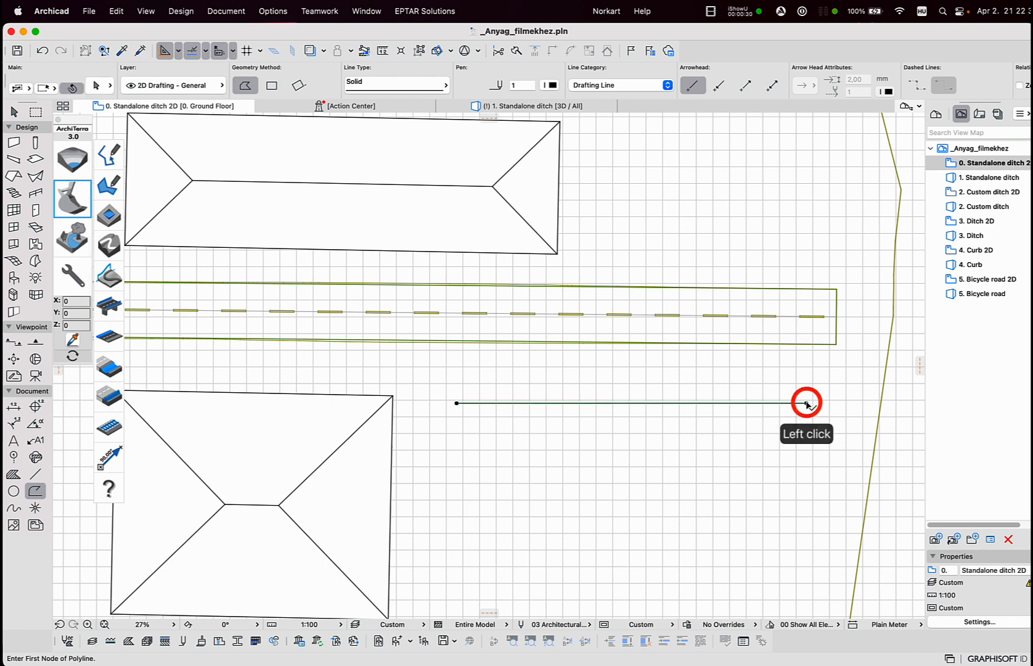
left_click(807, 403)
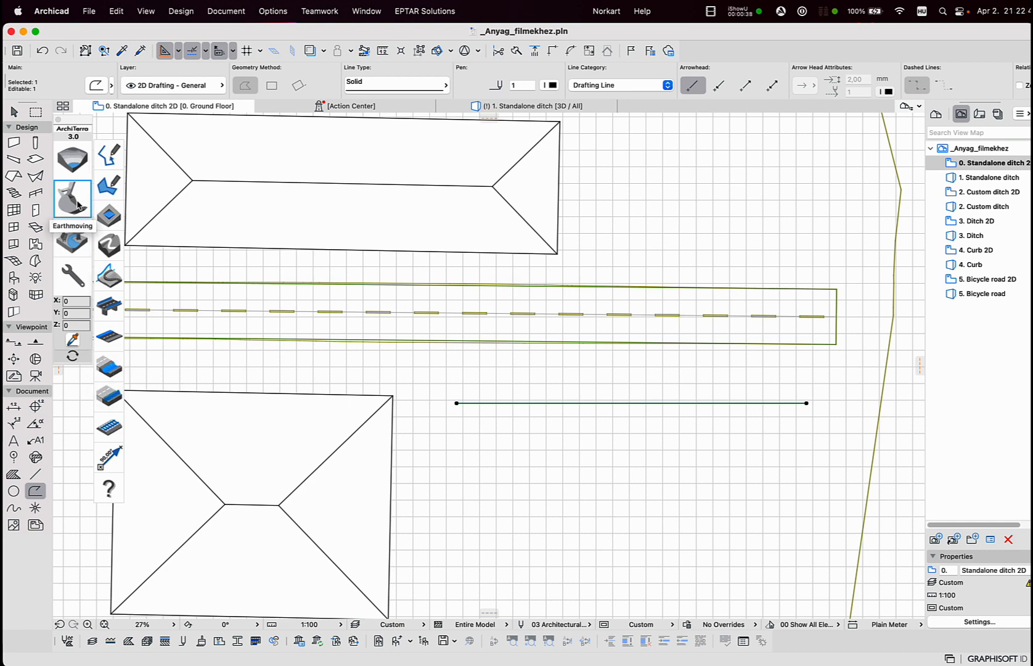
mouse_move(108, 367)
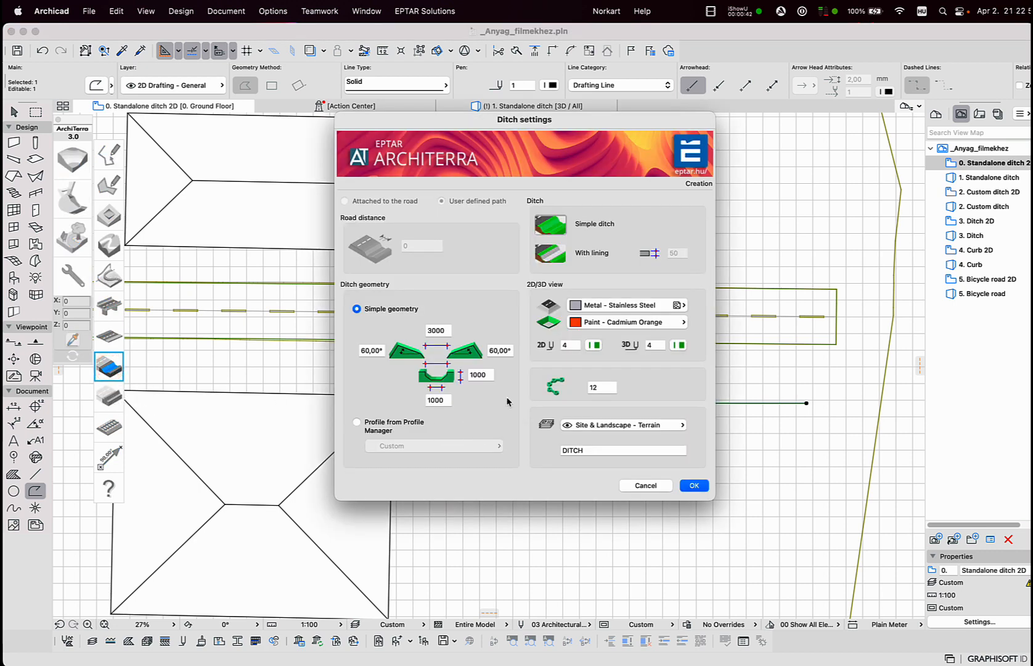
mouse_move(512, 399)
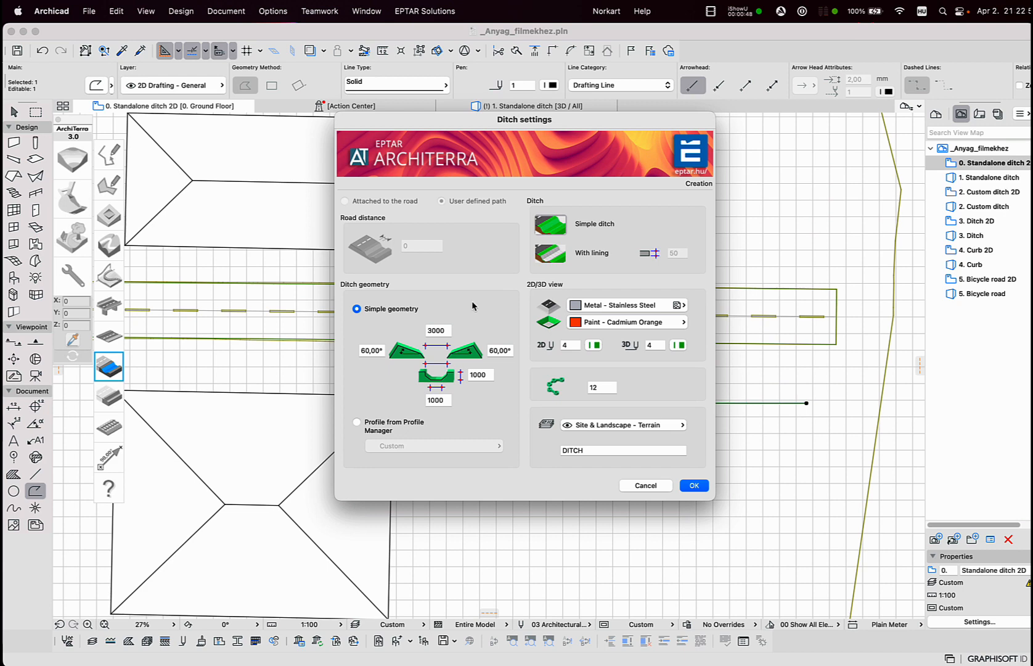
mouse_move(364, 246)
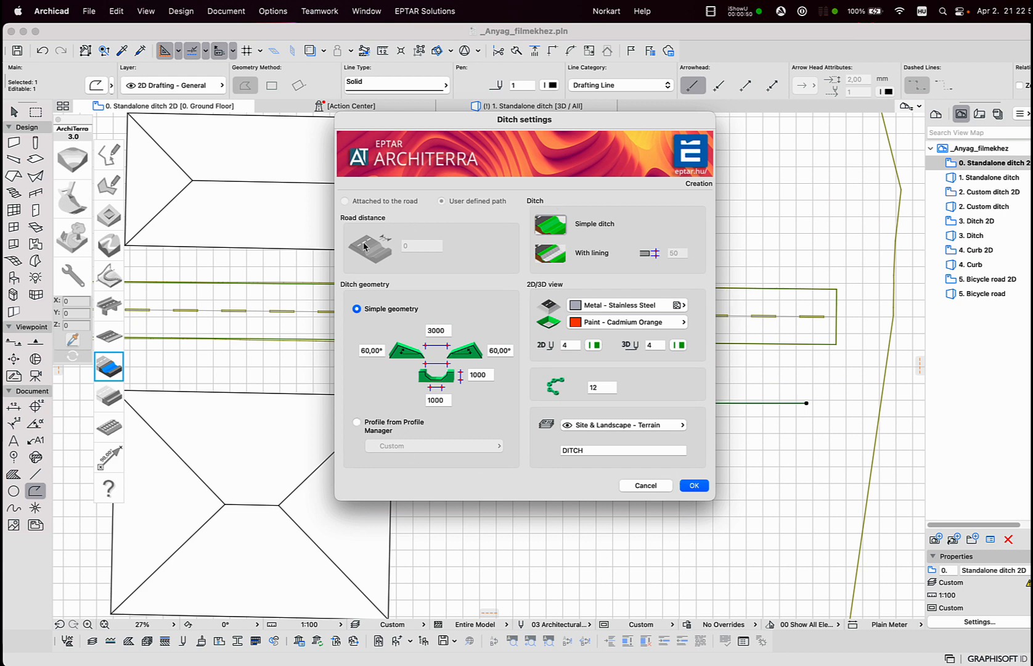
mouse_move(372, 212)
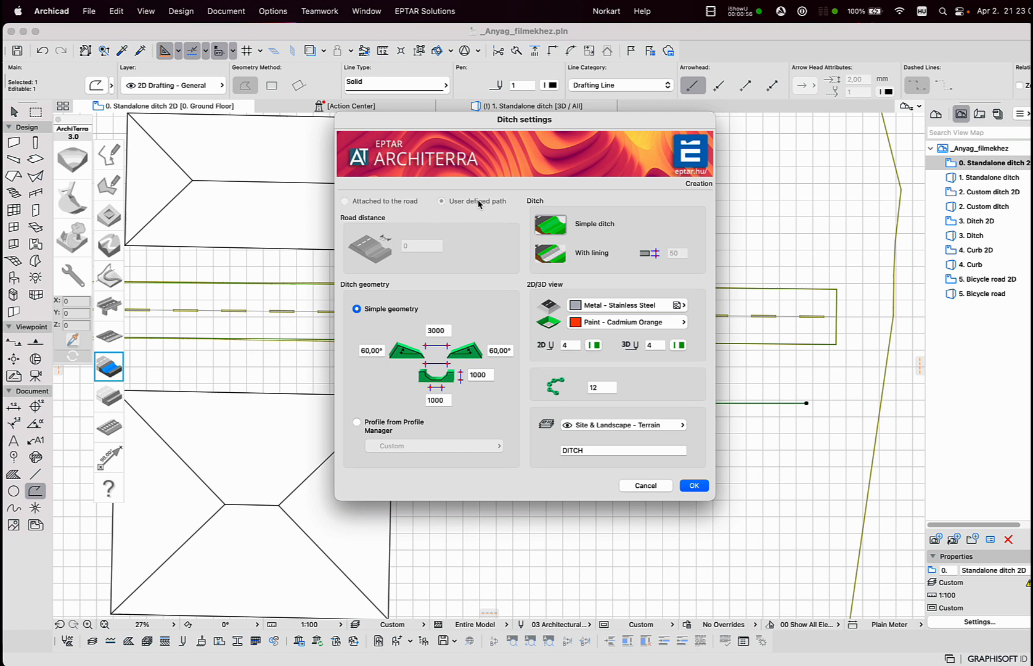
mouse_move(471, 205)
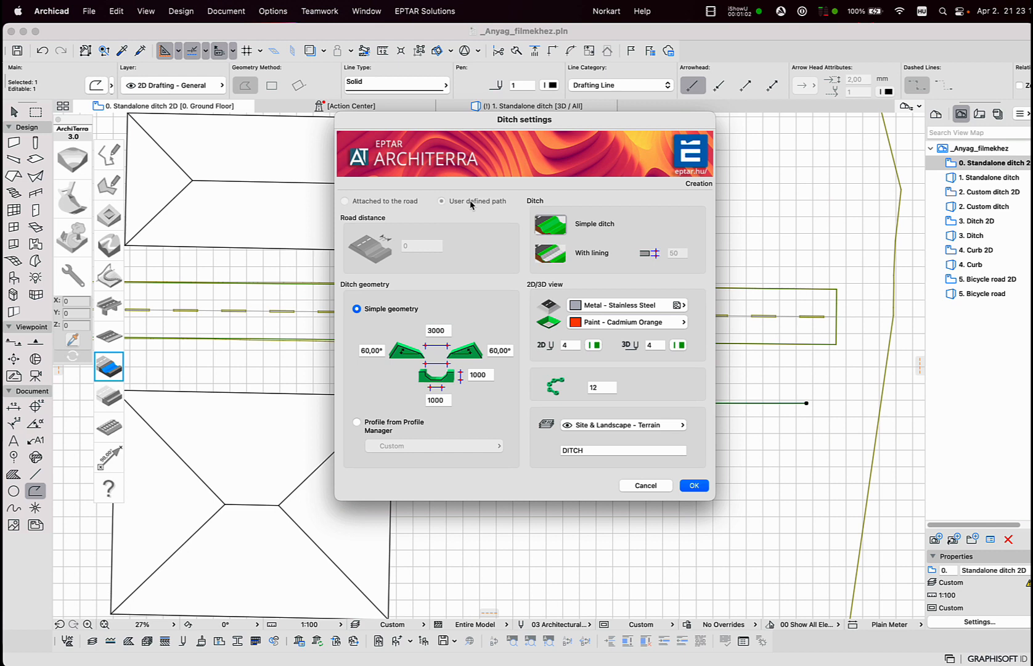
mouse_move(436, 212)
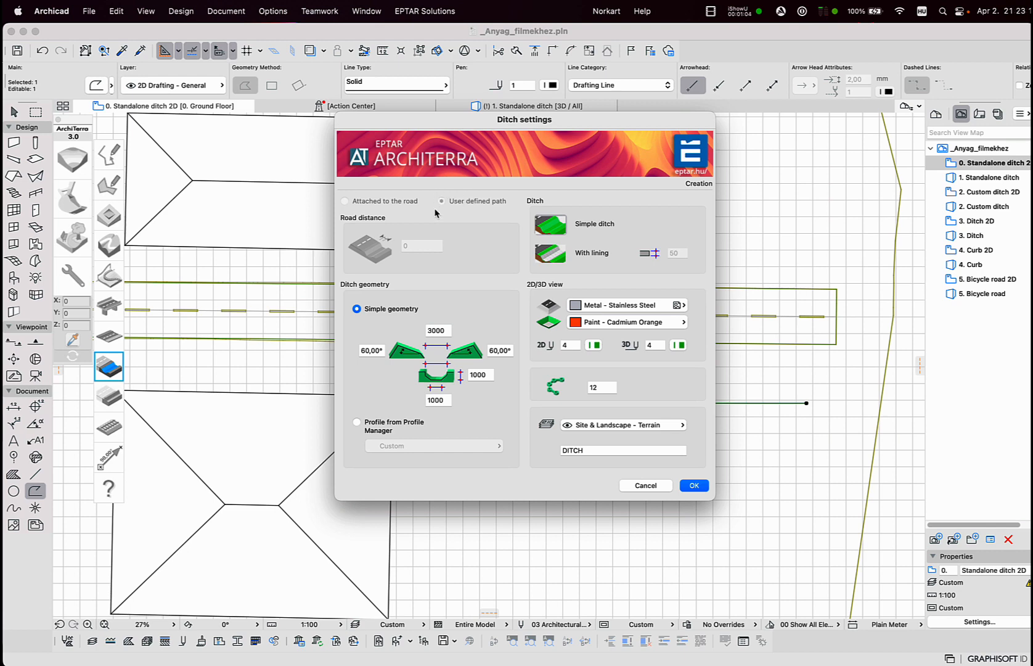
mouse_move(443, 209)
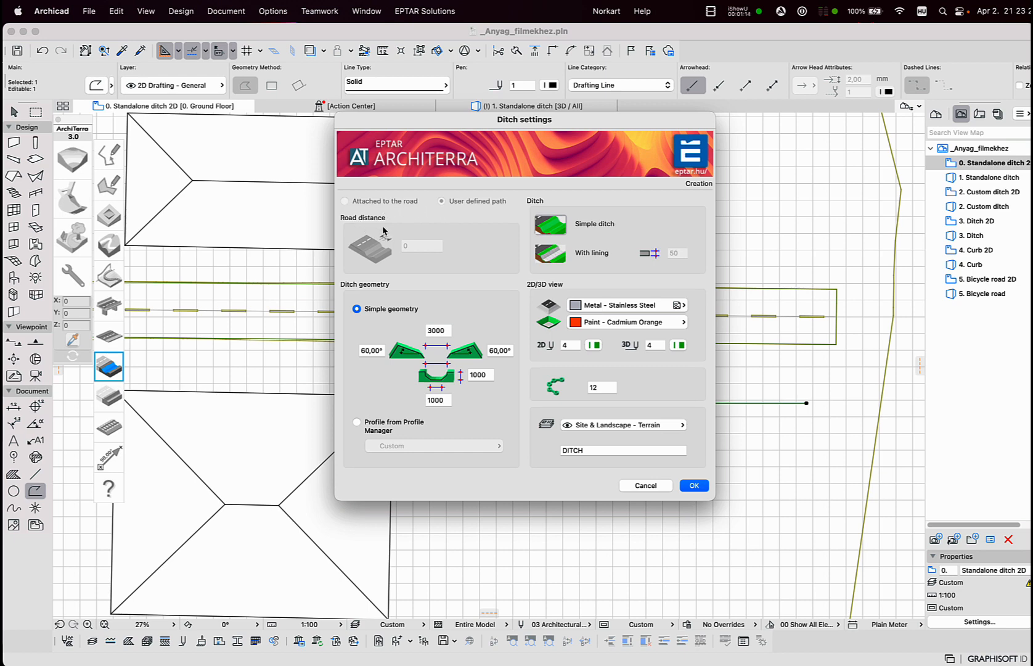
mouse_move(362, 273)
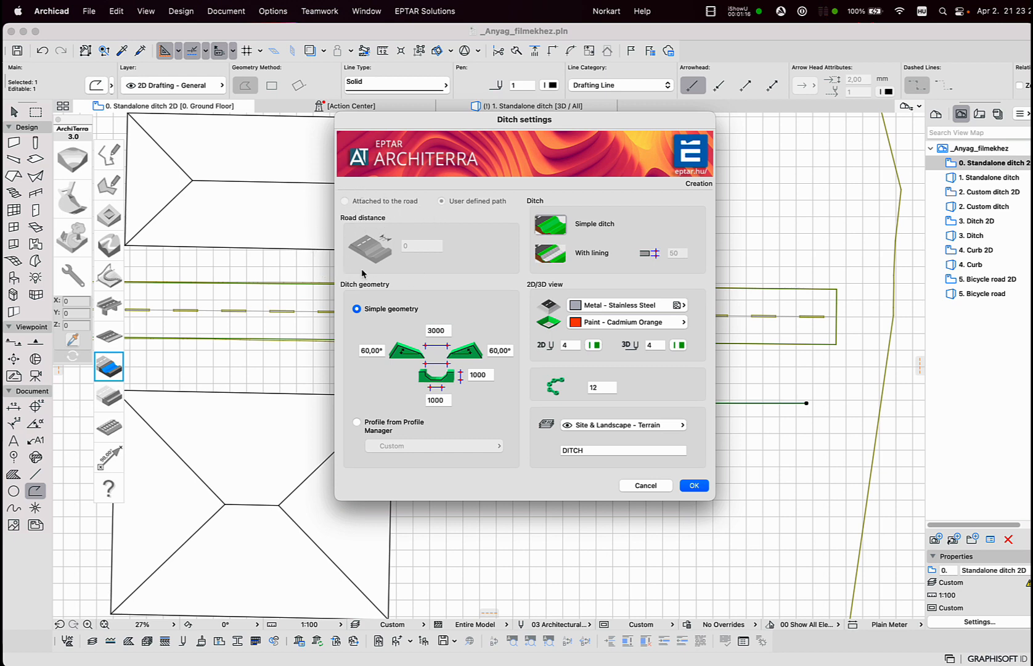
mouse_move(384, 227)
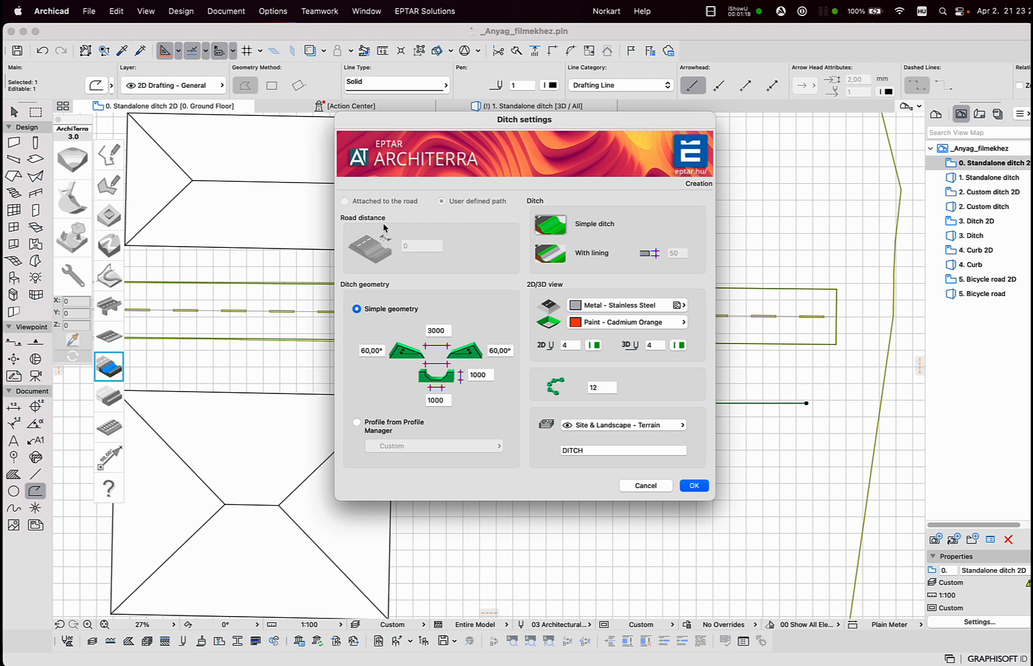
mouse_move(361, 228)
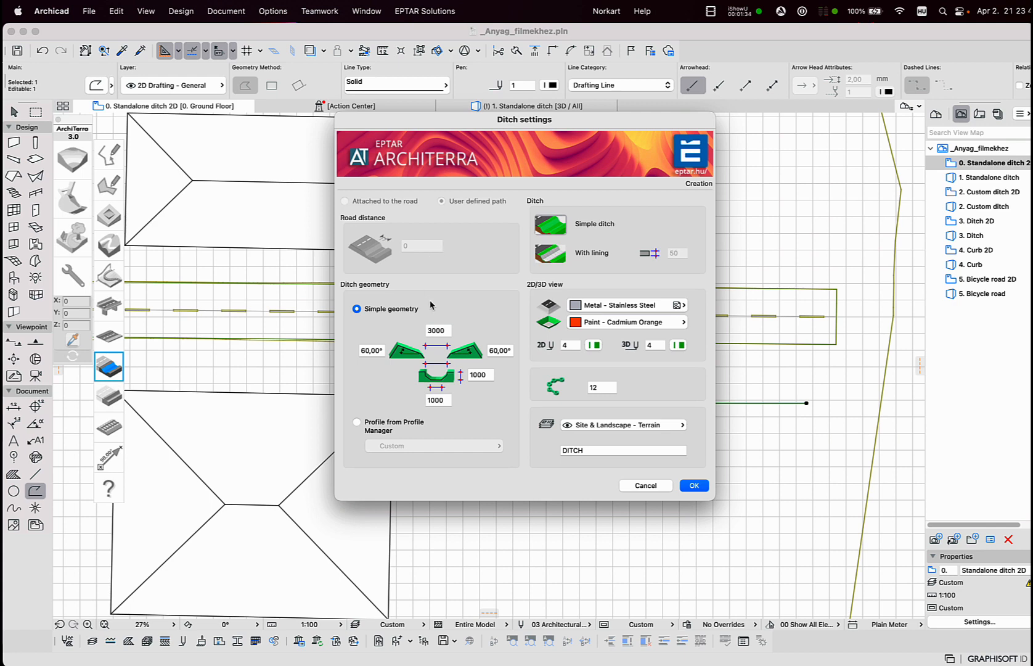
mouse_move(441, 246)
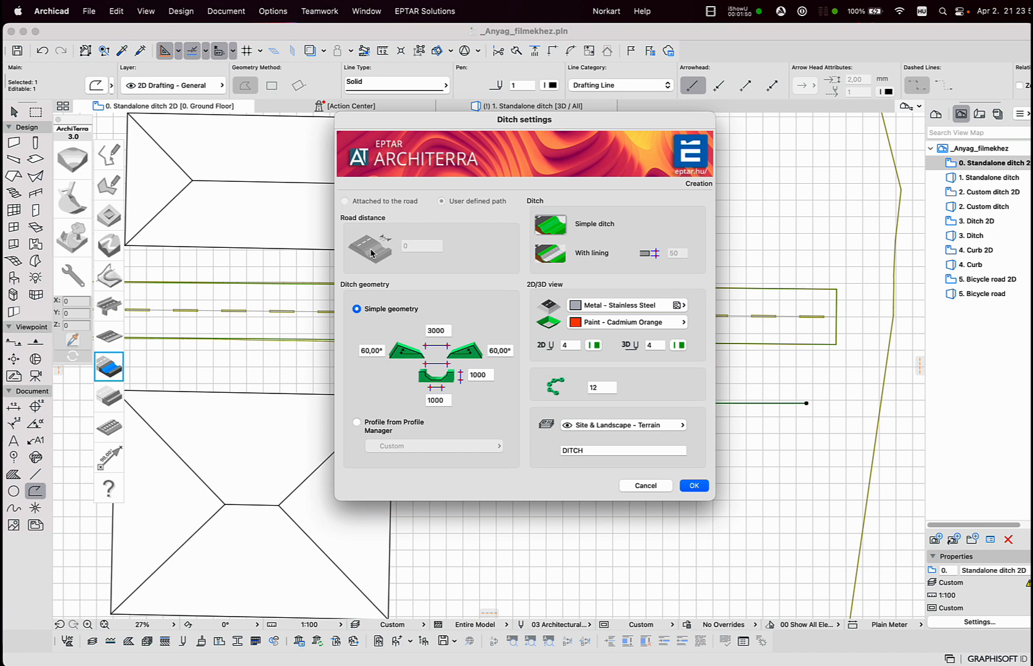
mouse_move(363, 293)
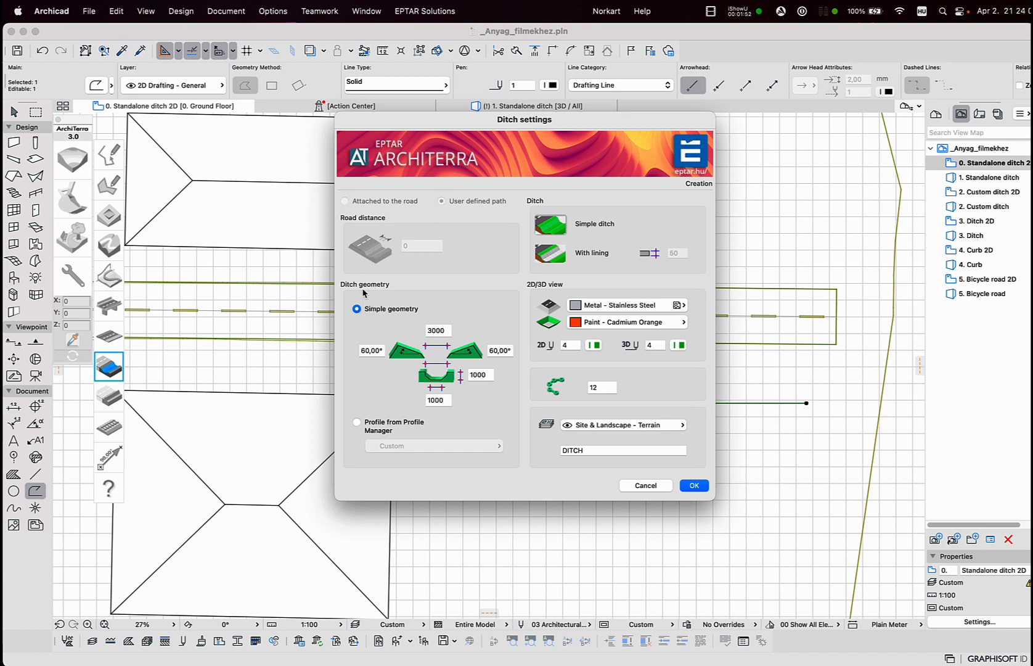
mouse_move(391, 292)
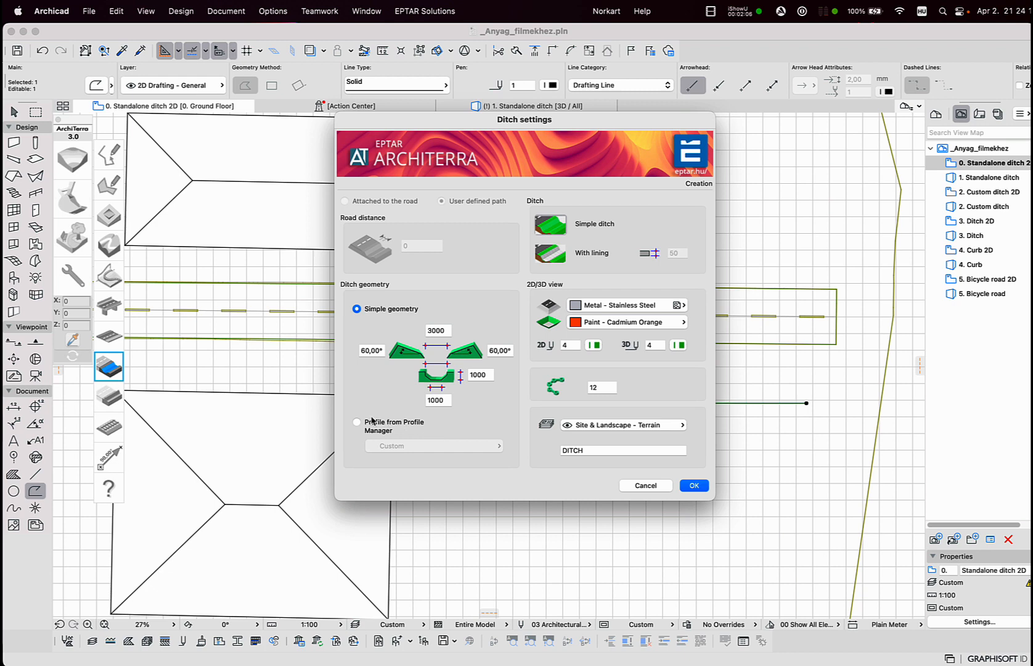
mouse_move(396, 446)
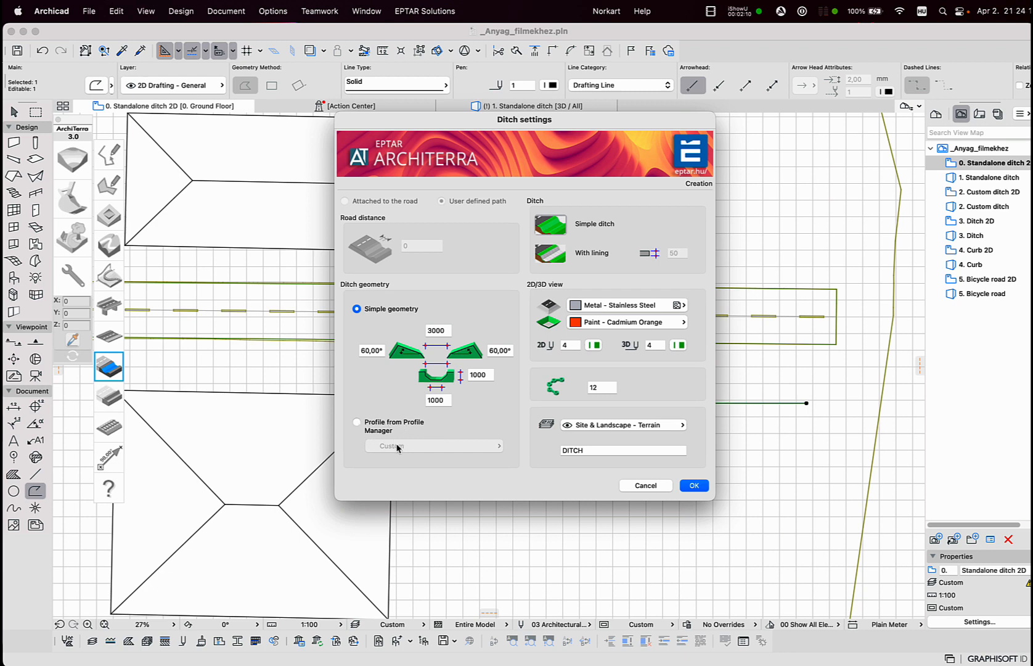
mouse_move(395, 326)
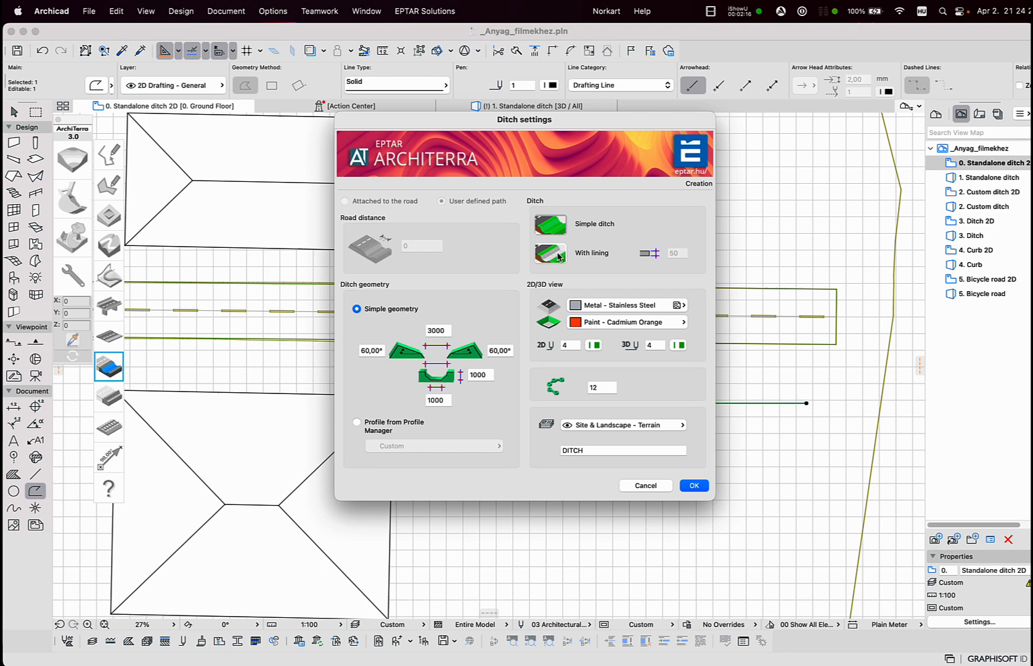
mouse_move(530, 224)
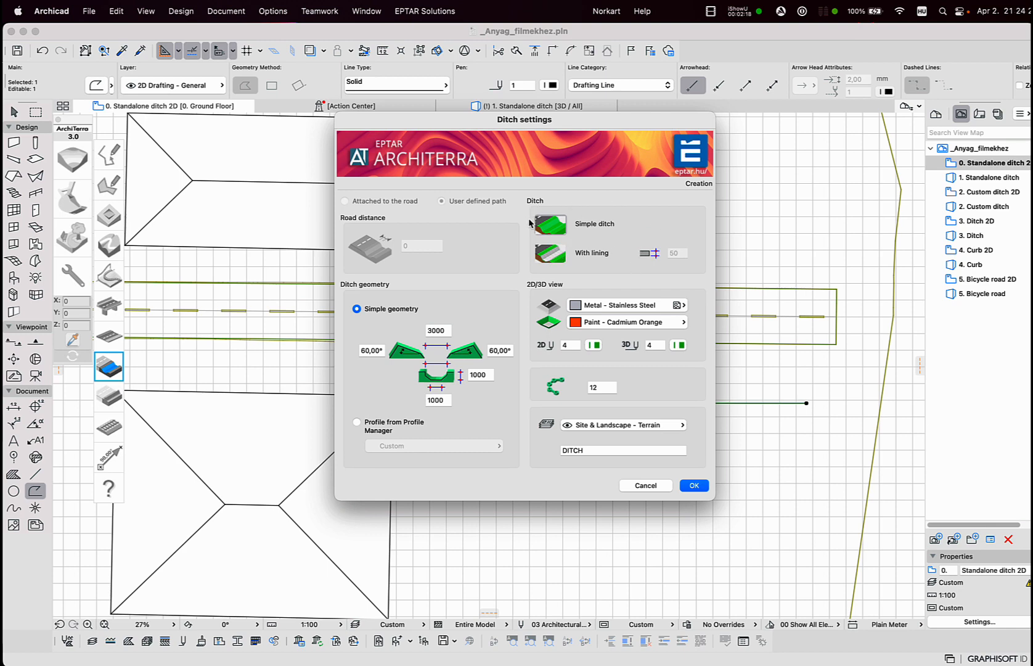
left_click(437, 331)
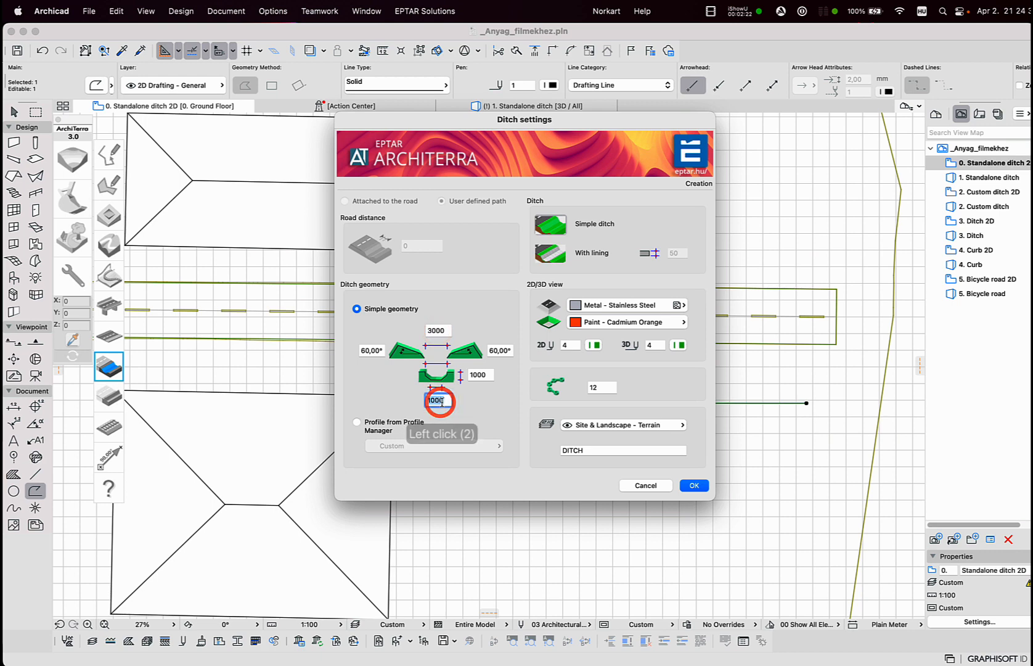
left_click(482, 375)
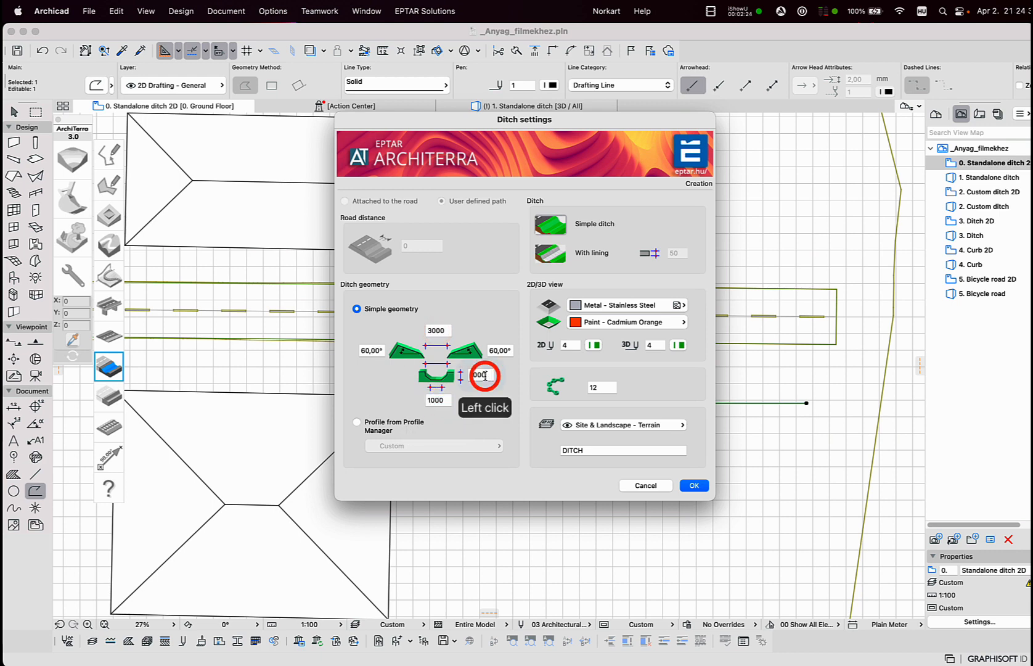
left_click(500, 350)
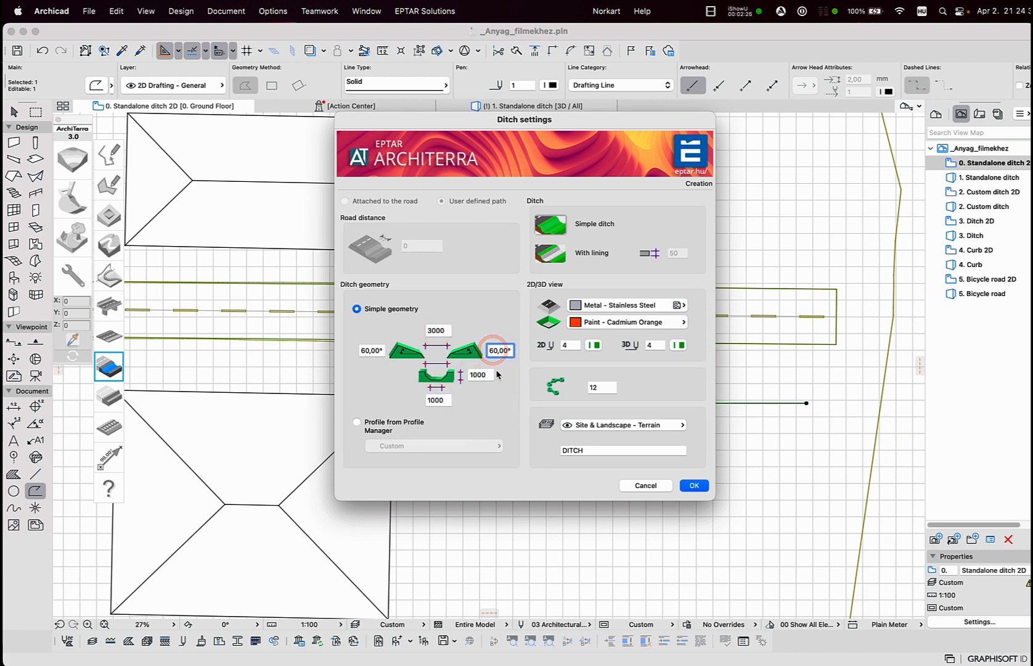
mouse_move(556, 263)
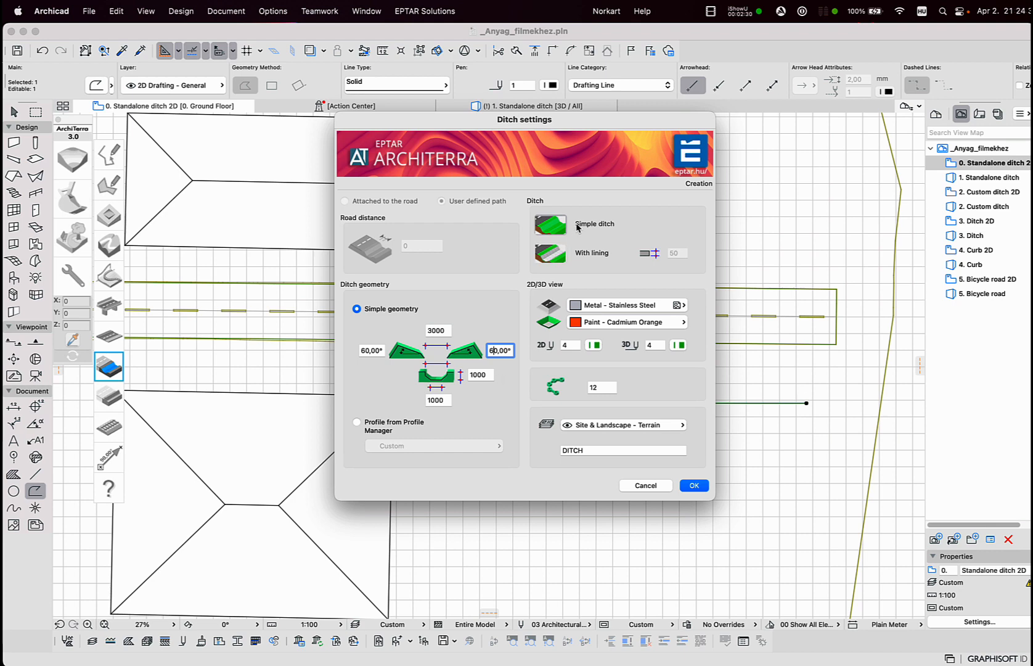
mouse_move(598, 261)
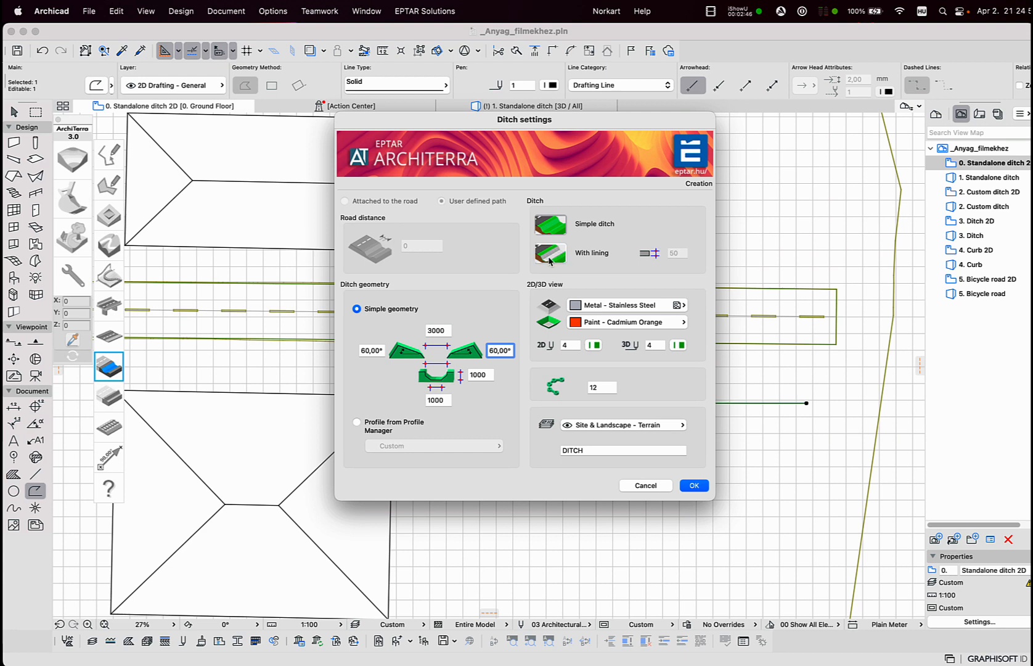
mouse_move(562, 256)
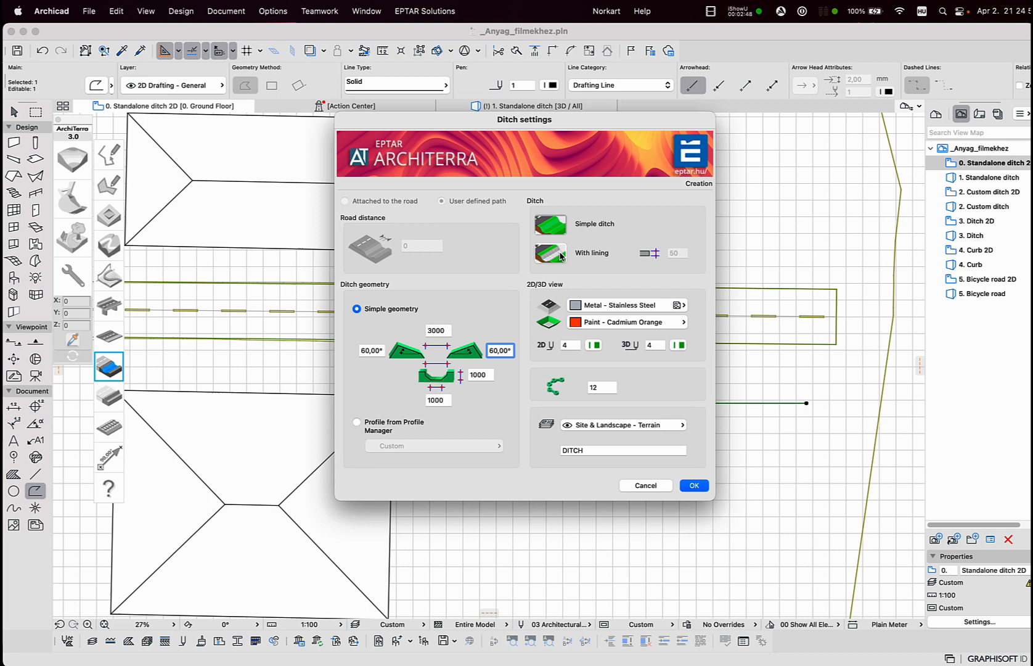
Switch the ditch to 'With lining', enabling the 50 lining thickness field.
left_click(551, 253)
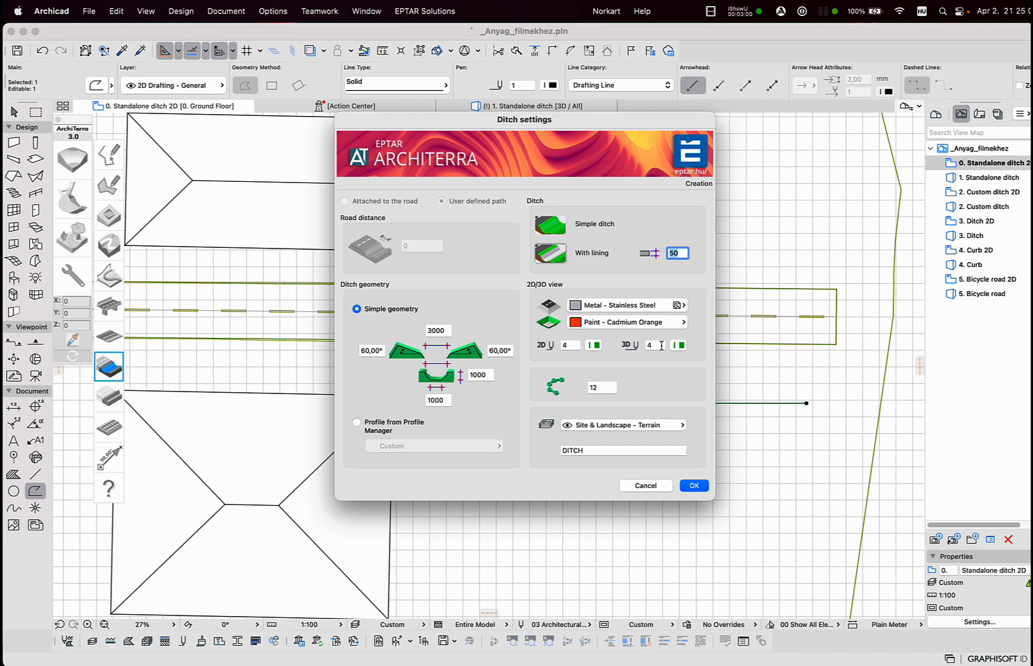
Review curve segments, layer and 3D pen in Ditch settings, then create the ditch on the path.
left_click(600, 387)
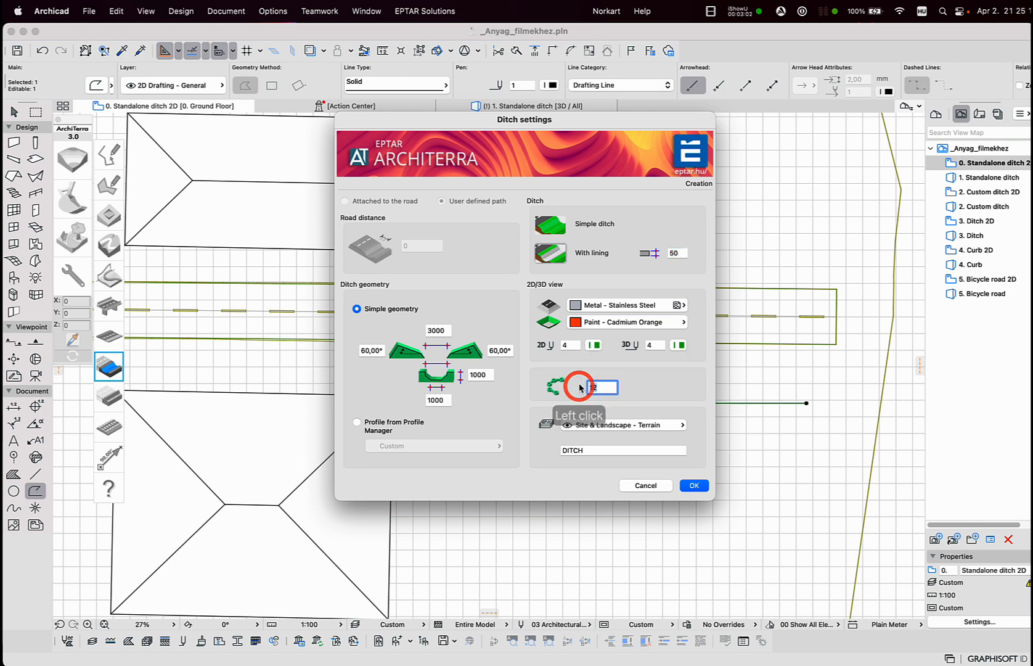
left_click(623, 425)
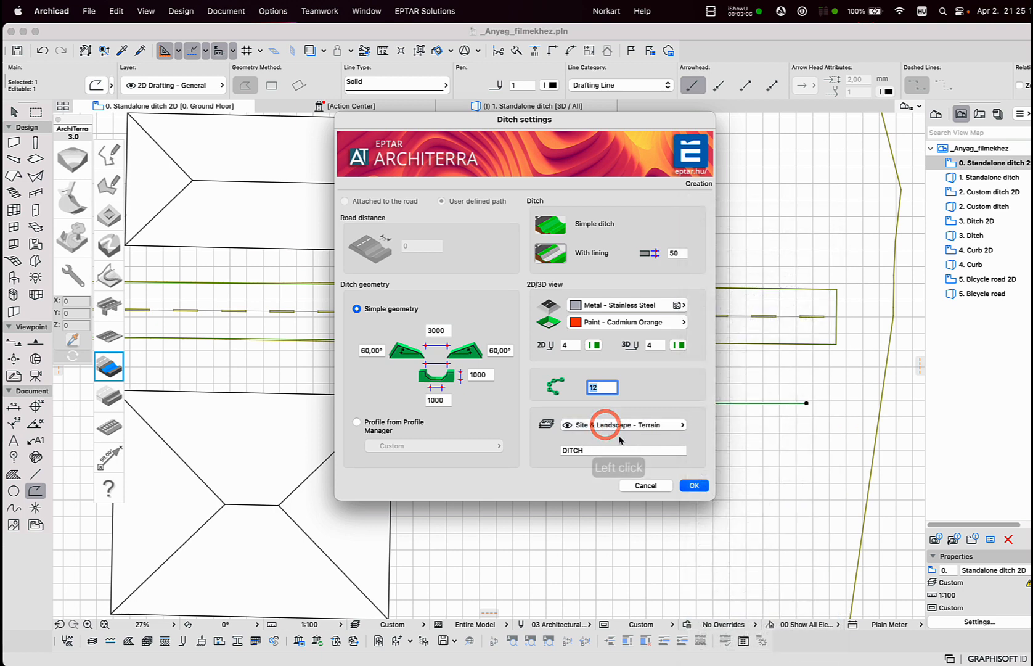
left_click(577, 451)
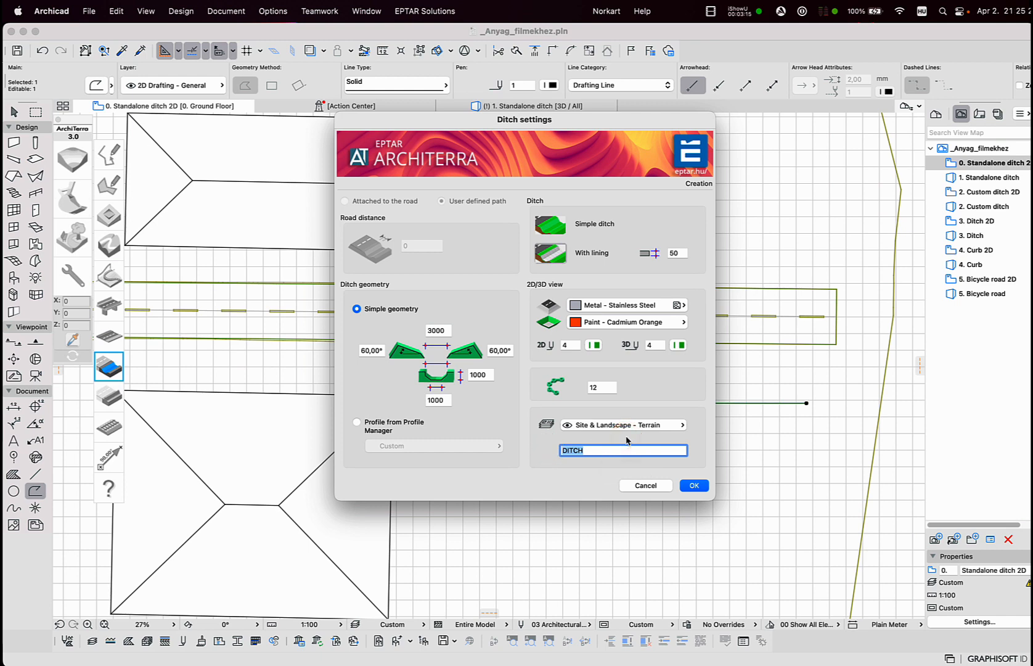
mouse_move(458, 358)
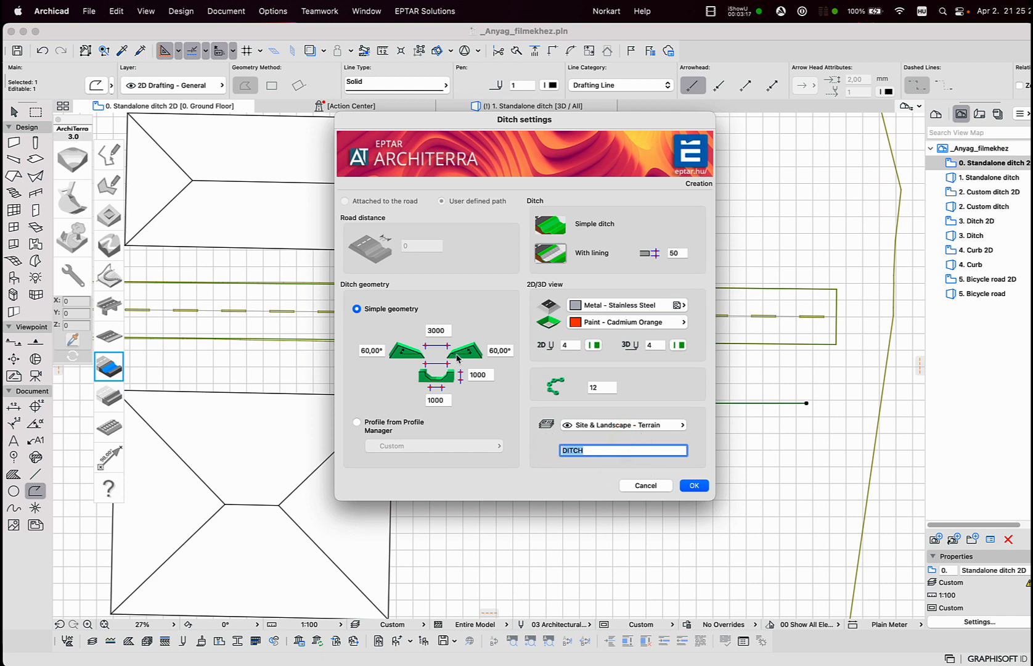
mouse_move(457, 209)
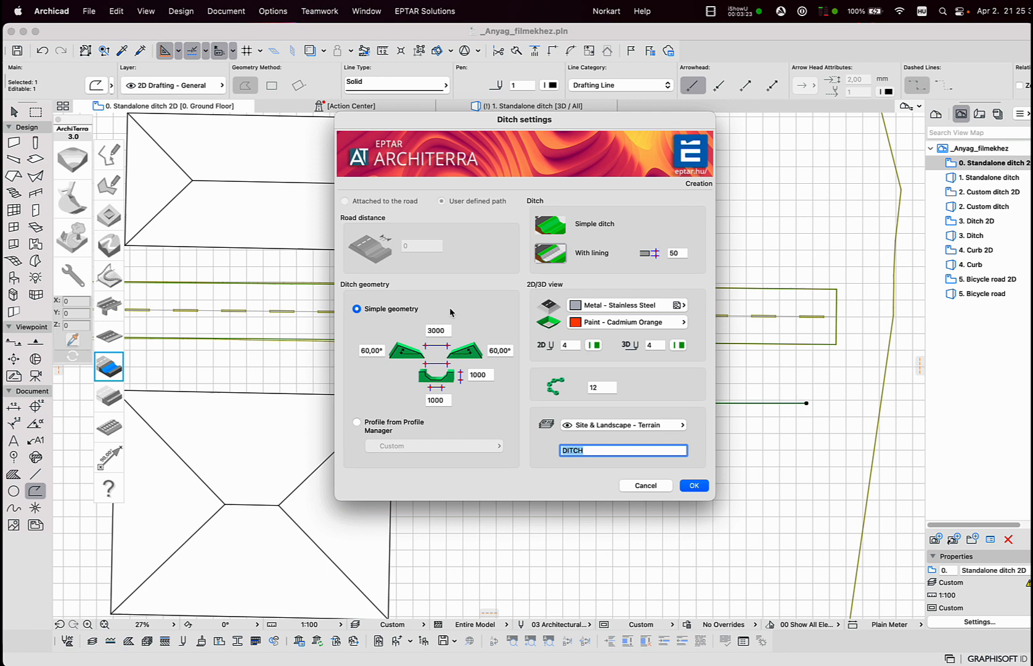
mouse_move(489, 303)
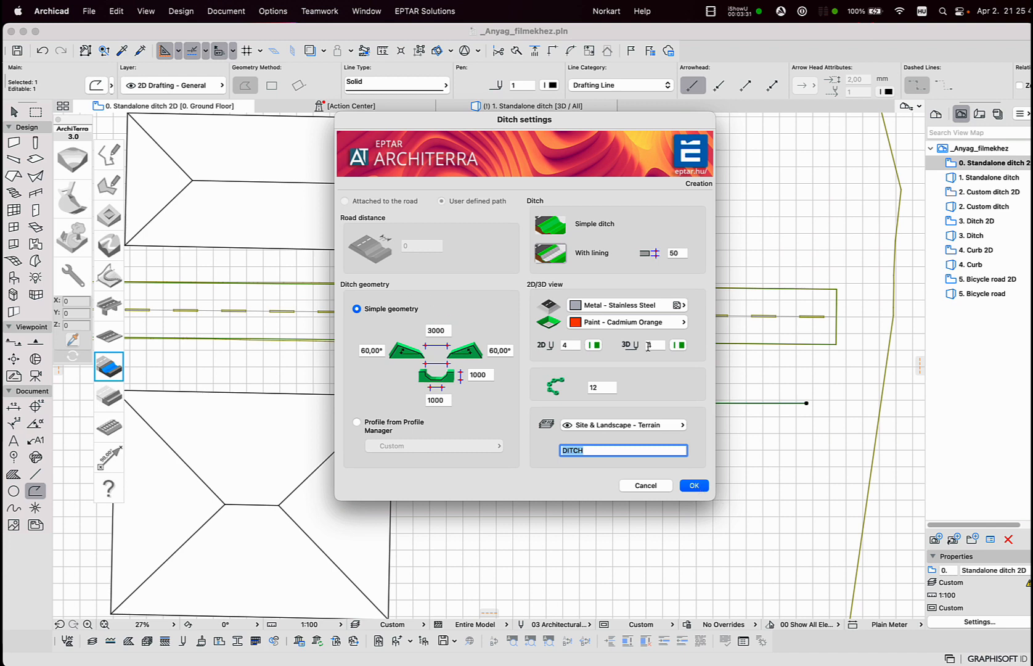
left_click(549, 224)
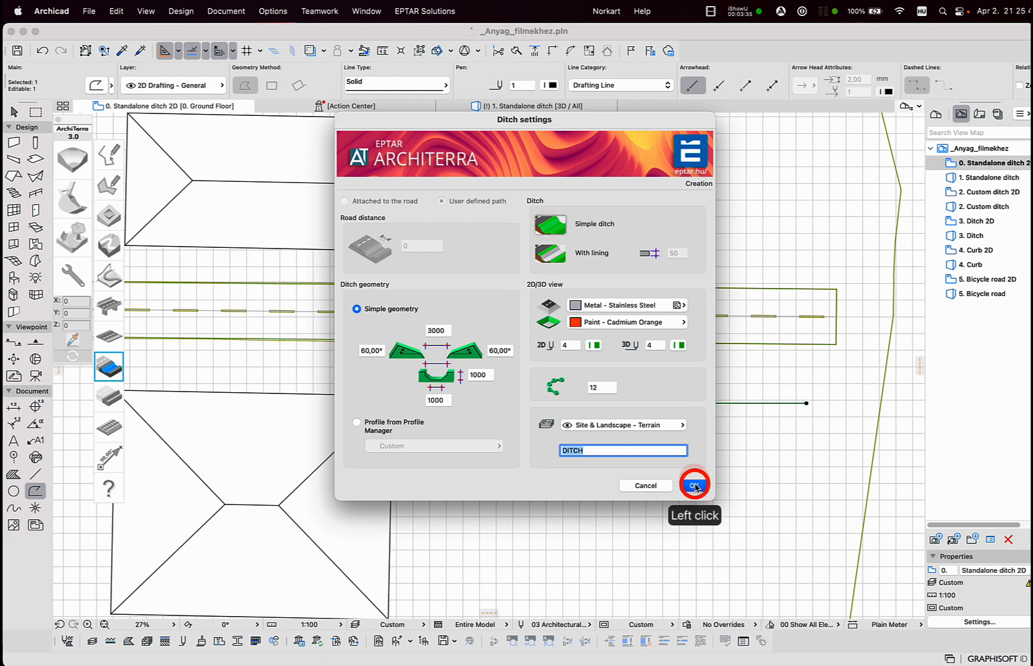
left_click(694, 485)
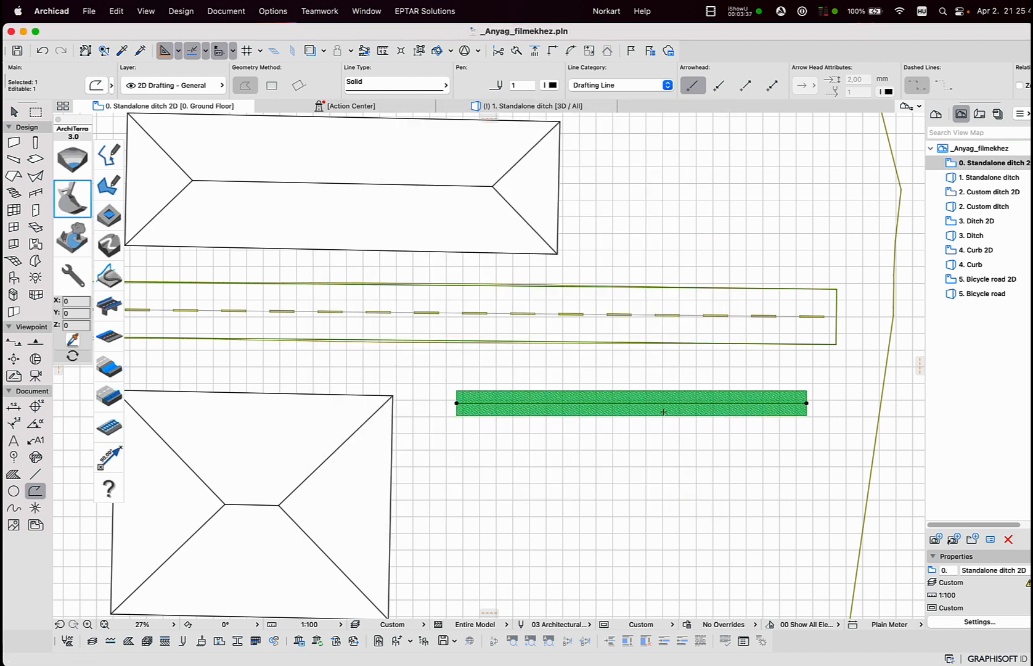
mouse_move(672, 450)
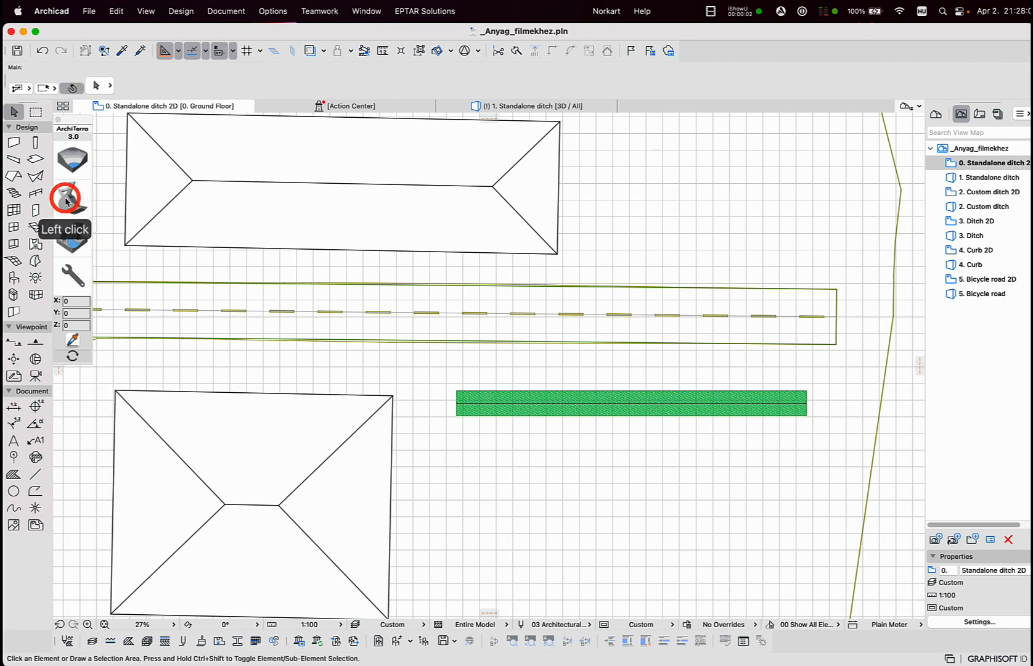
Draw a second lined ditch along a new path below the first one.
left_click(68, 199)
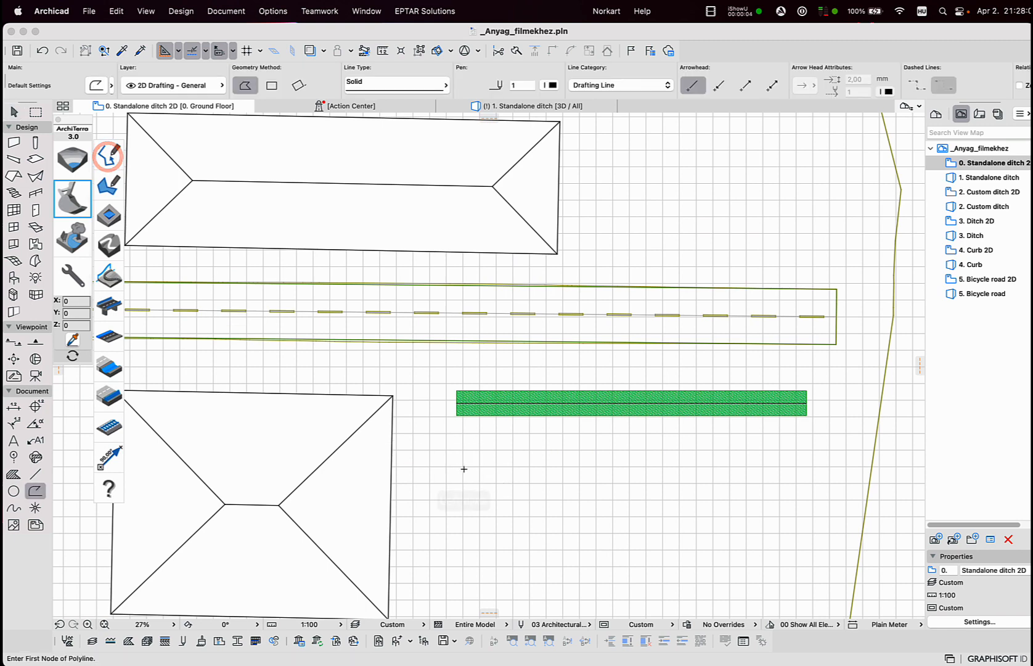
left_click(461, 478)
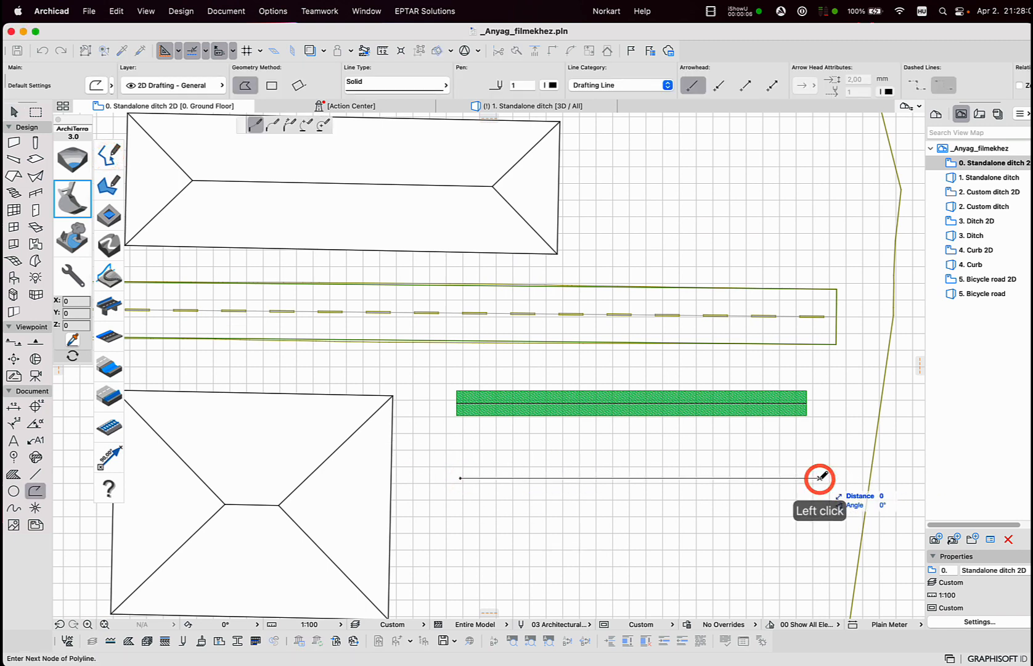
left_click(819, 479)
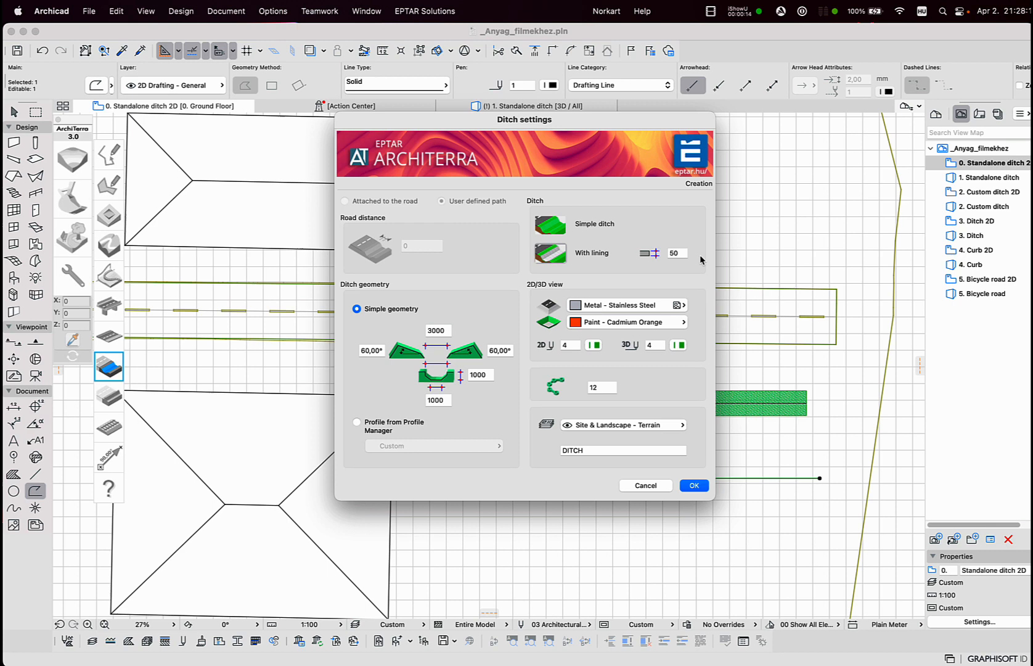
left_click(693, 485)
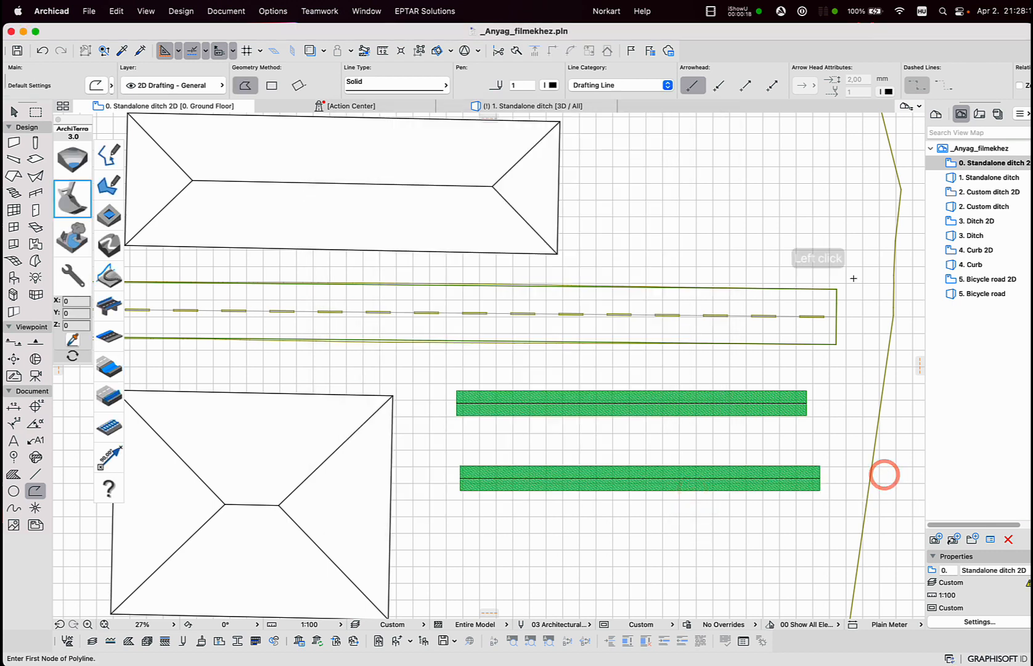
left_click(518, 106)
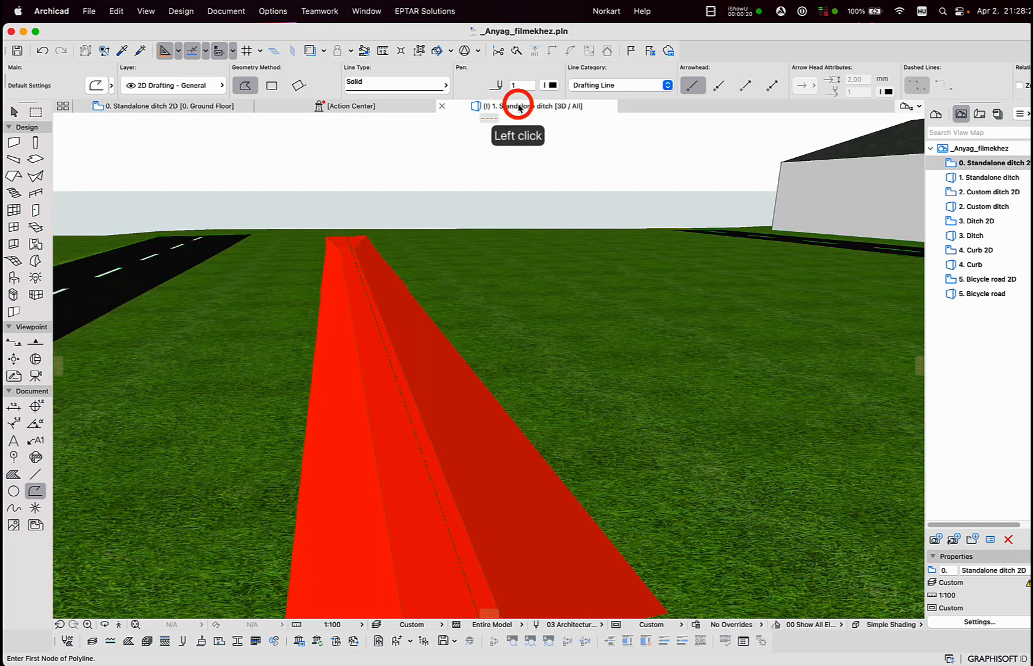
In 3D, select the lined ditch and set its lining material to Concrete - 10.
left_click(518, 106)
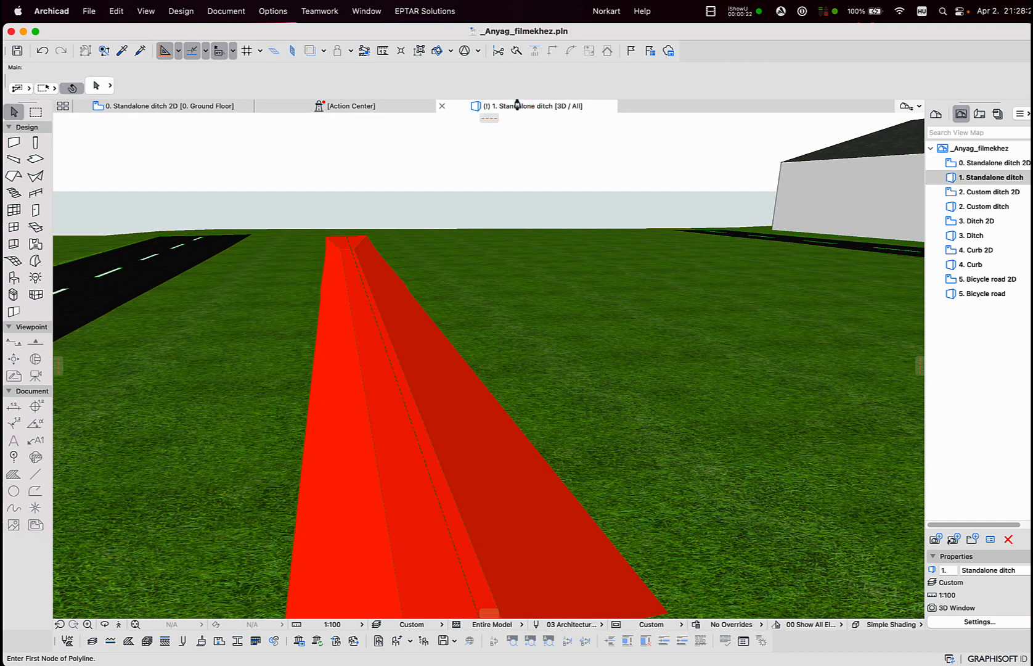
middle_click(721, 322)
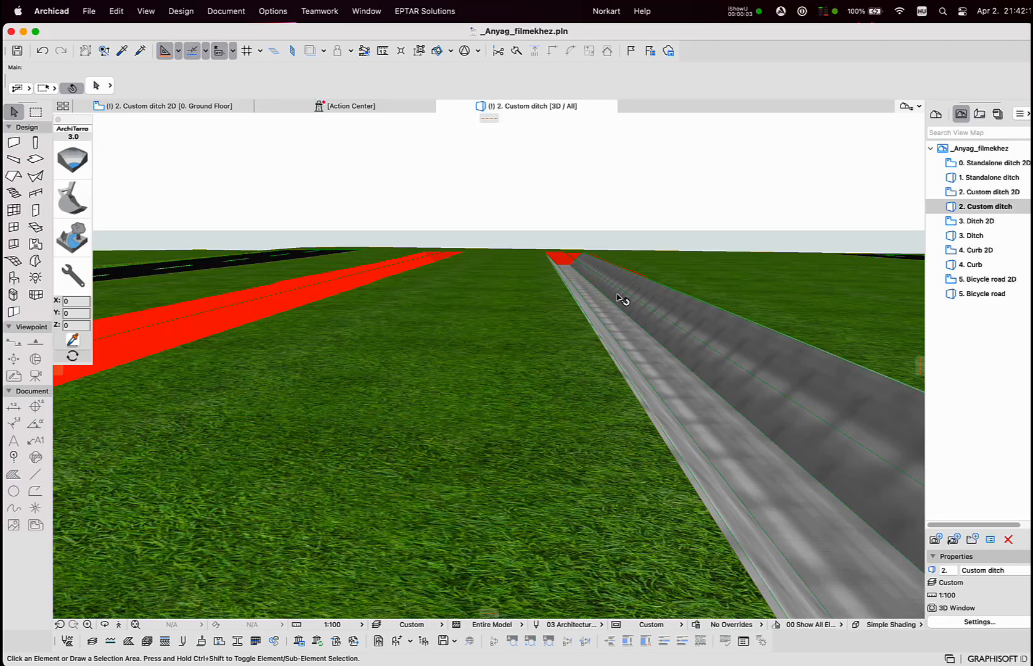
left_click(622, 305)
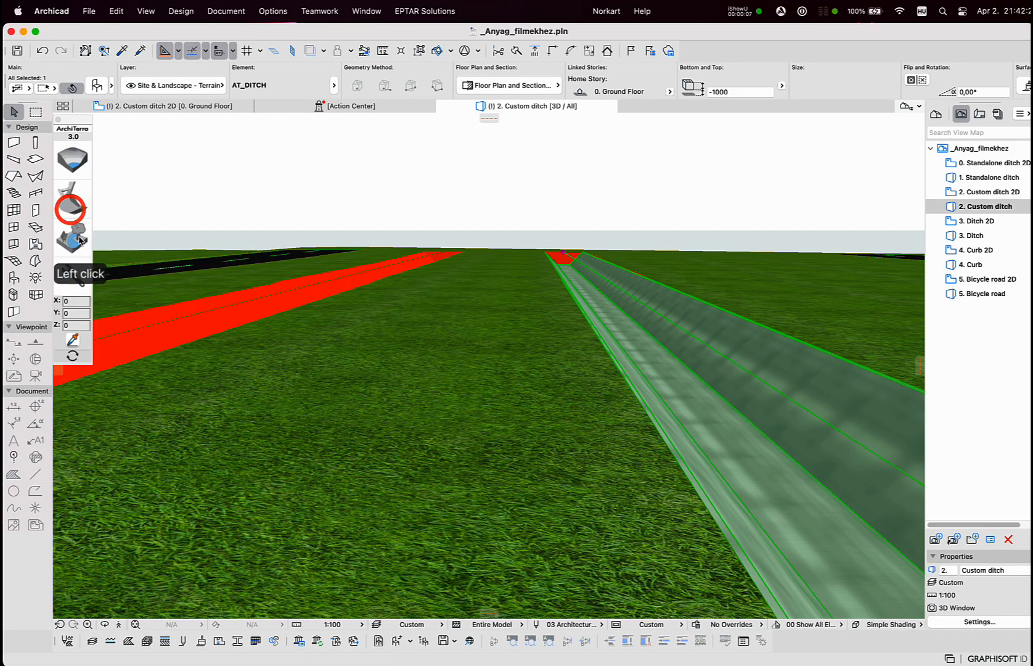
left_click(72, 238)
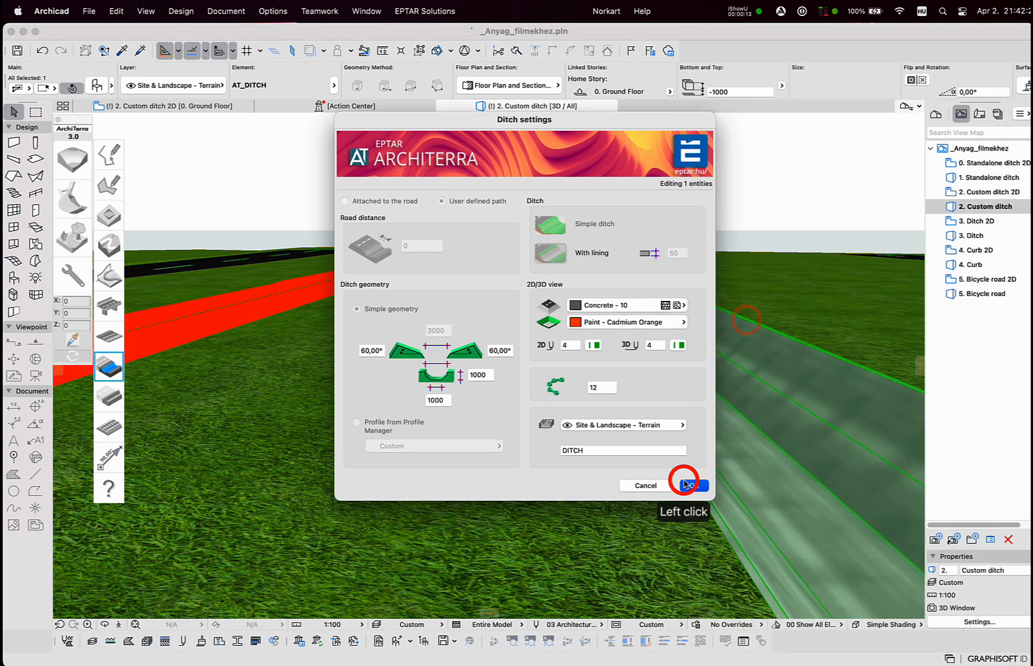
left_click(685, 486)
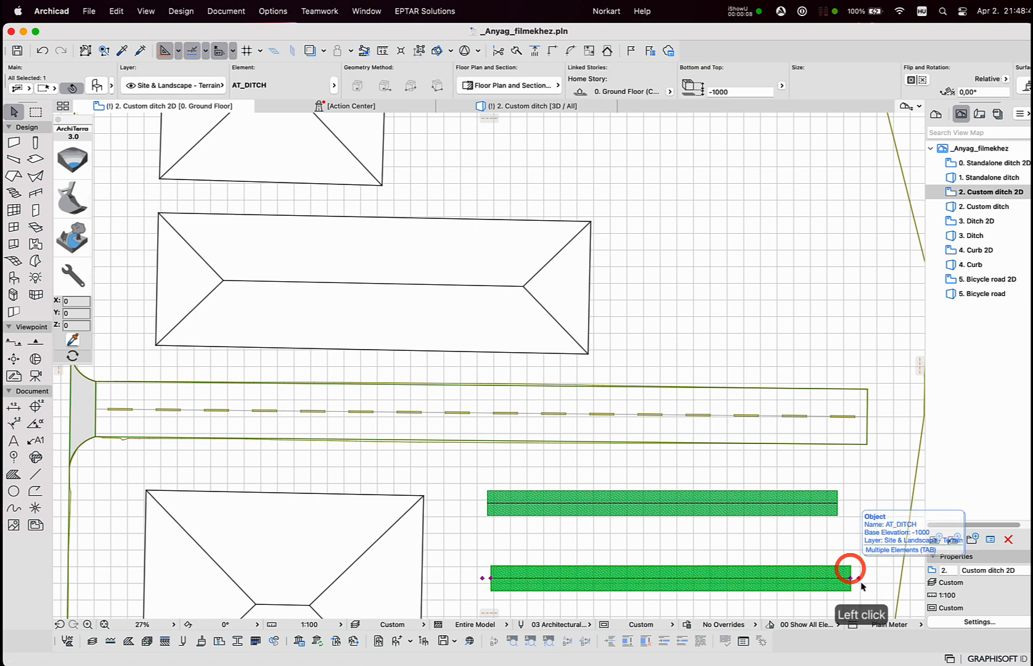
Select the lower ditch and return to the Custom ditch plan with bare path lines.
left_click(851, 574)
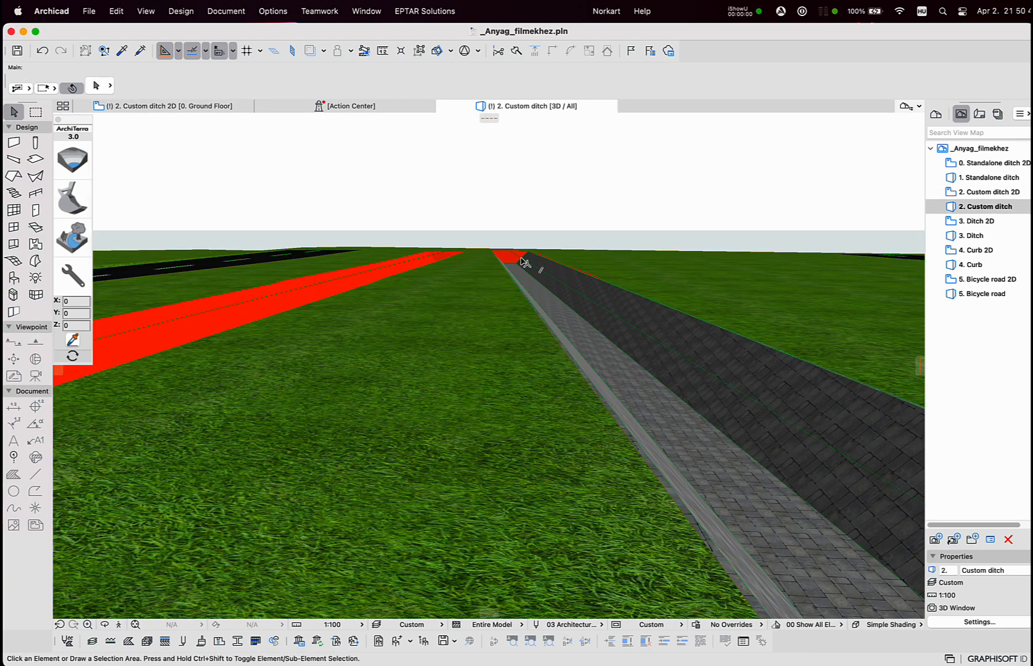
left_click(523, 262)
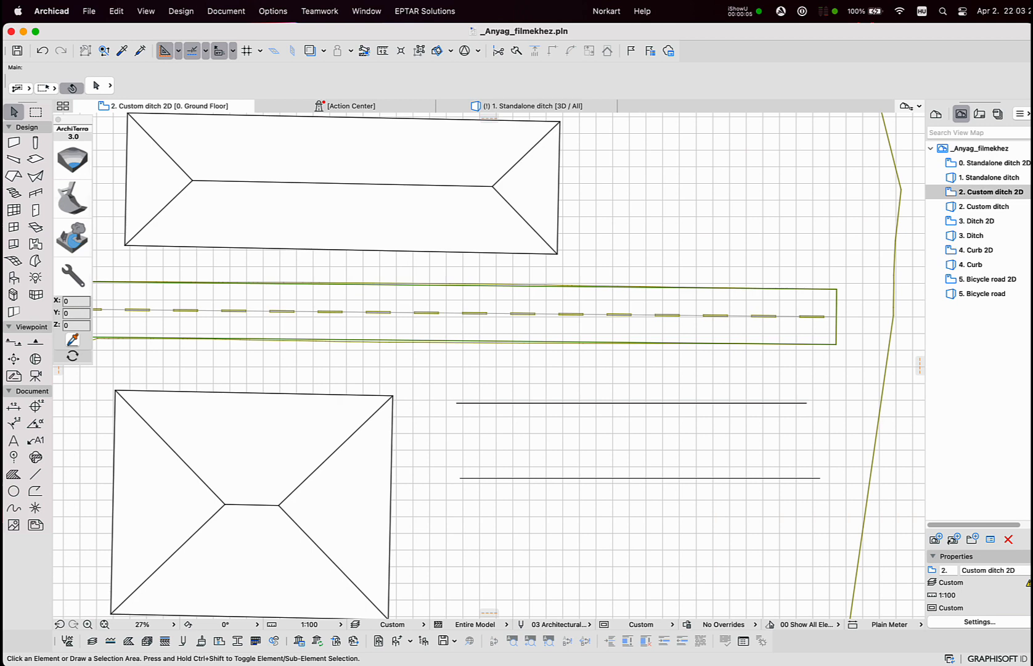
left_click(273, 12)
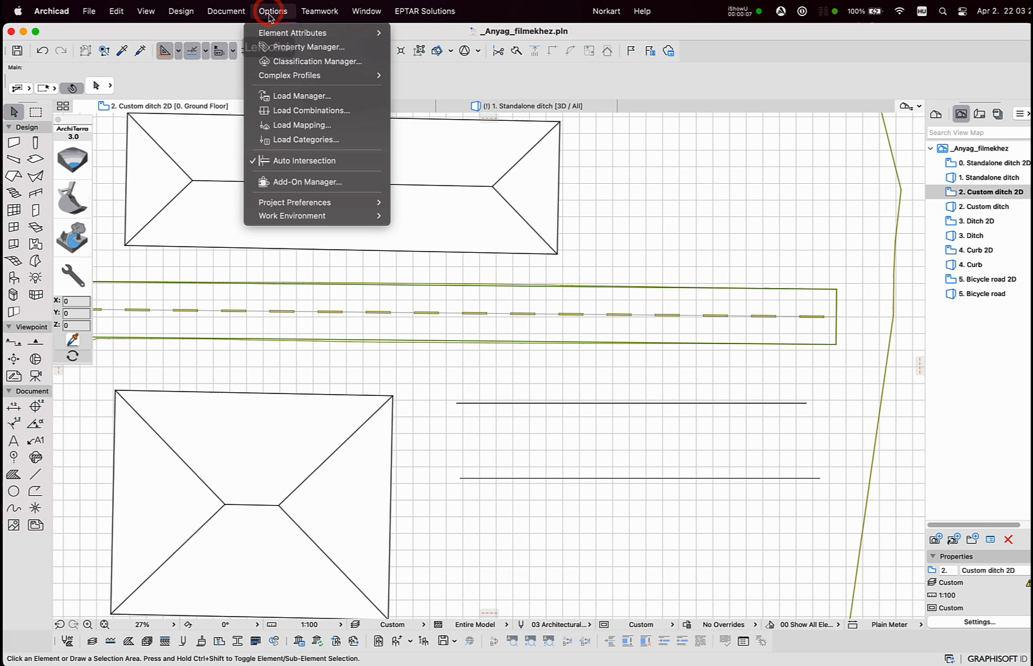
mouse_move(316, 76)
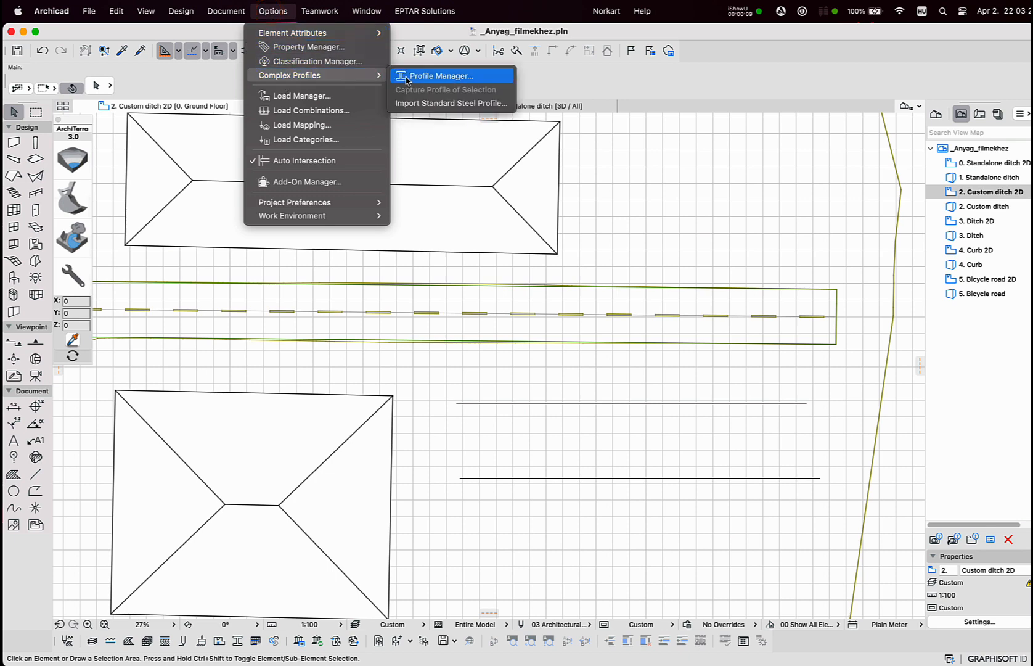
left_click(441, 75)
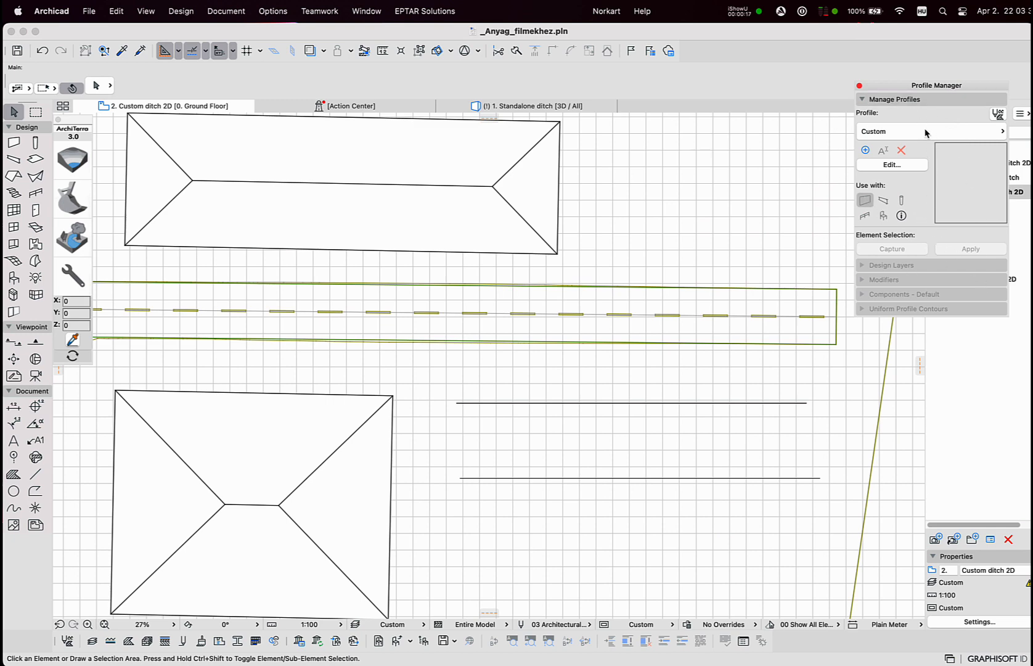
left_click(931, 131)
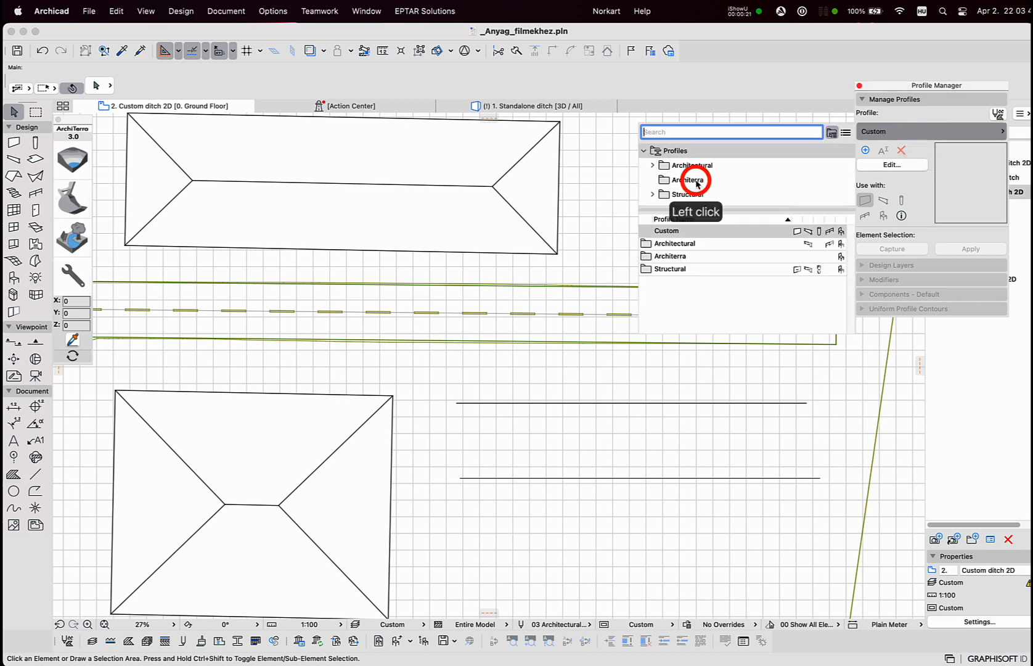
left_click(688, 179)
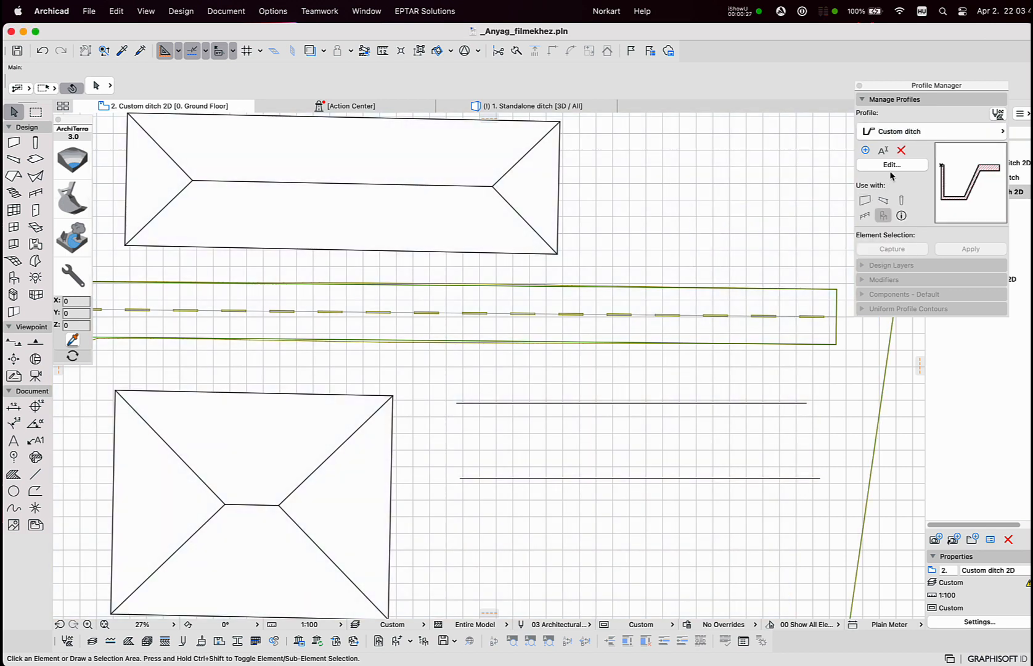
left_click(893, 164)
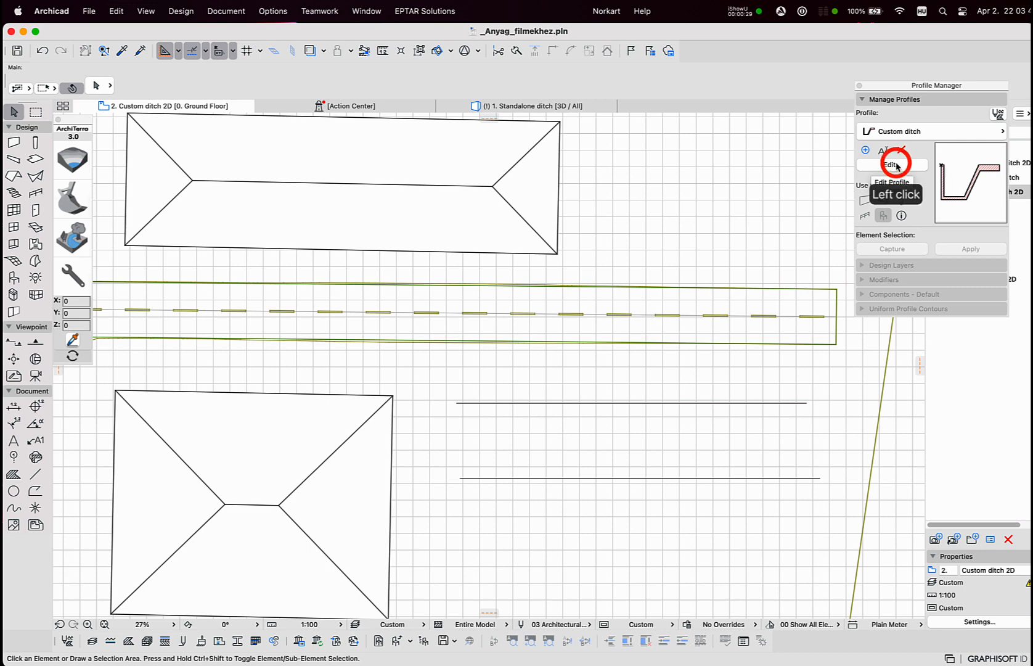
left_click(890, 165)
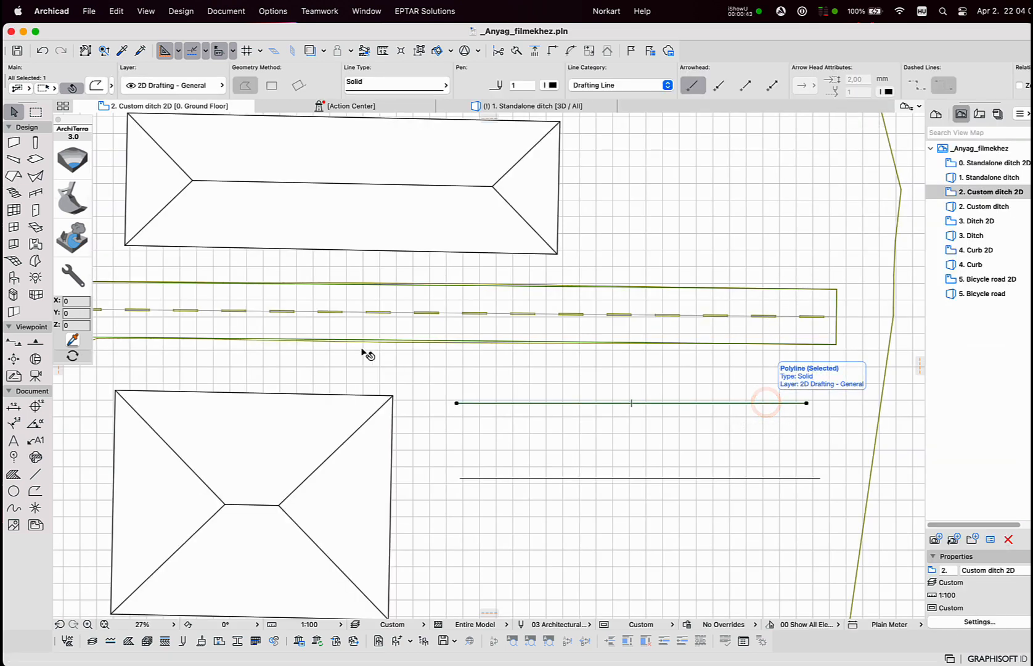
Turn the upper path line into a ditch using the 'Custom ditch' profile from Profile Manager.
left_click(71, 196)
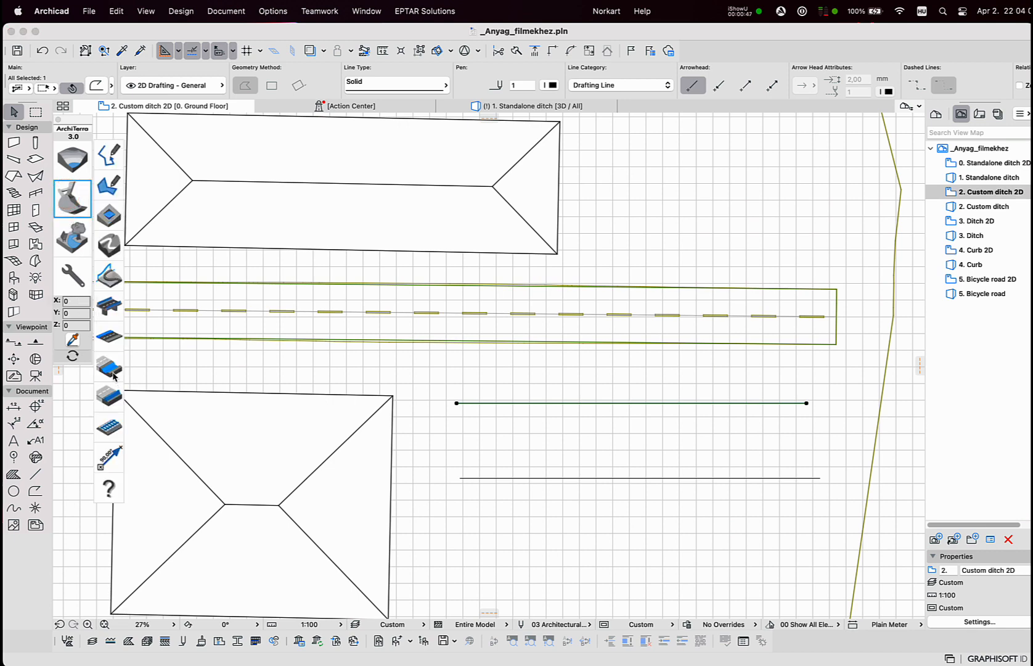
left_click(109, 367)
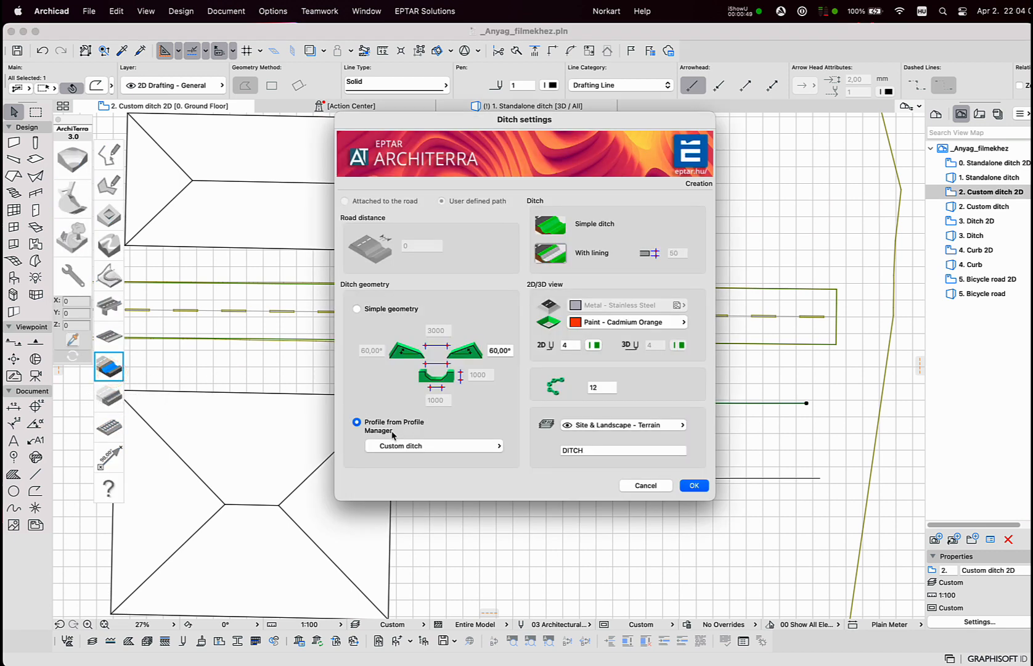
left_click(356, 422)
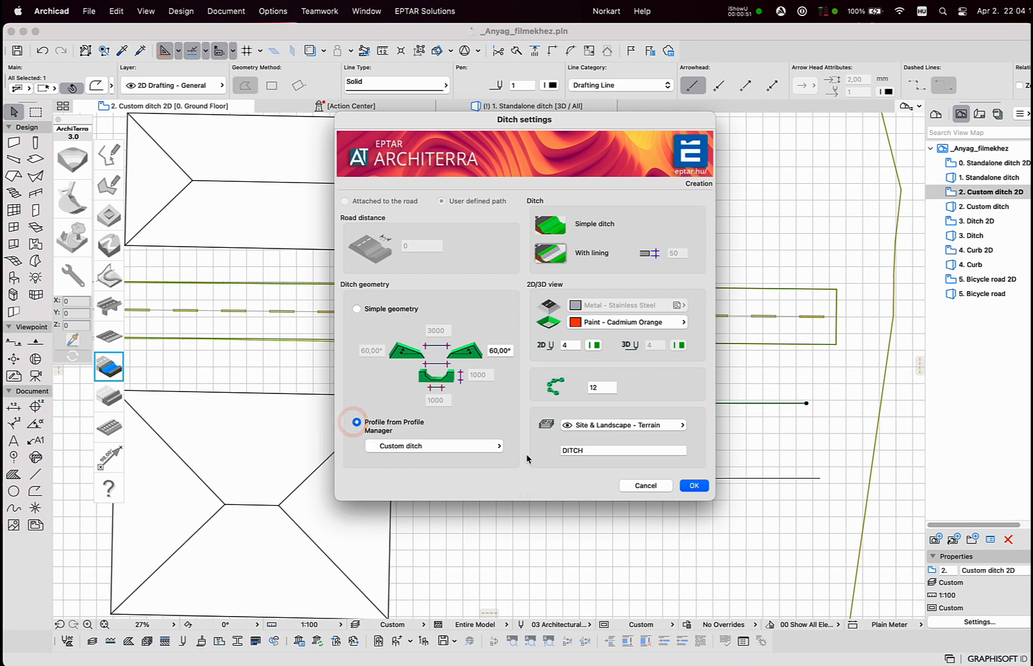
left_click(432, 445)
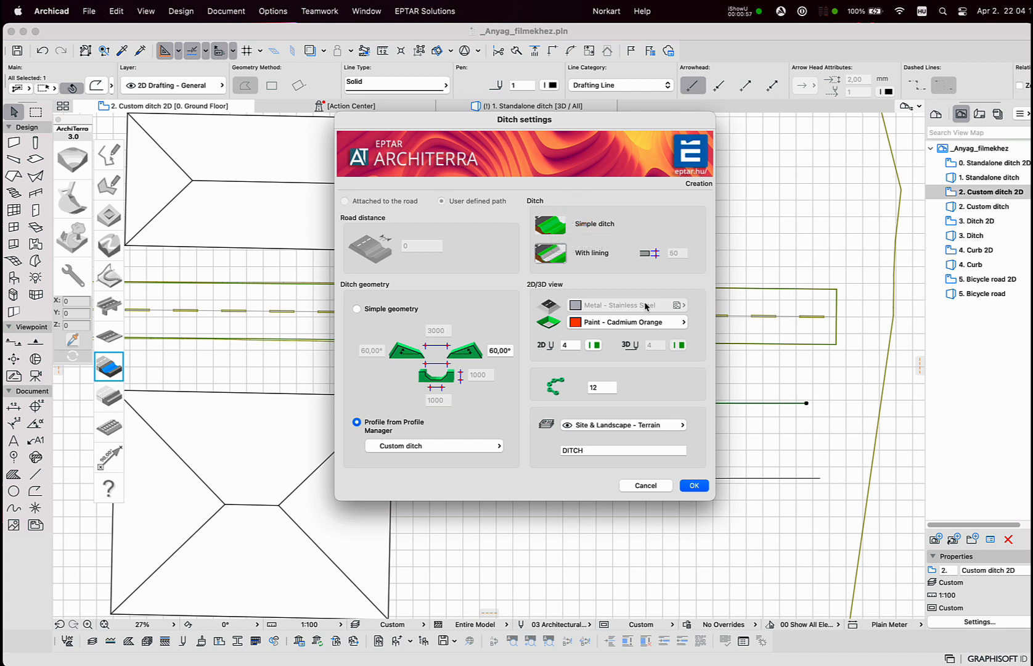
mouse_move(618, 445)
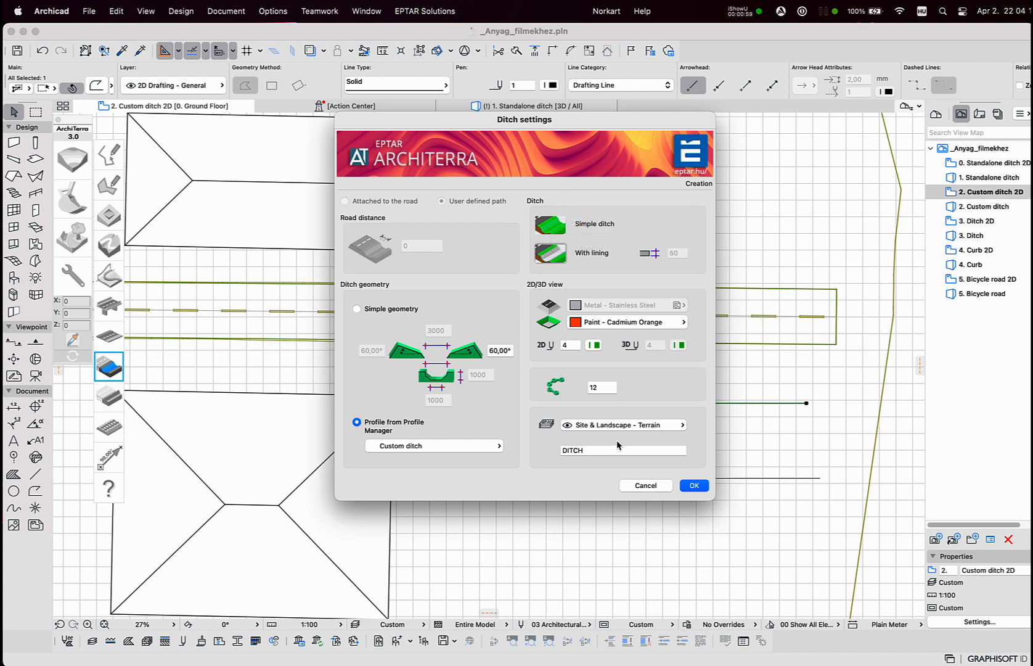
left_click(694, 485)
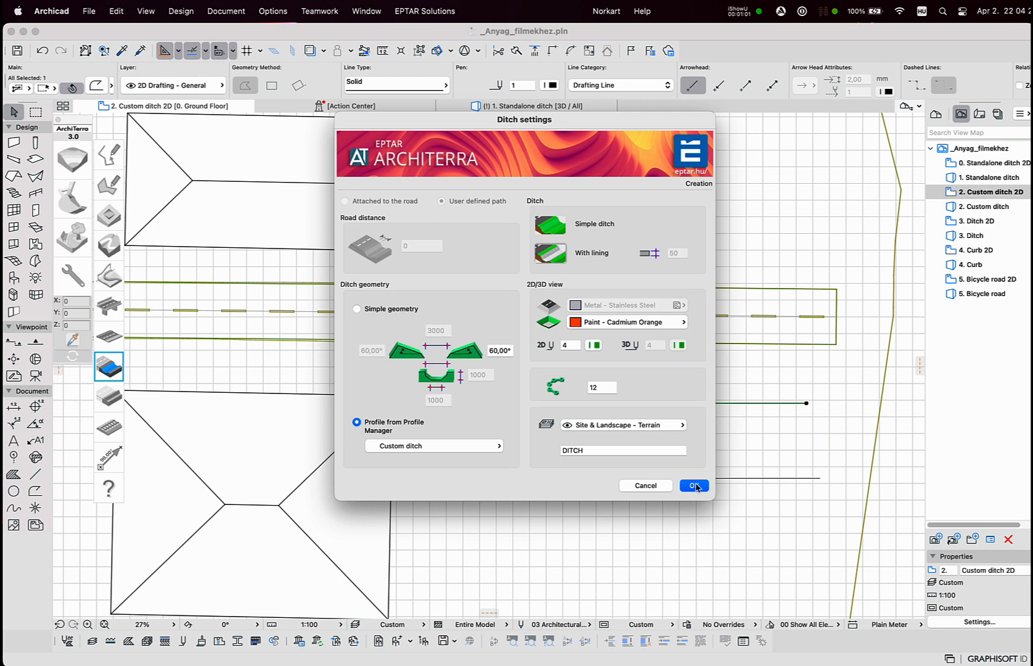
left_click(694, 486)
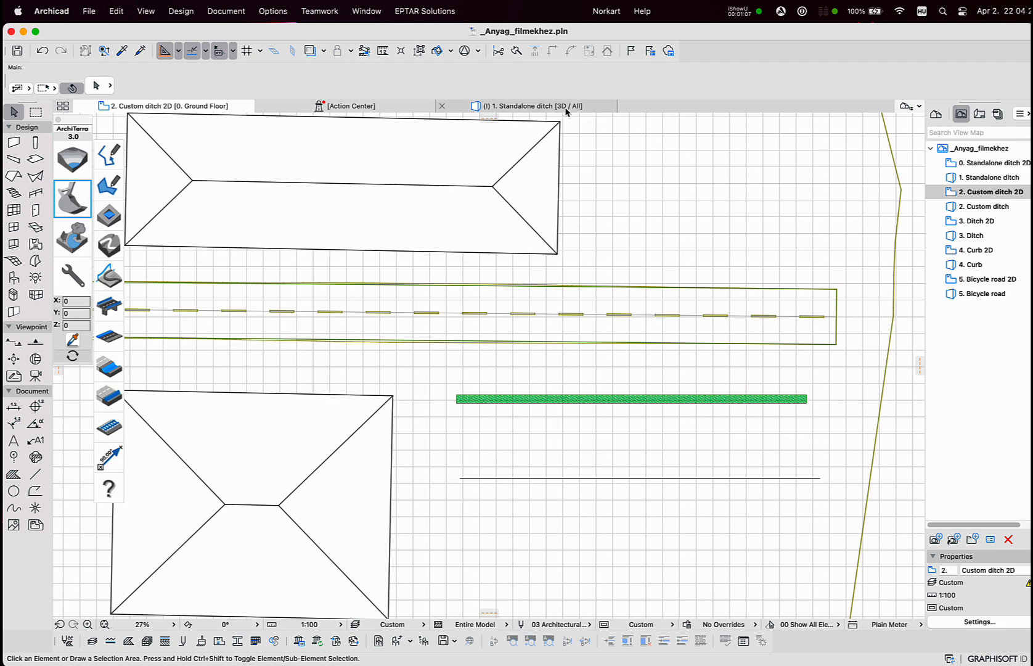
Trace a polyline along the road's lower edge from its right corner to the crossroad.
left_click(534, 105)
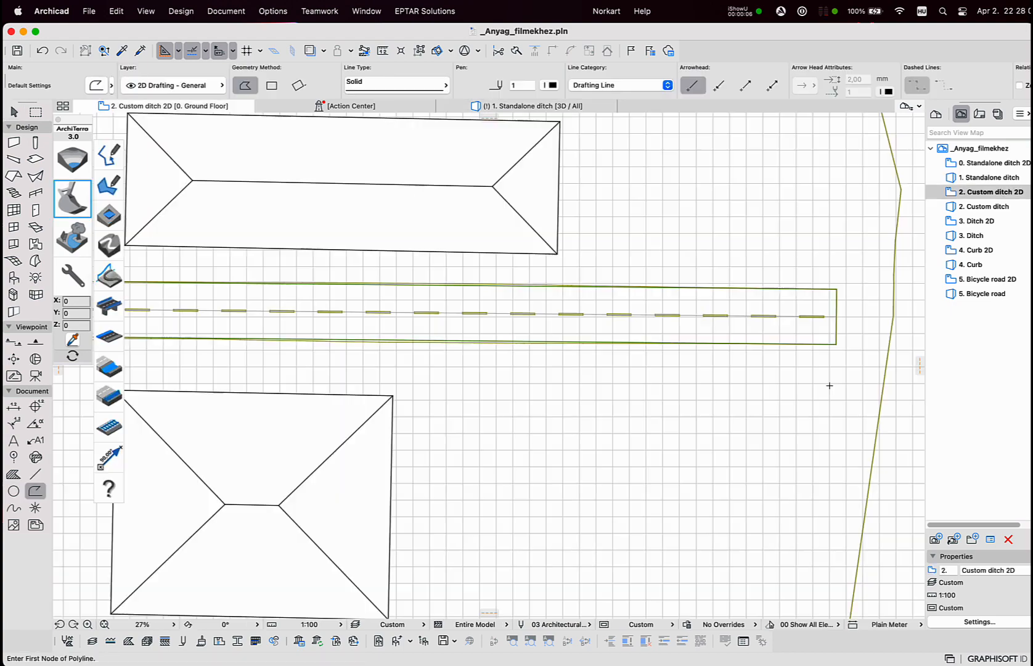
mouse_move(841, 384)
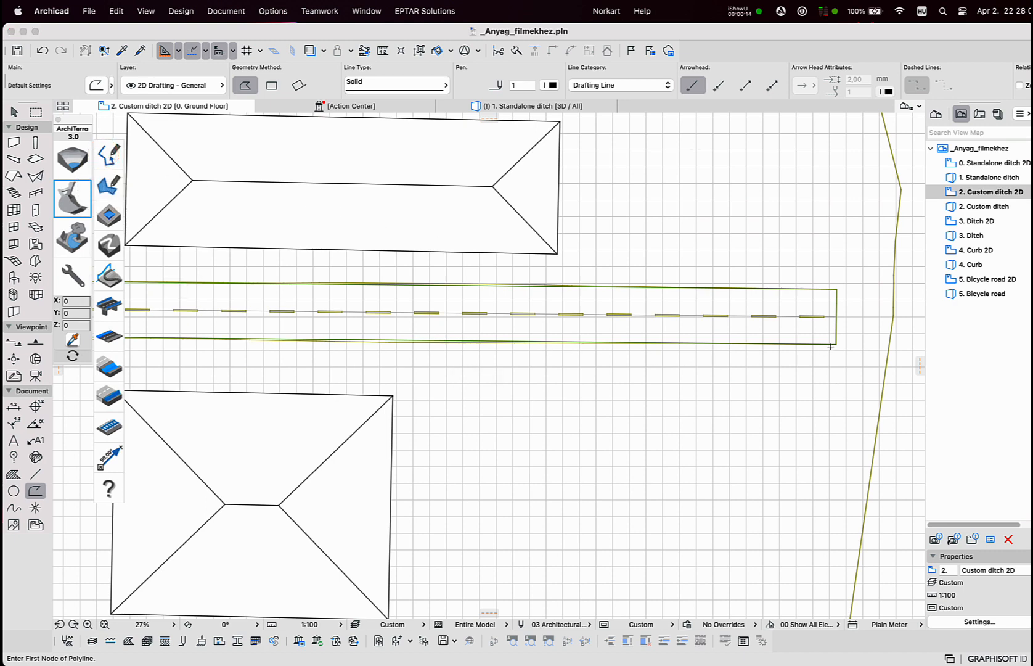
left_click(835, 344)
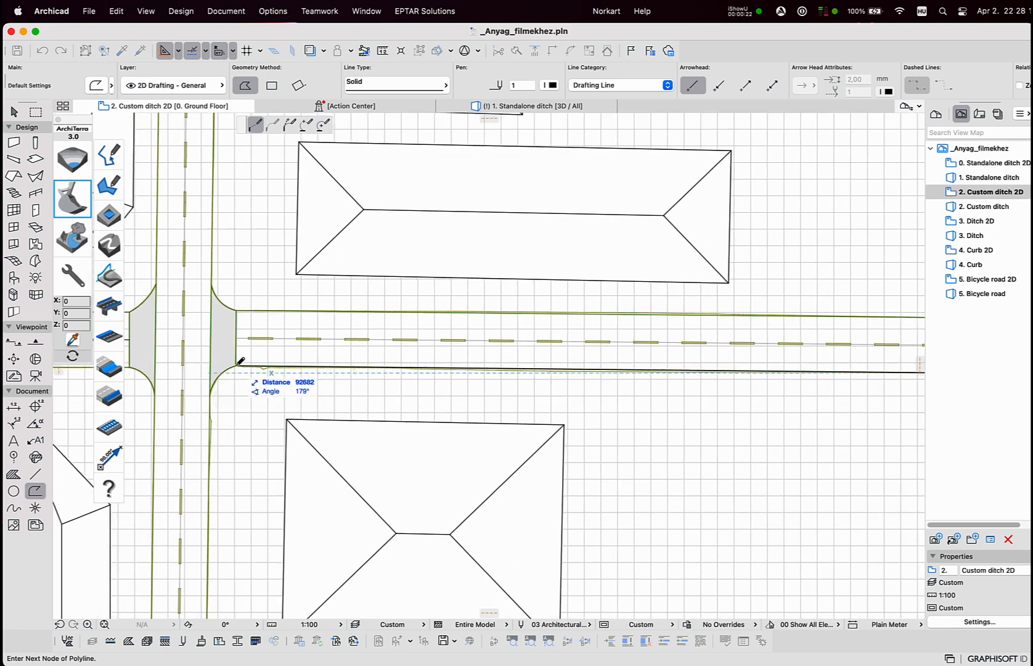
left_click(235, 365)
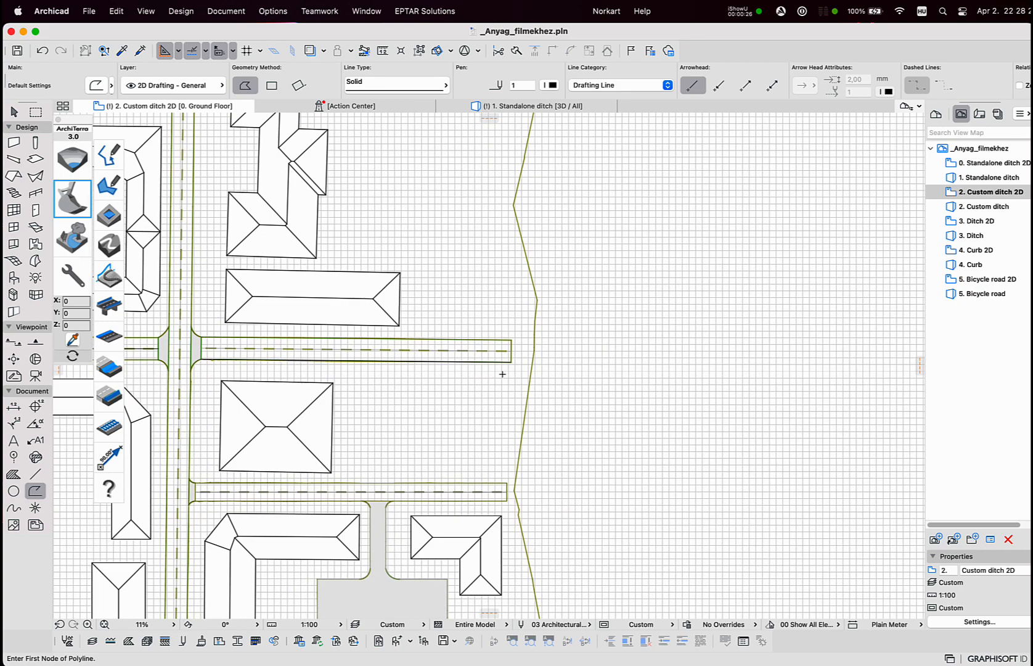
left_click(61, 625)
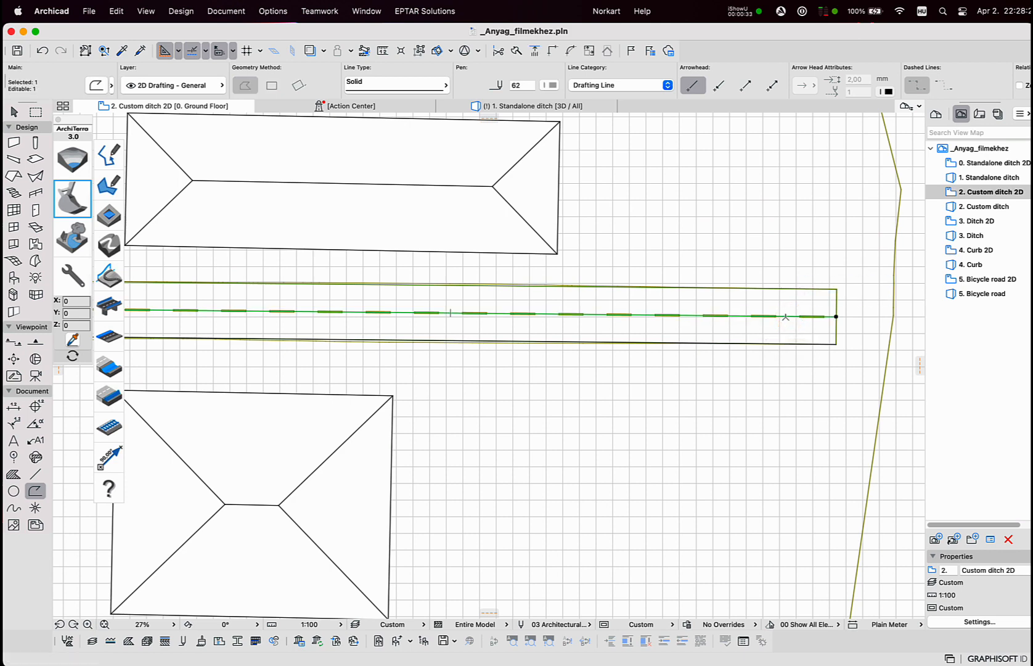
left_click(786, 316)
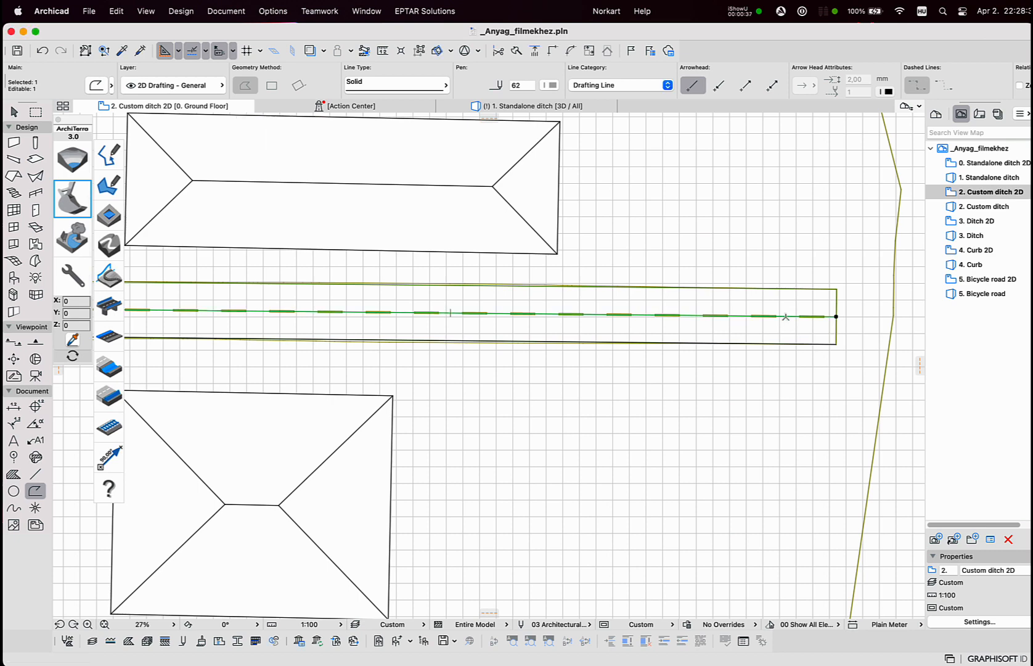
left_click(786, 316)
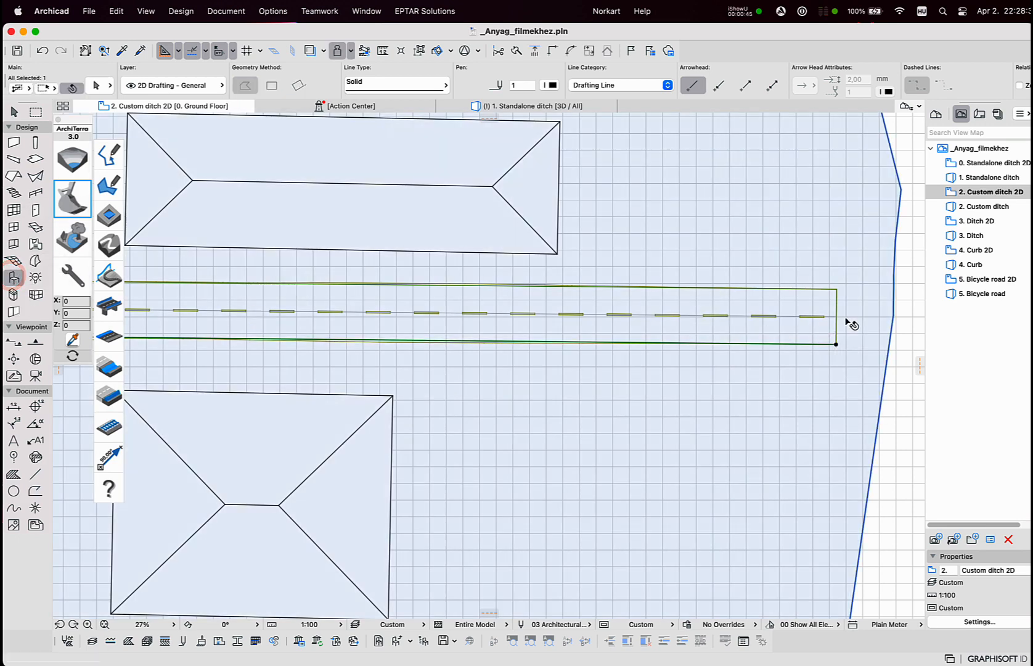
Attach a lined simple ditch to the selected road: 60° slopes, 3000 top width, 1000 depth.
left_click(836, 317)
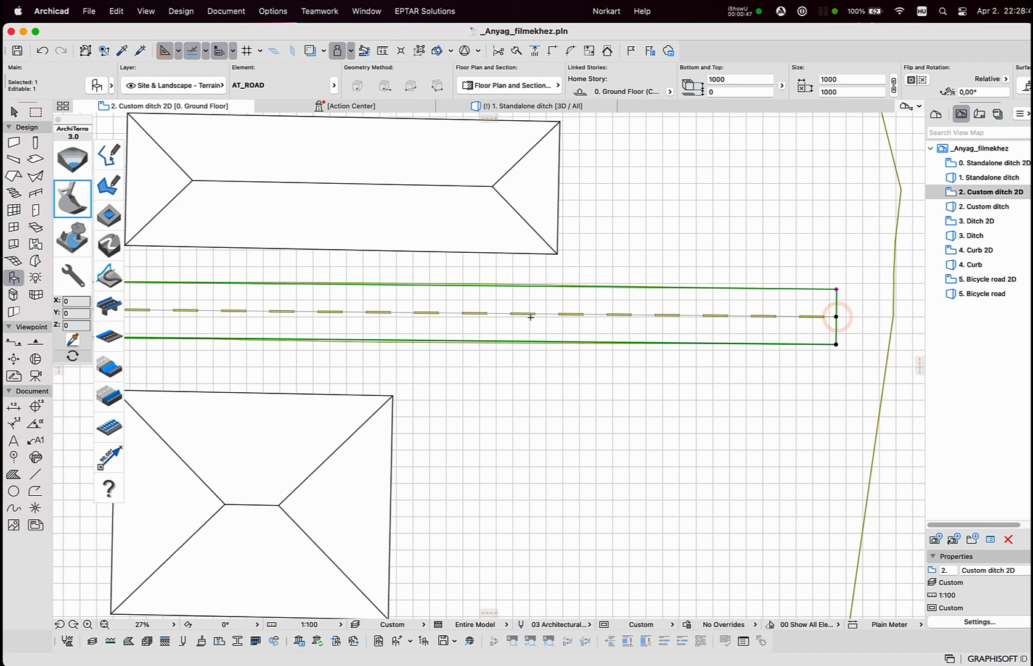
left_click(109, 365)
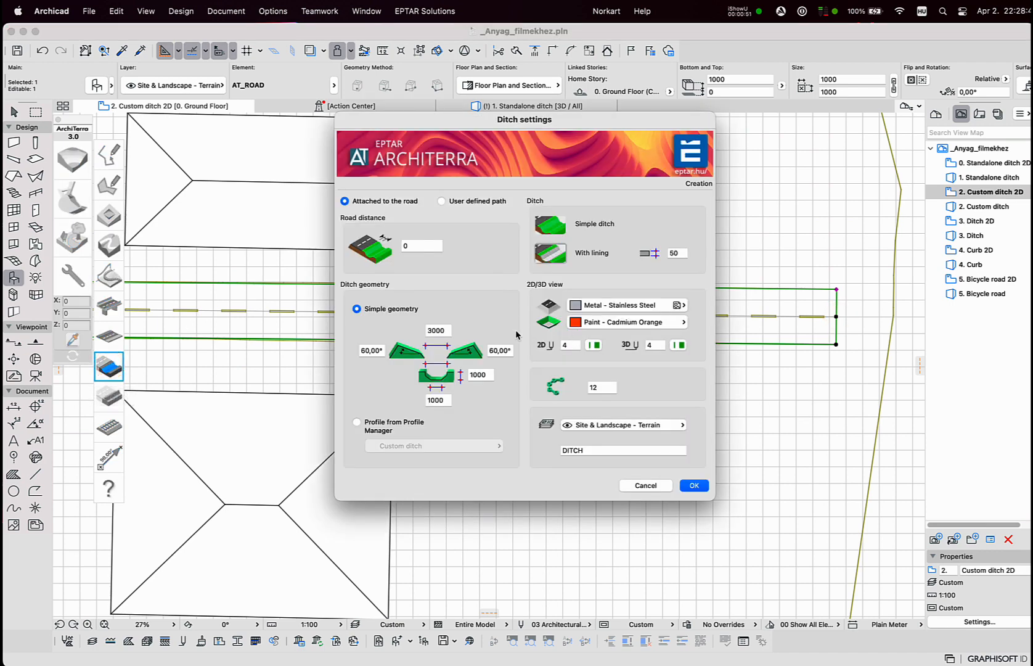
mouse_move(328, 211)
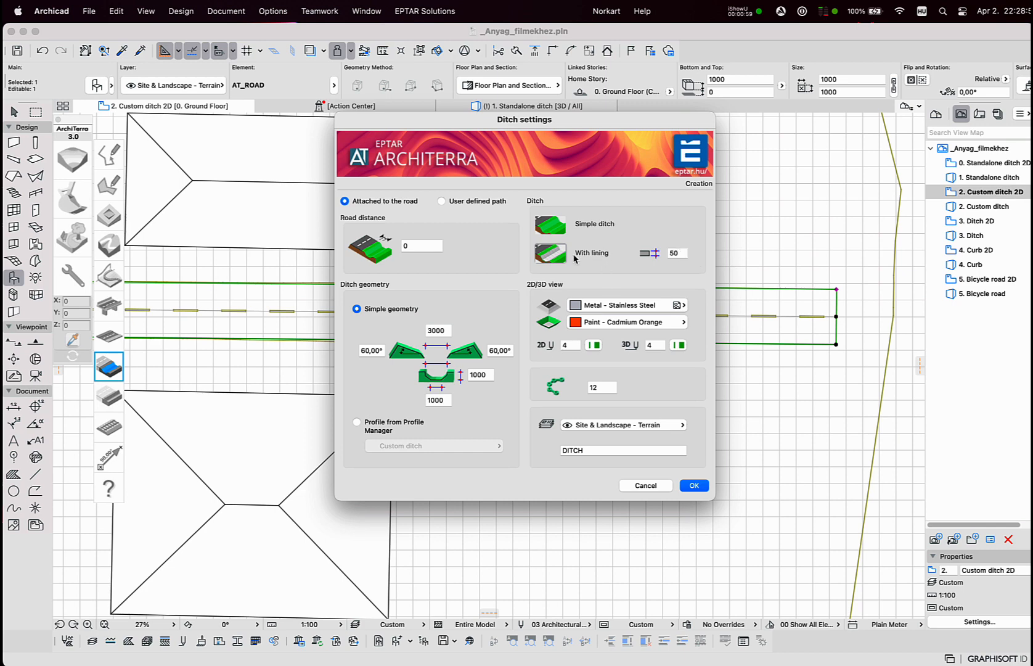
left_click(693, 485)
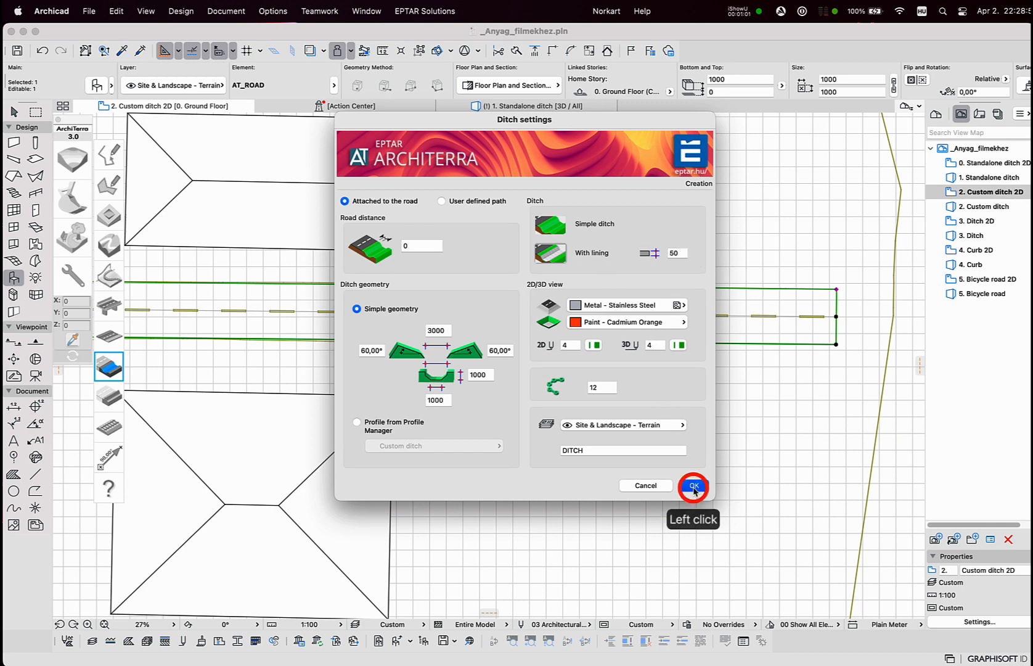
left_click(693, 485)
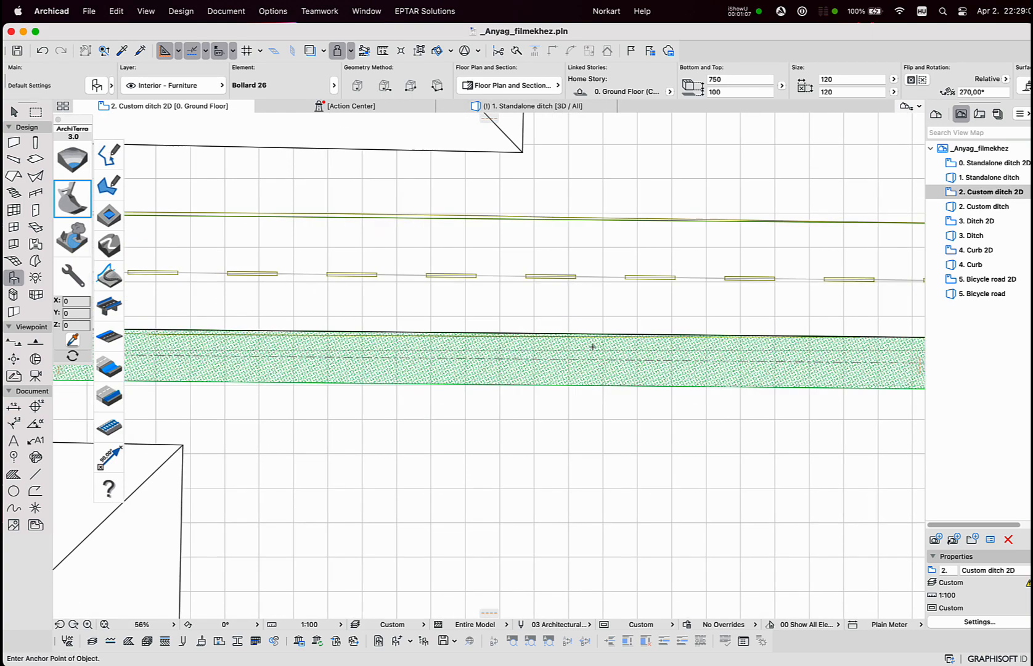
scroll("down", 3)
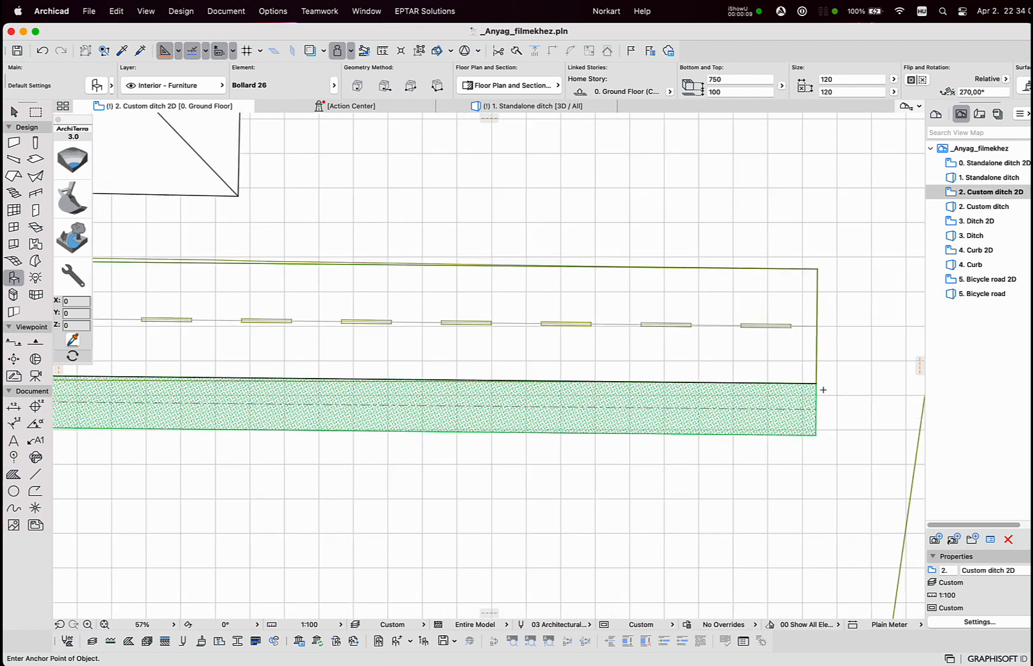
mouse_move(796, 442)
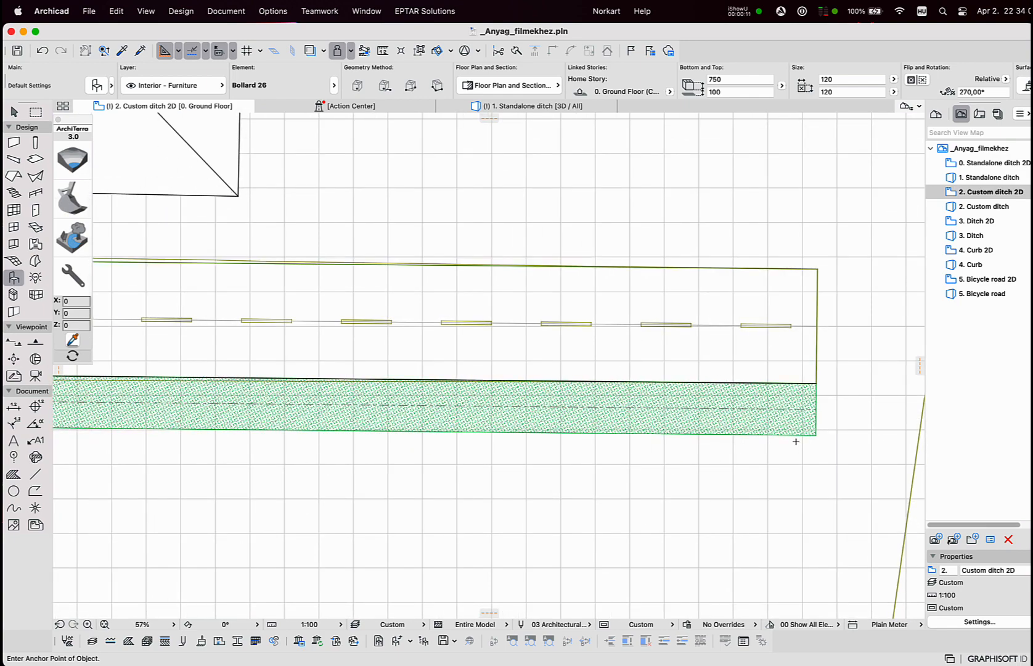
mouse_move(805, 466)
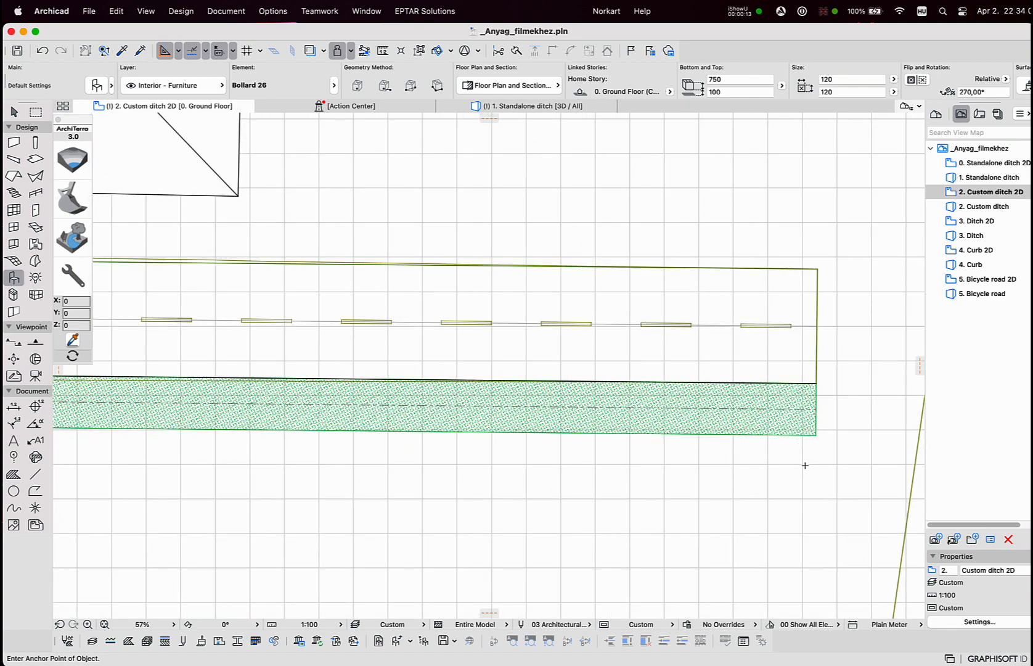
left_click(434, 409)
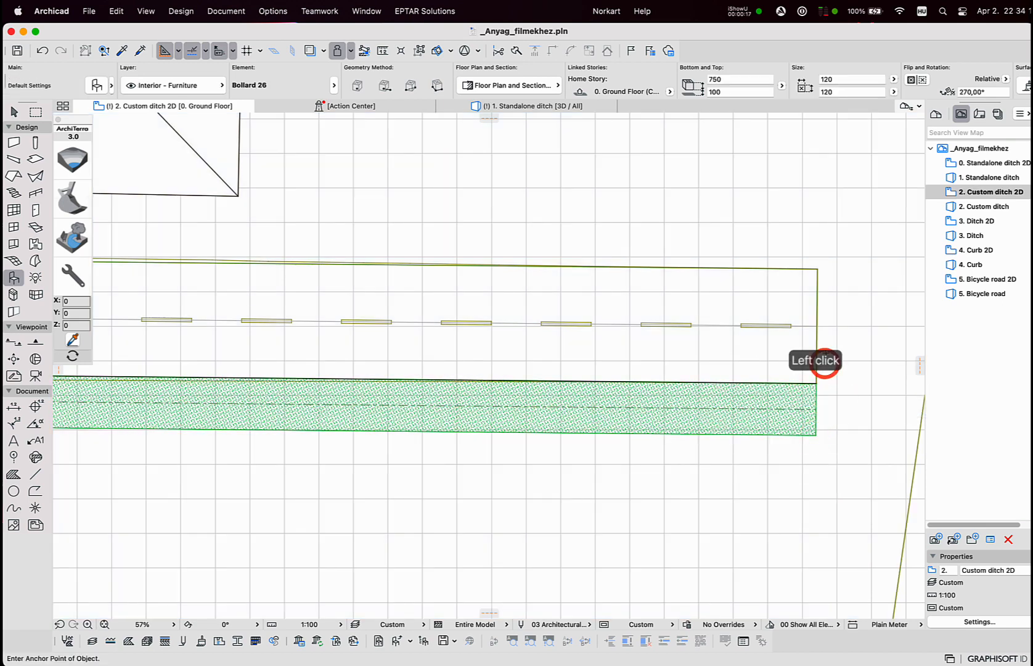
left_click(521, 109)
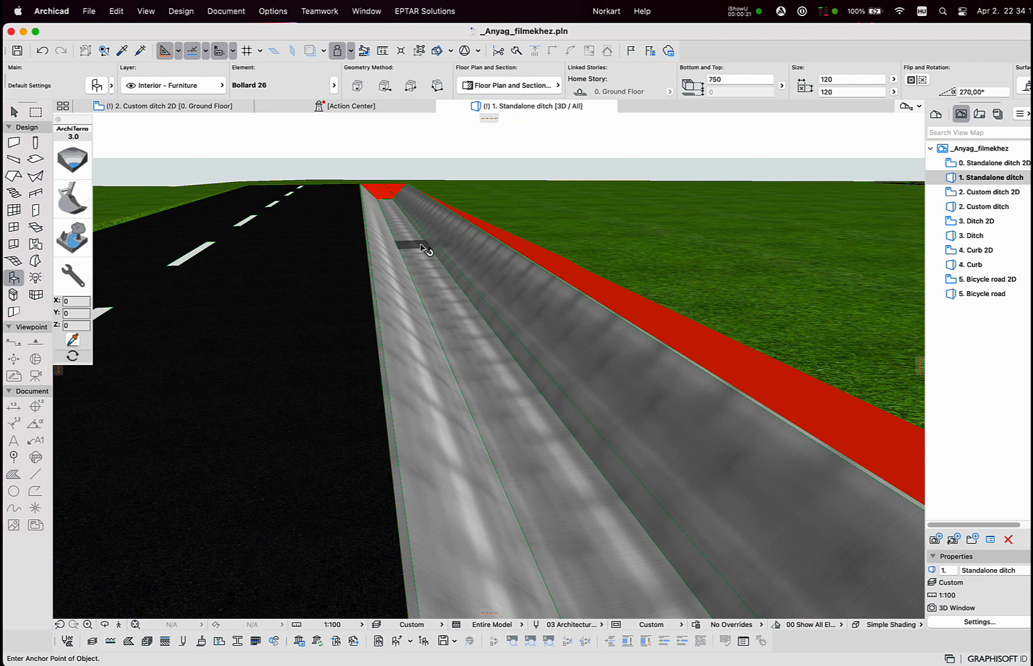
Change the standalone ditch's second surface material from Paint - Cadmium Orange to Glass - Blue.
left_click(421, 250)
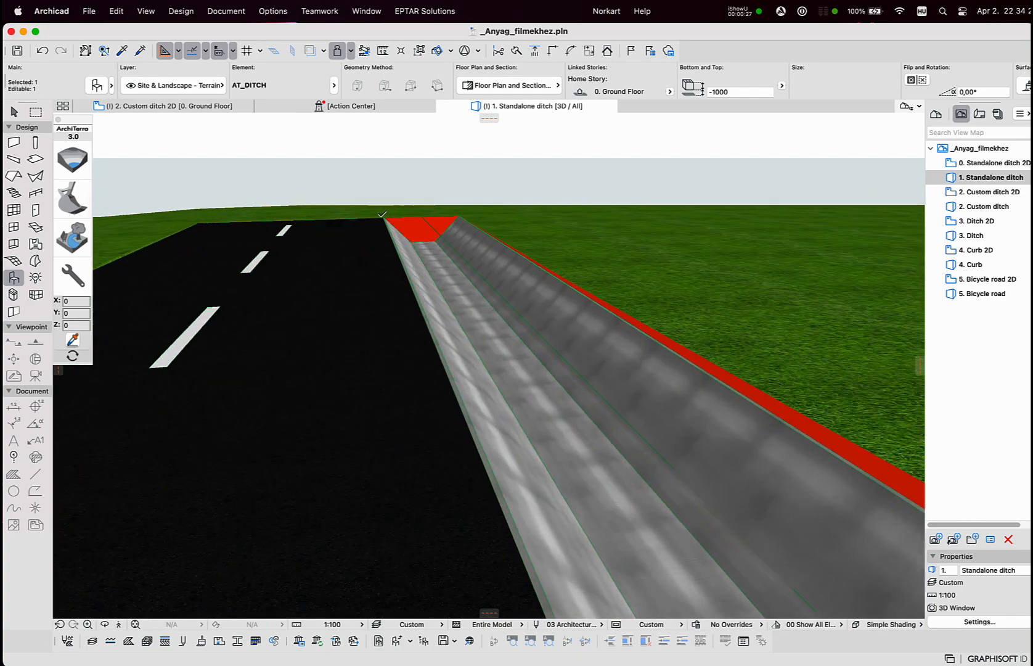
left_click(408, 224)
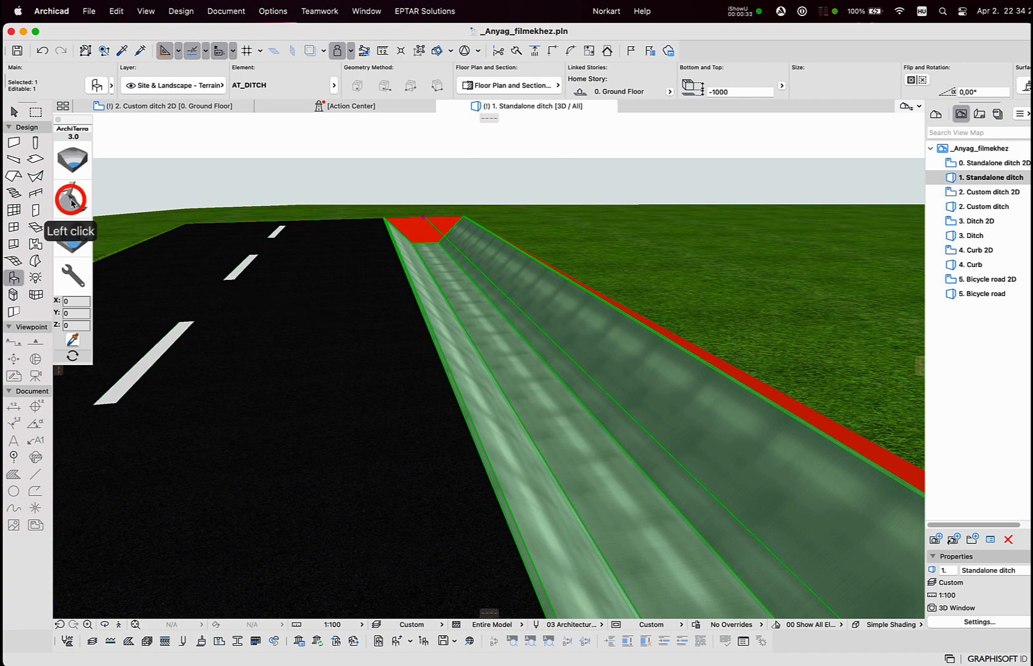
left_click(72, 198)
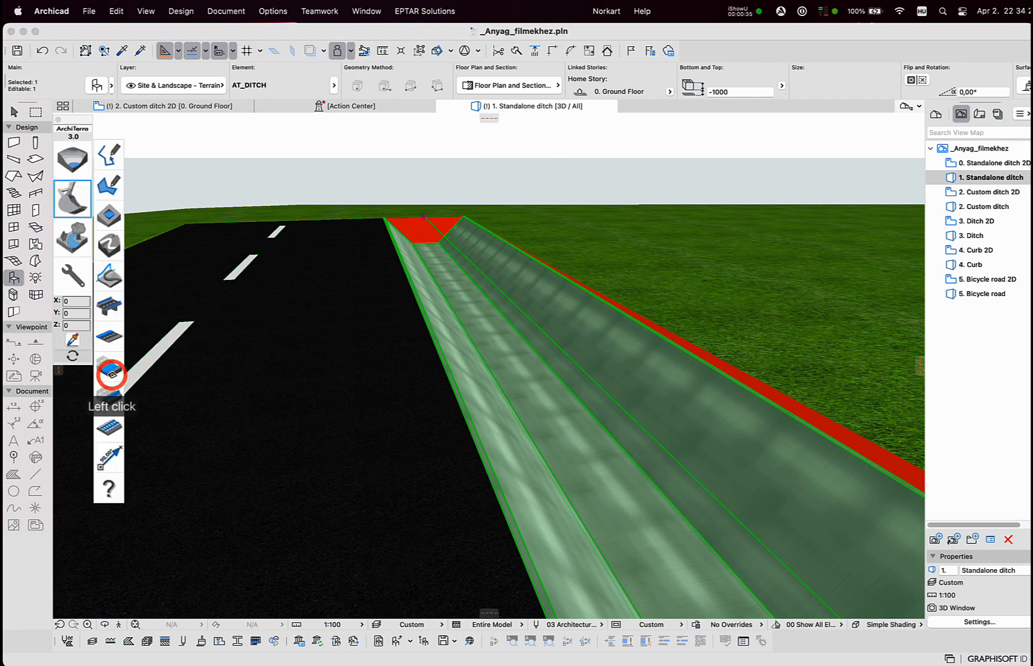
double_click(109, 367)
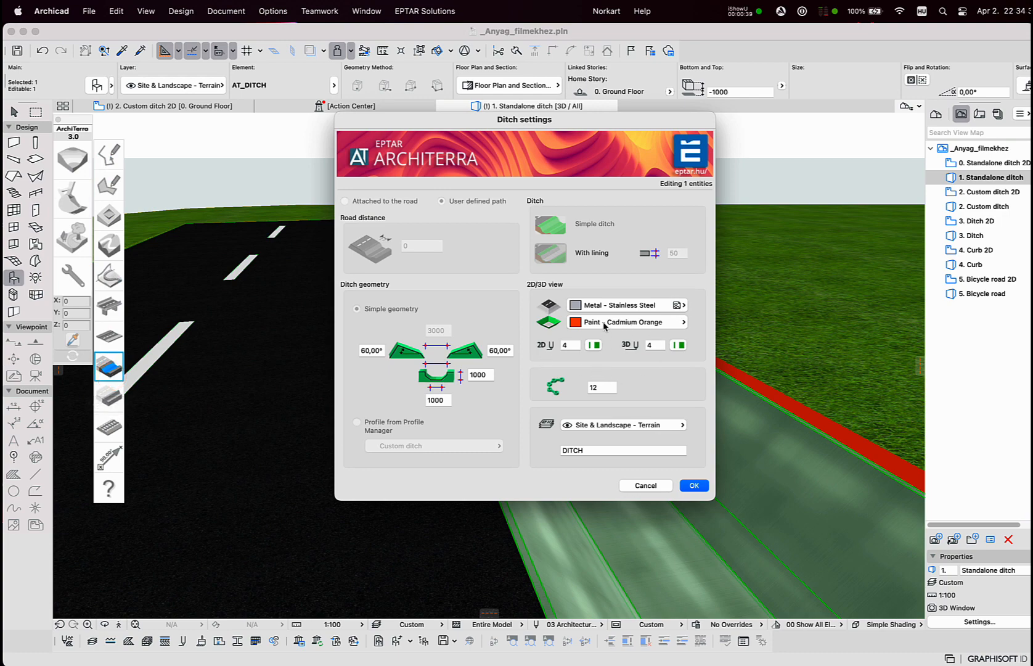
left_click(625, 322)
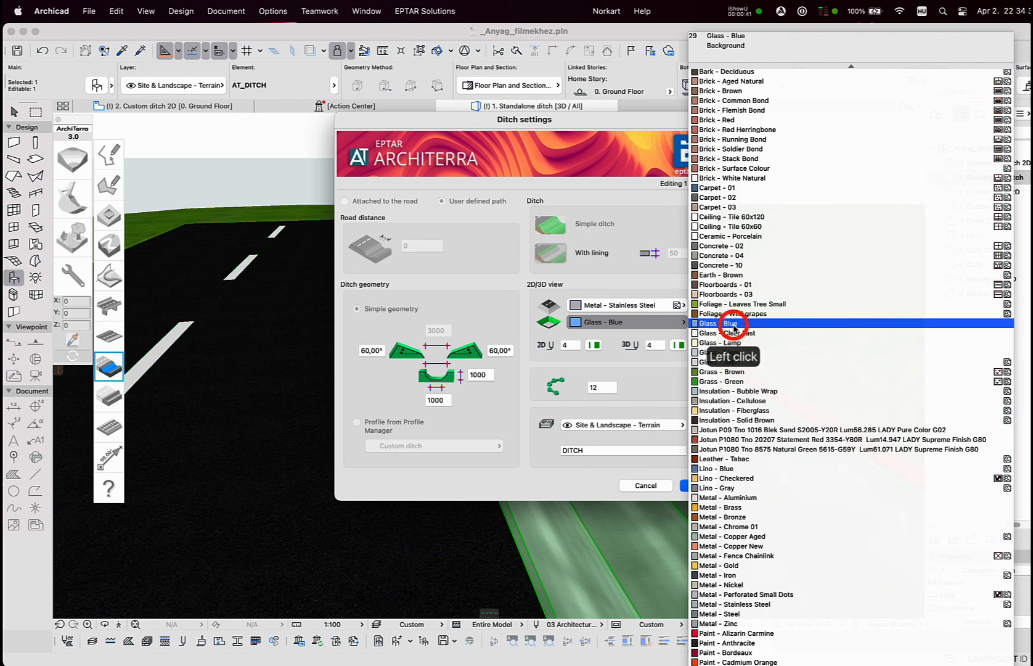
left_click(735, 315)
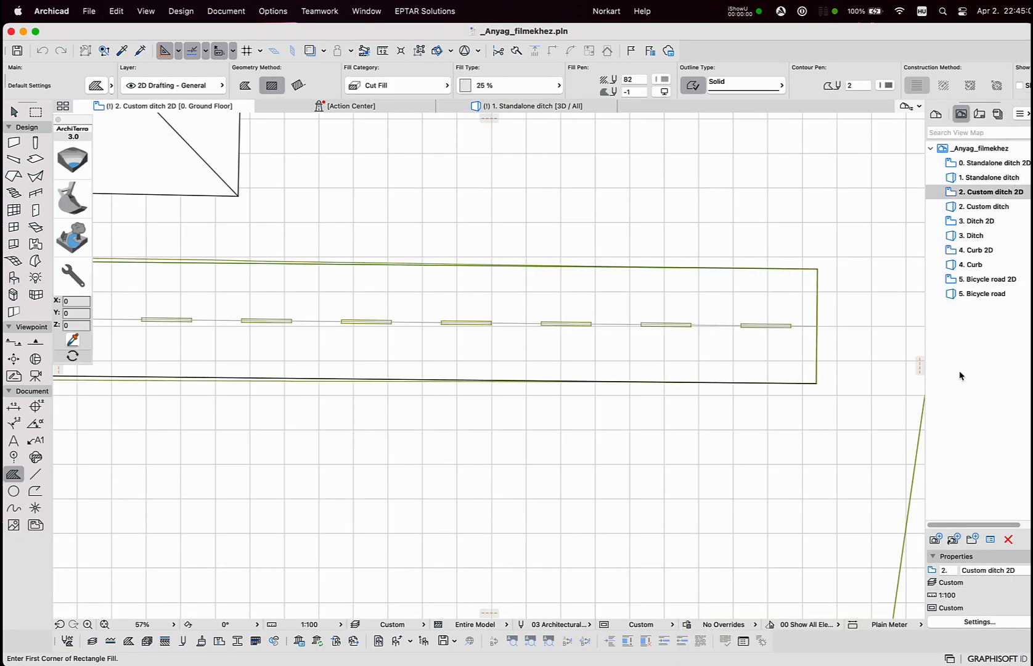
mouse_move(986, 400)
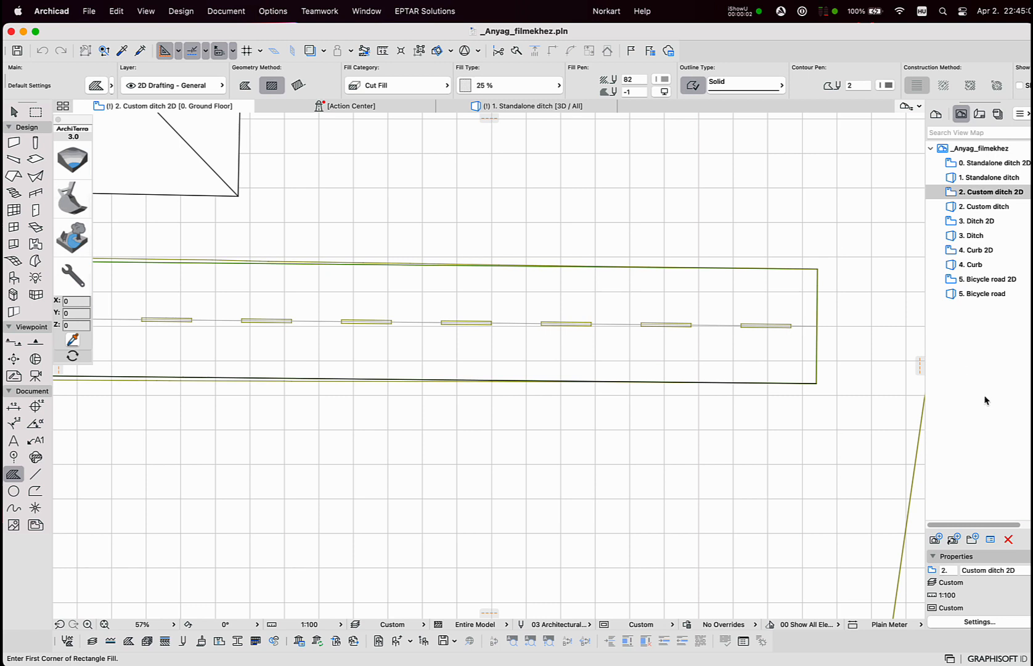
mouse_move(842, 379)
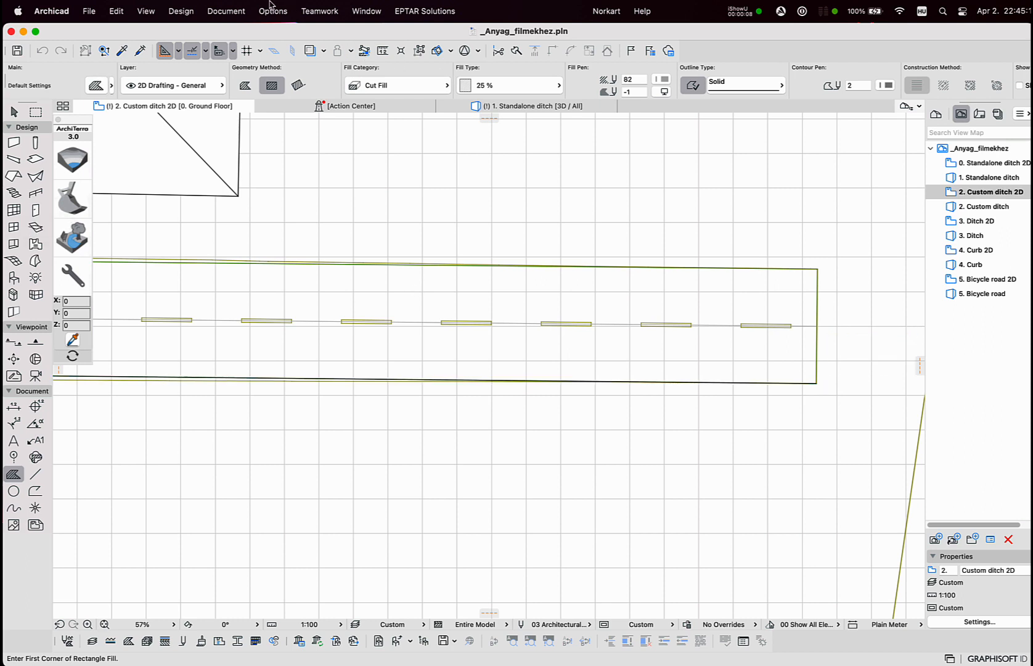
In Profile Manager, choose the Custom ditch profile from the Architerra folder.
left_click(272, 11)
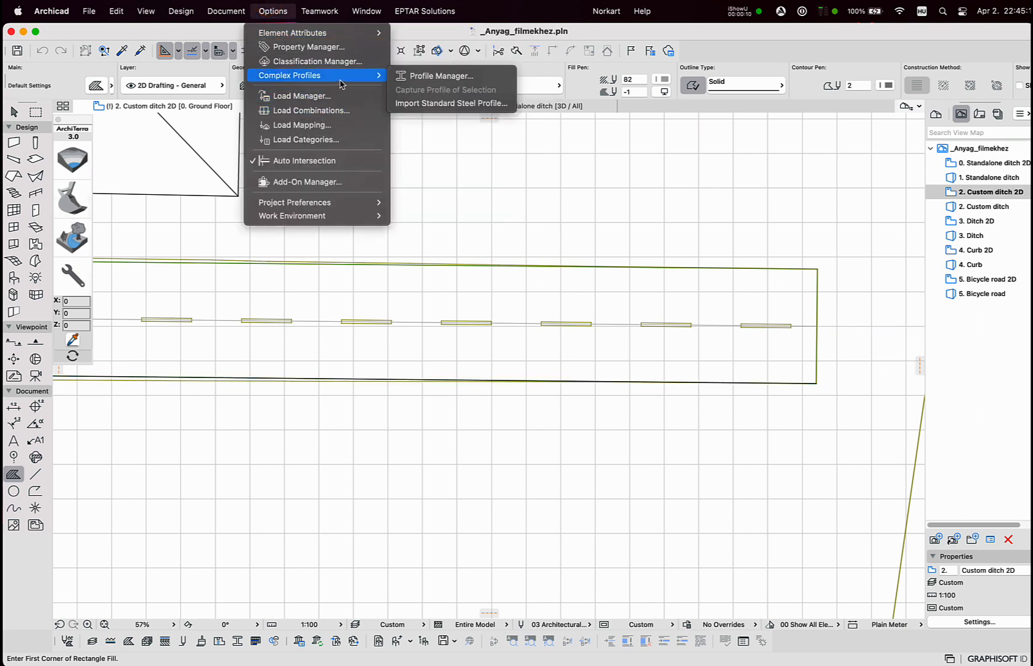
left_click(441, 76)
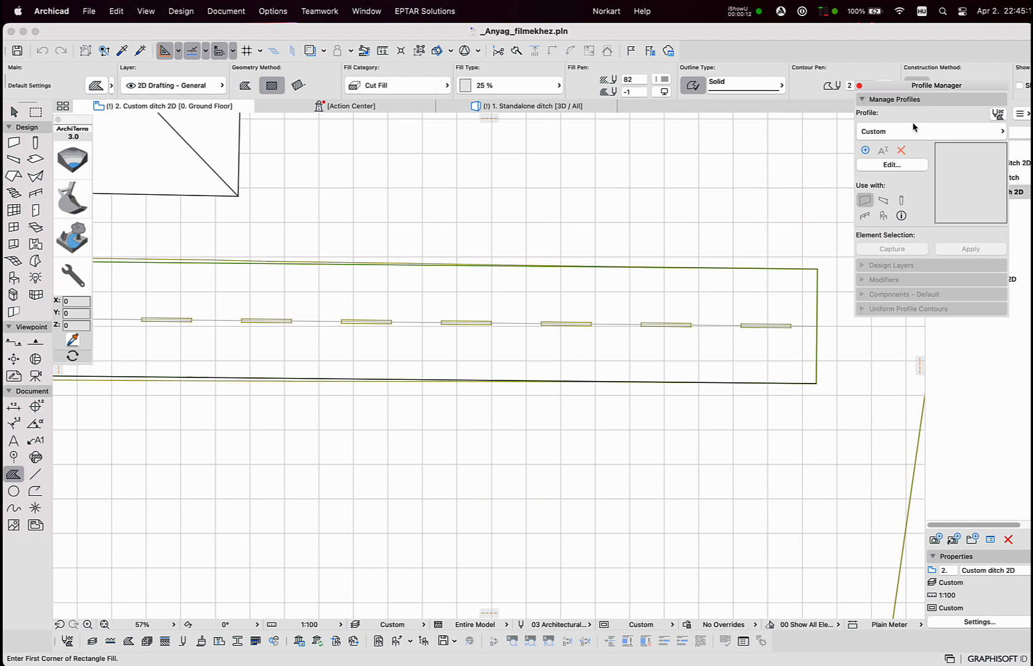
left_click(931, 131)
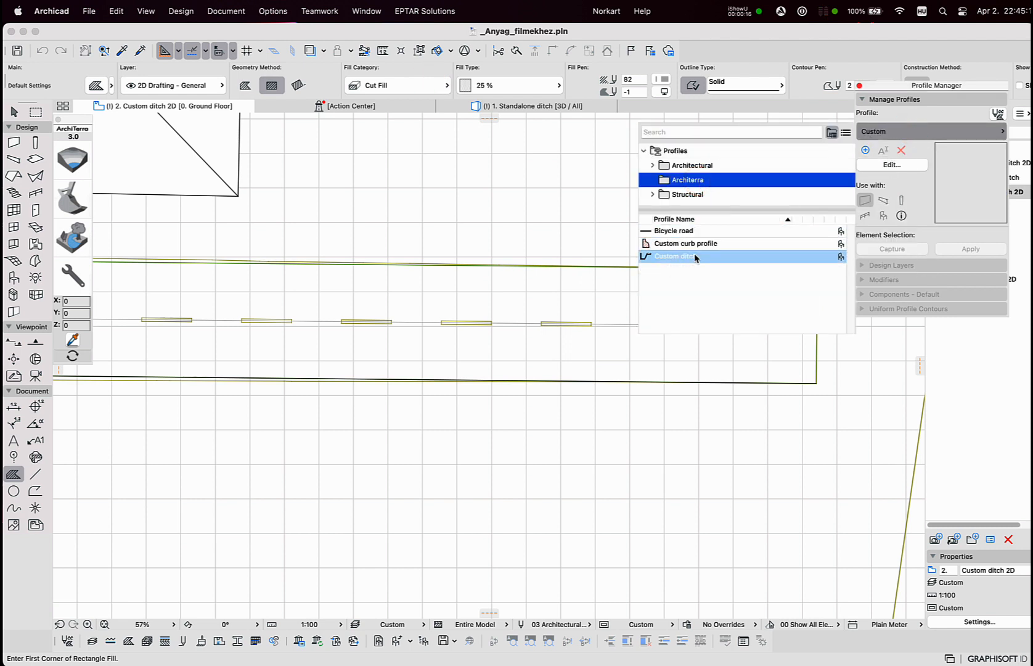
double_click(678, 256)
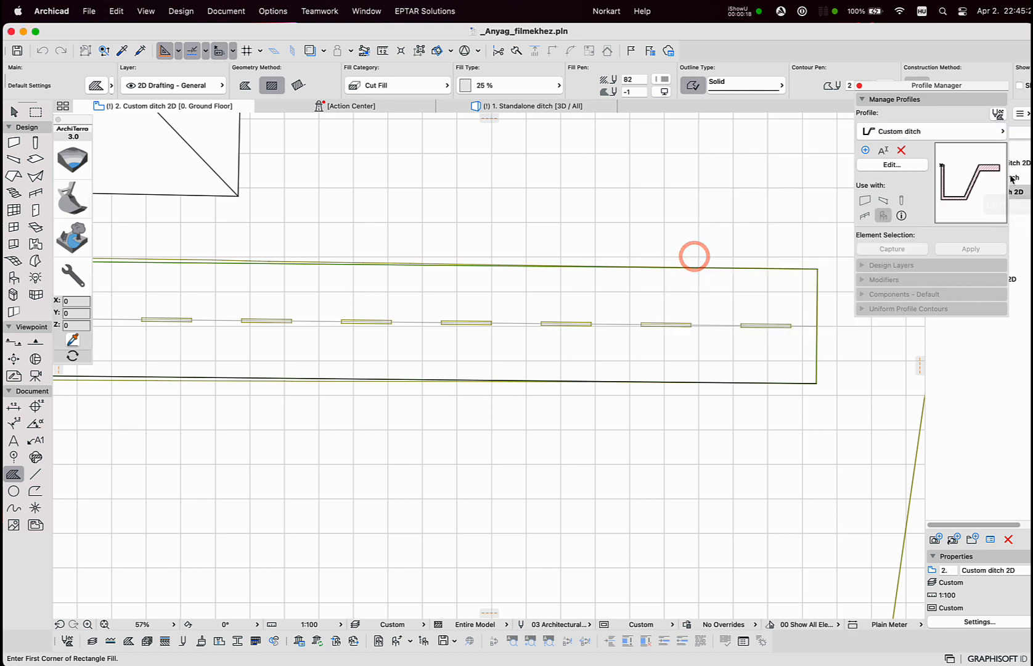
left_click(859, 85)
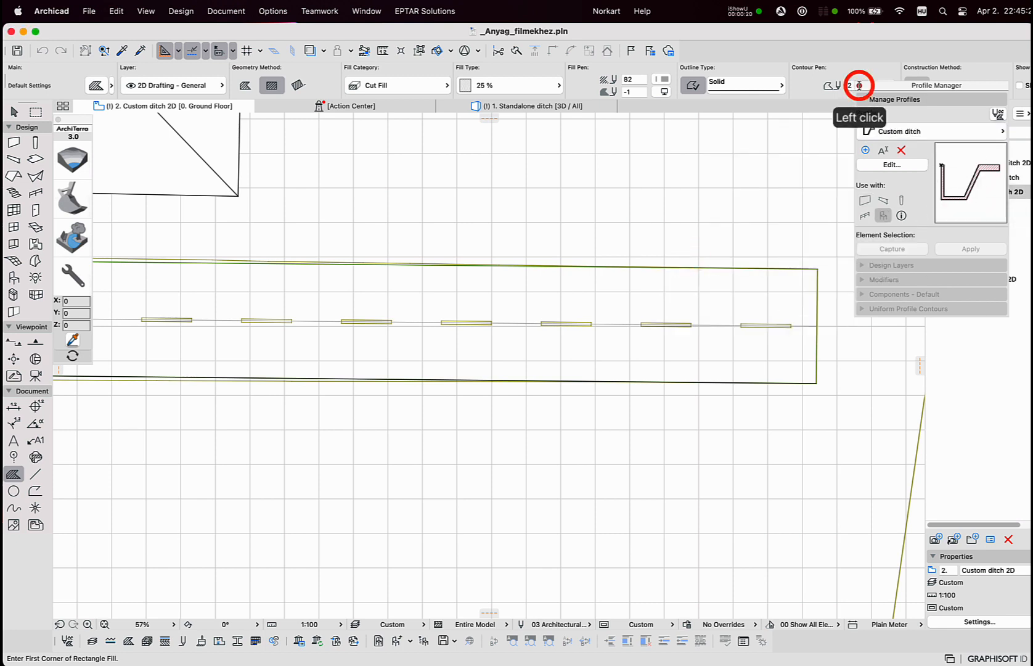
Add a ditch along the selected road using the Custom ditch profile.
left_click(816, 384)
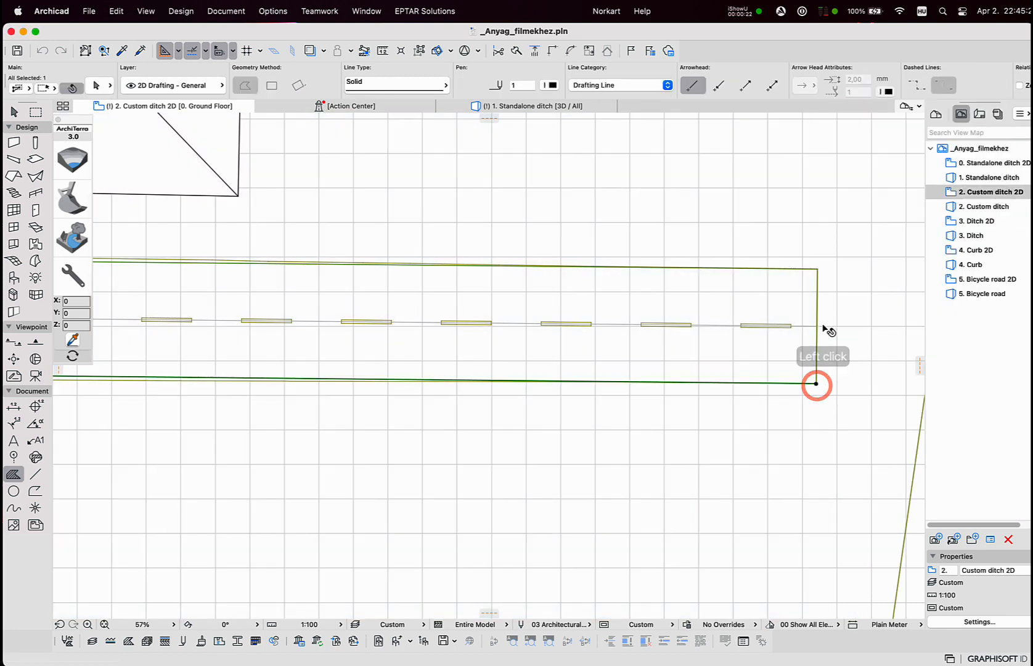
left_click(13, 276)
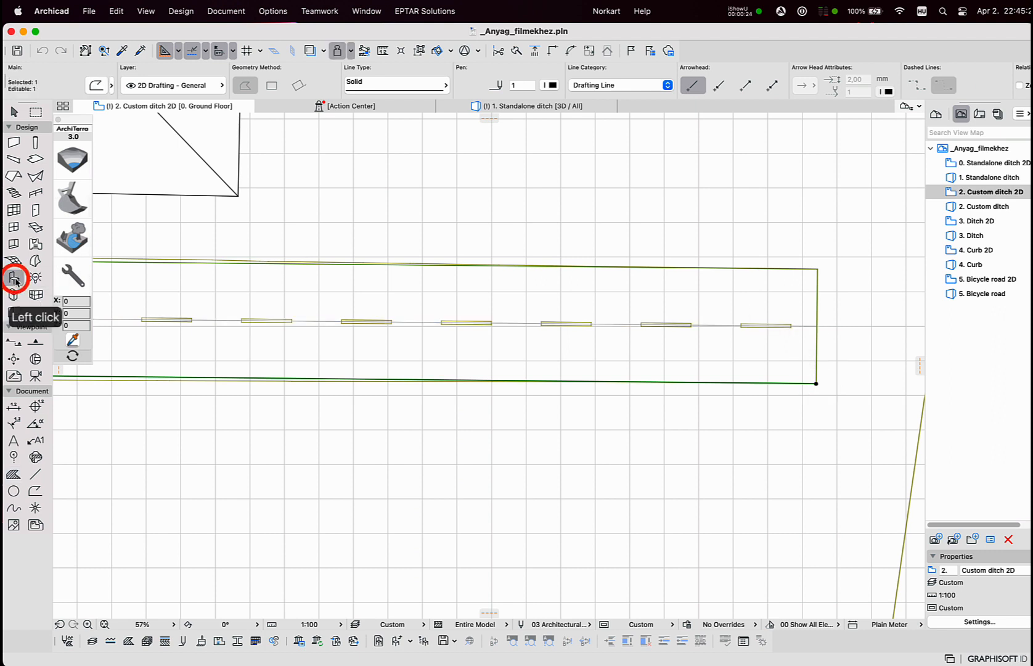
left_click(14, 278)
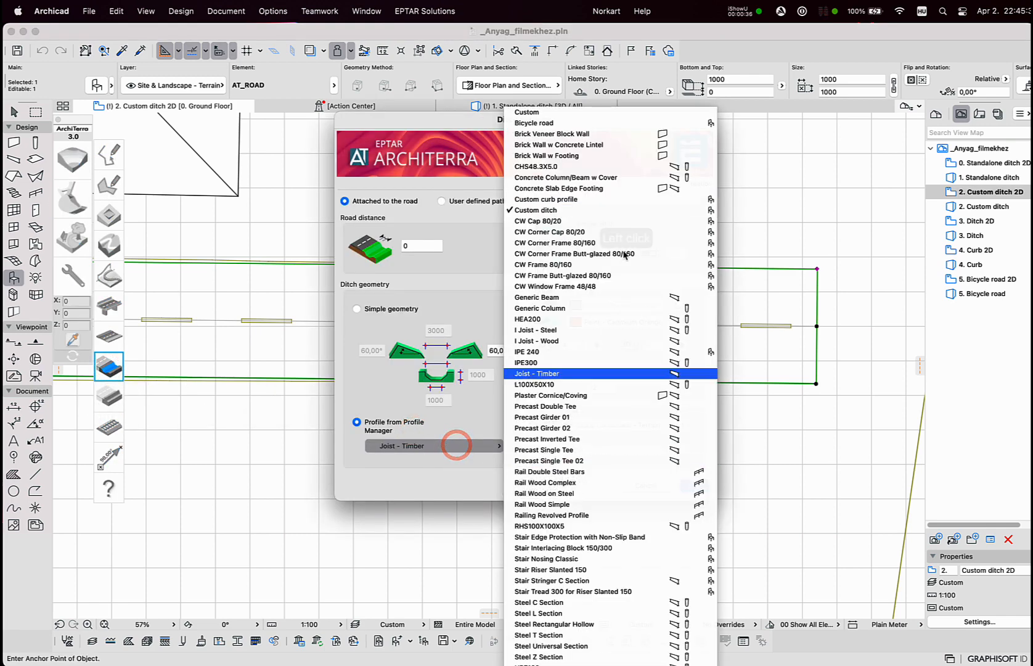
left_click(535, 210)
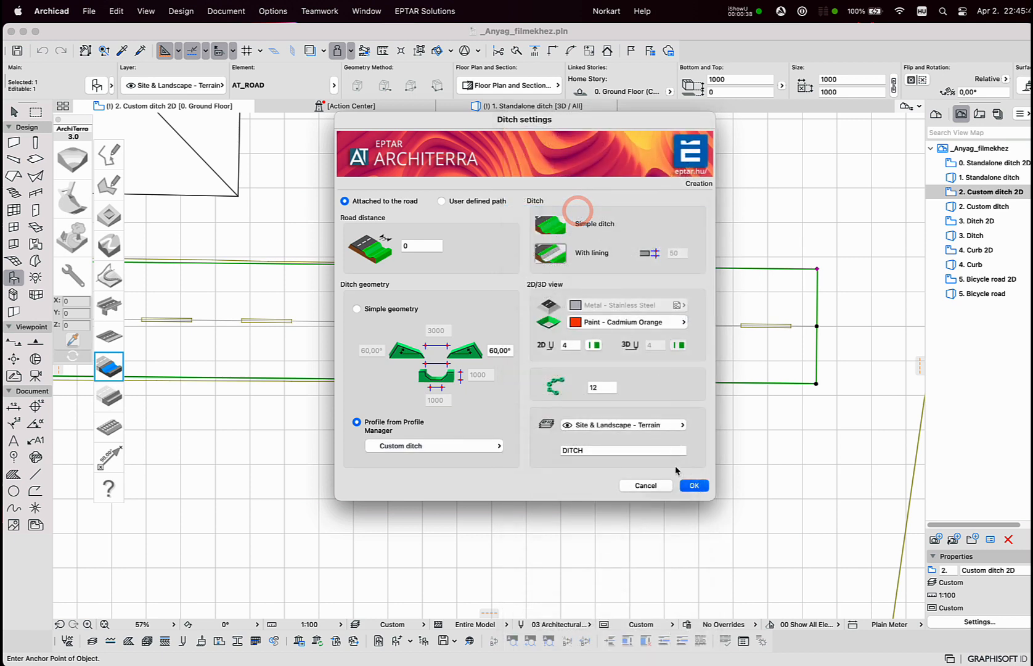
left_click(694, 485)
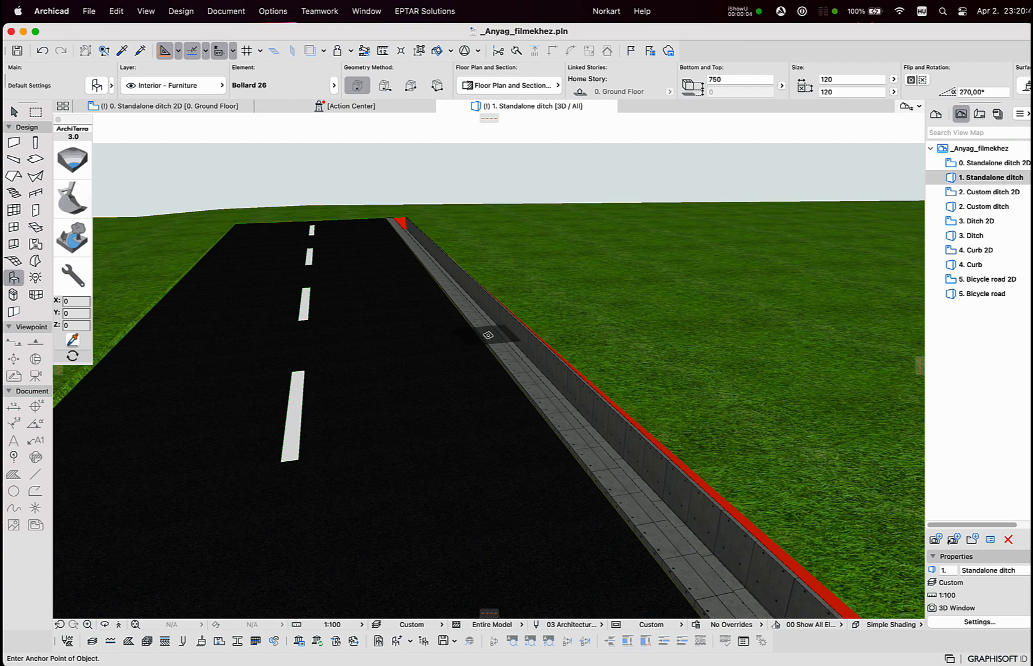
Pan the 3D view along the road, then return to the Standalone ditch plan.
middle_click(456, 267)
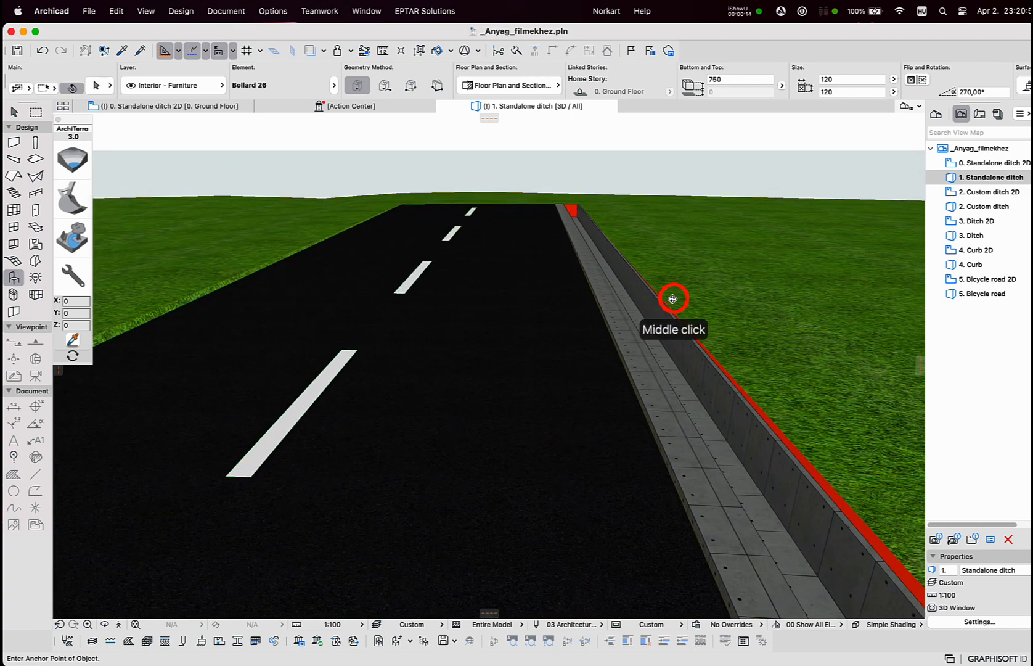
left_click(154, 106)
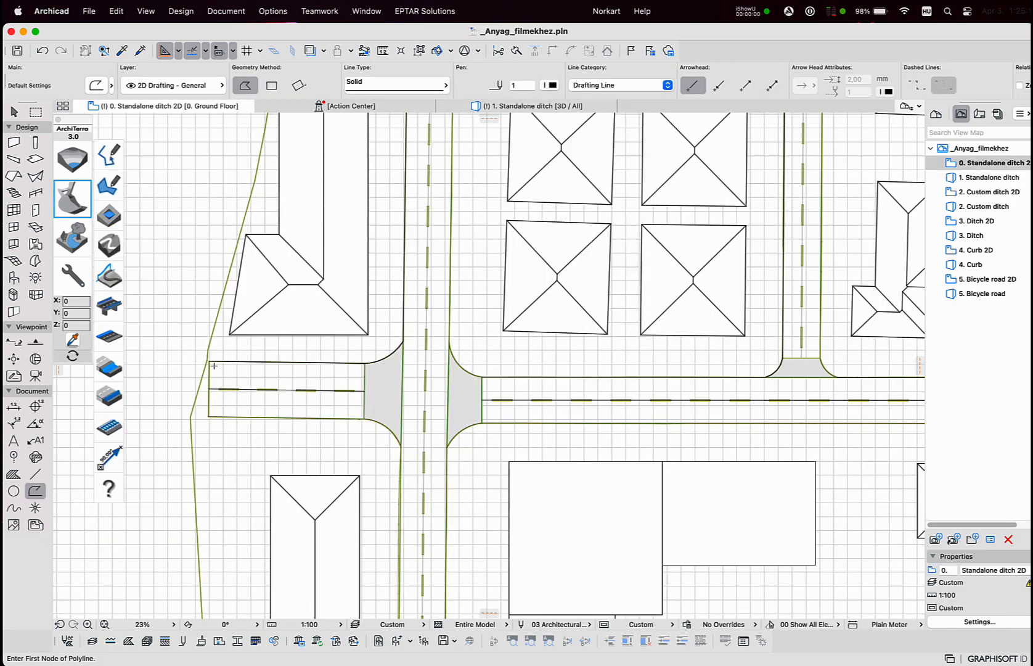
mouse_move(385, 369)
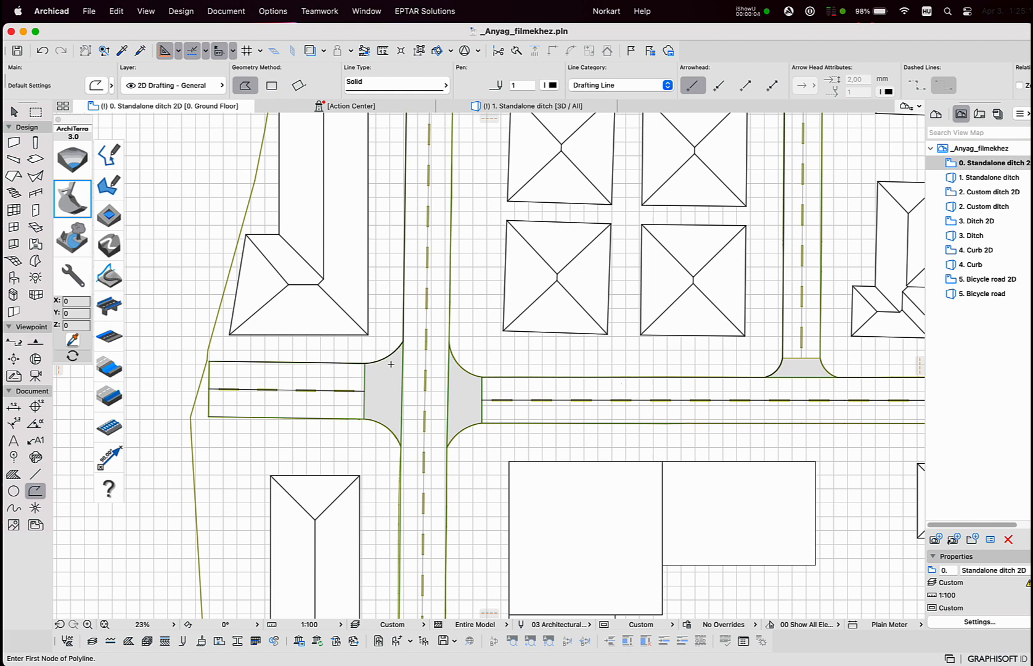
mouse_move(414, 395)
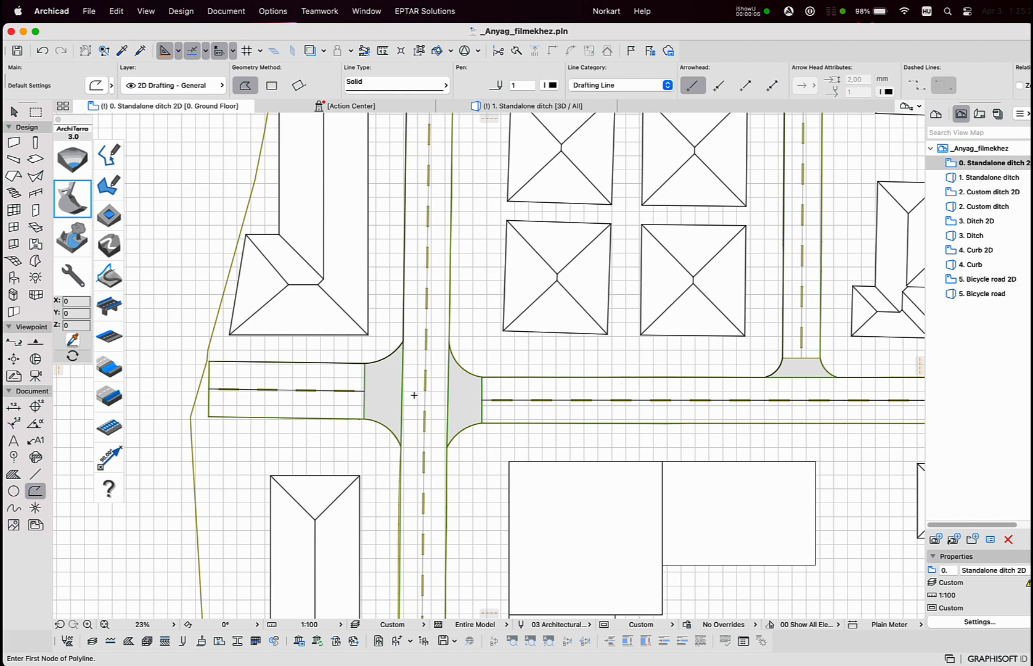
mouse_move(331, 380)
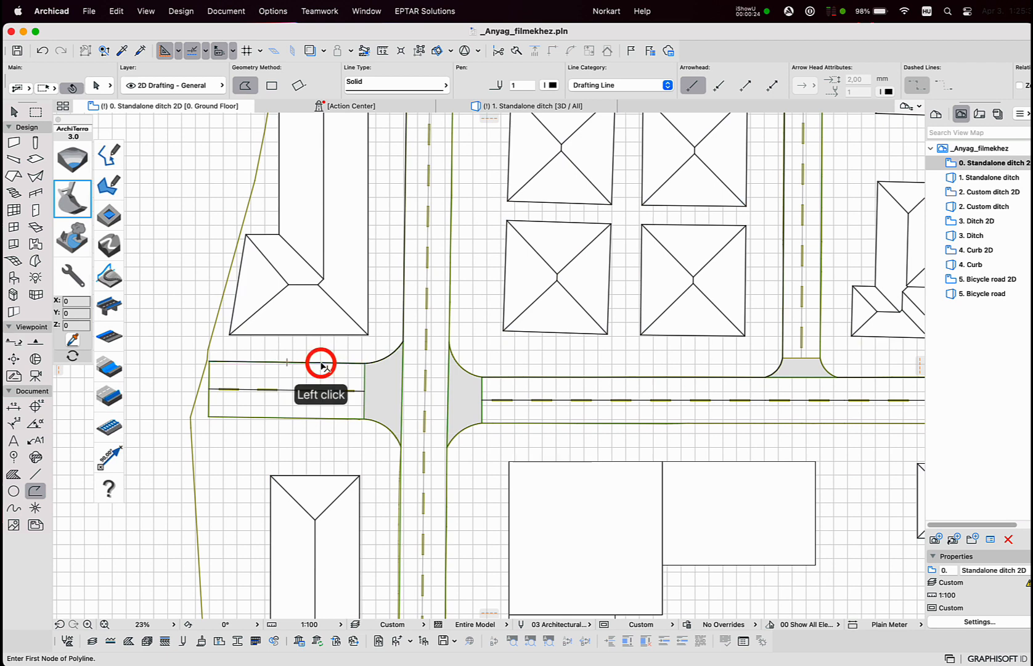
Add a Simple geometry ditch along the upper edge of the western road.
left_click(209, 417)
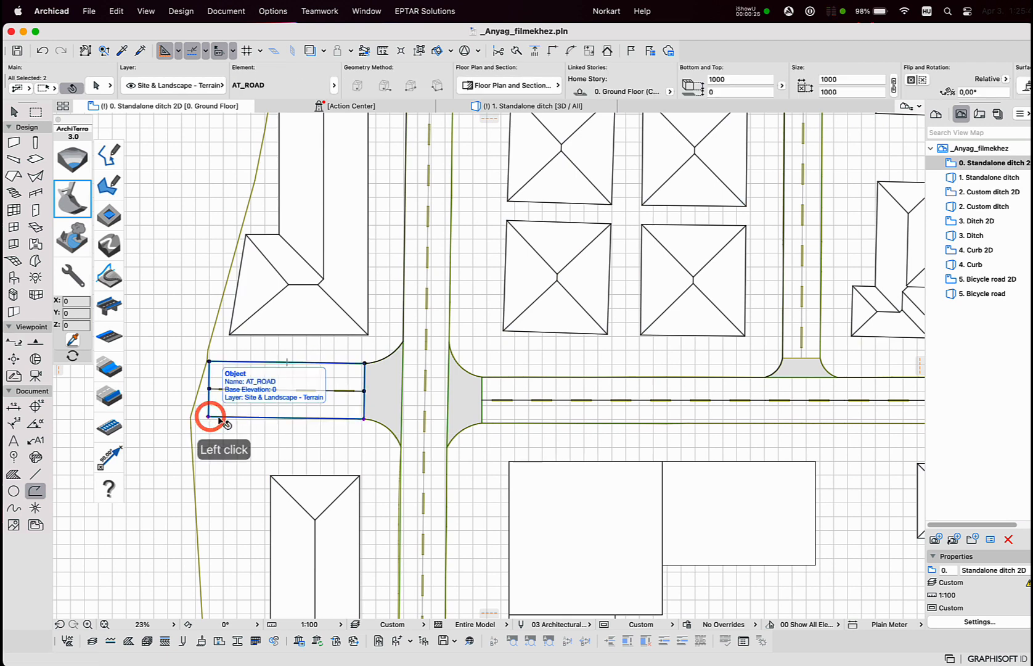
left_click(110, 364)
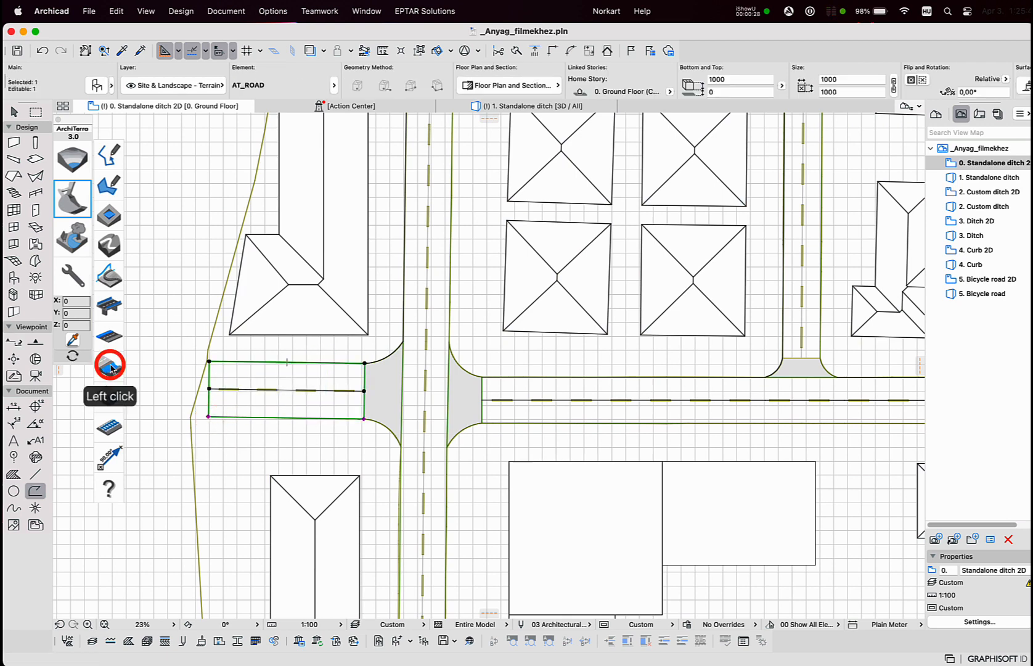
left_click(109, 365)
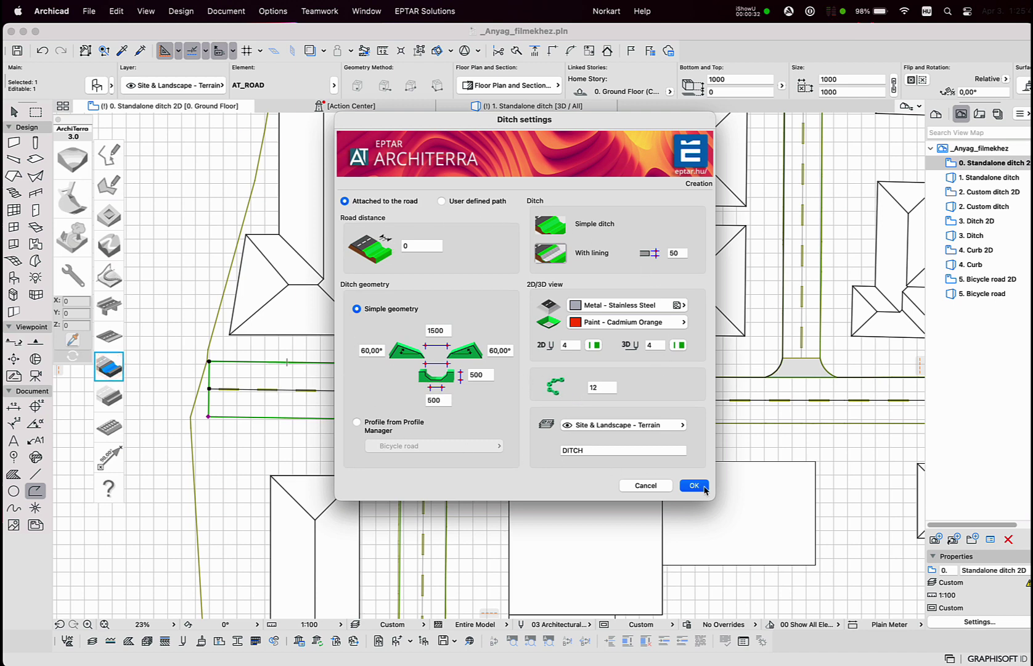
left_click(694, 485)
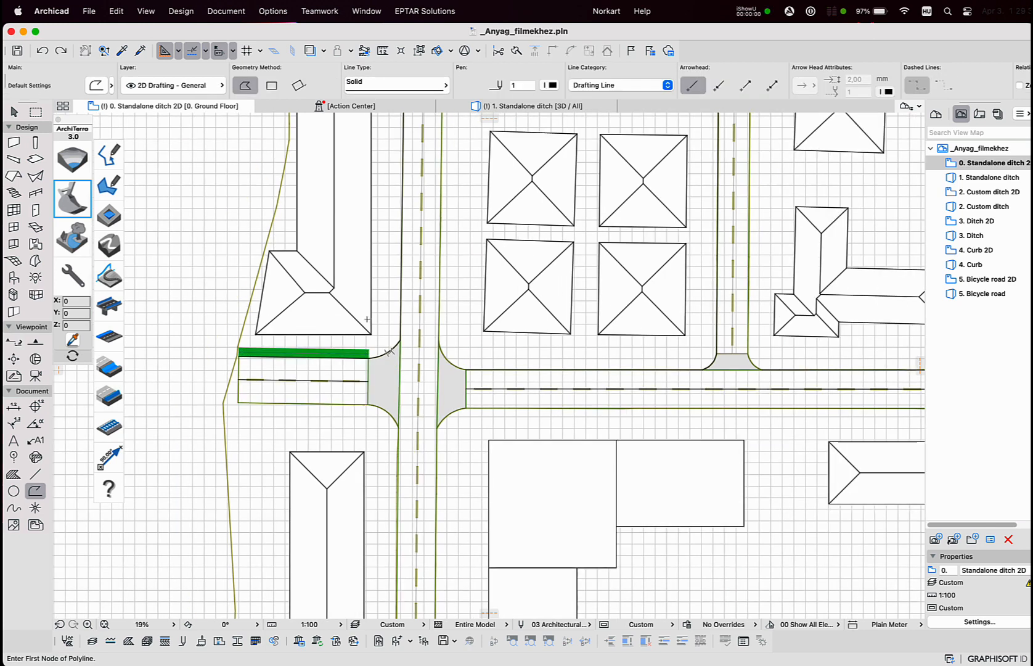
Add a Simple geometry ditch section curving around the crossroad corner.
left_click(388, 354)
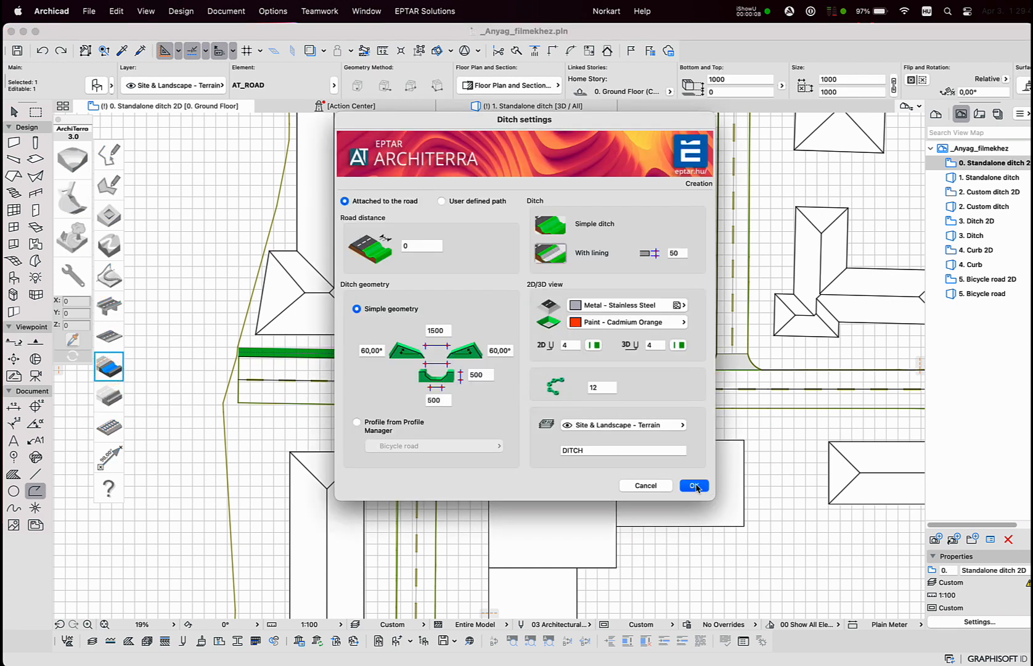
left_click(357, 422)
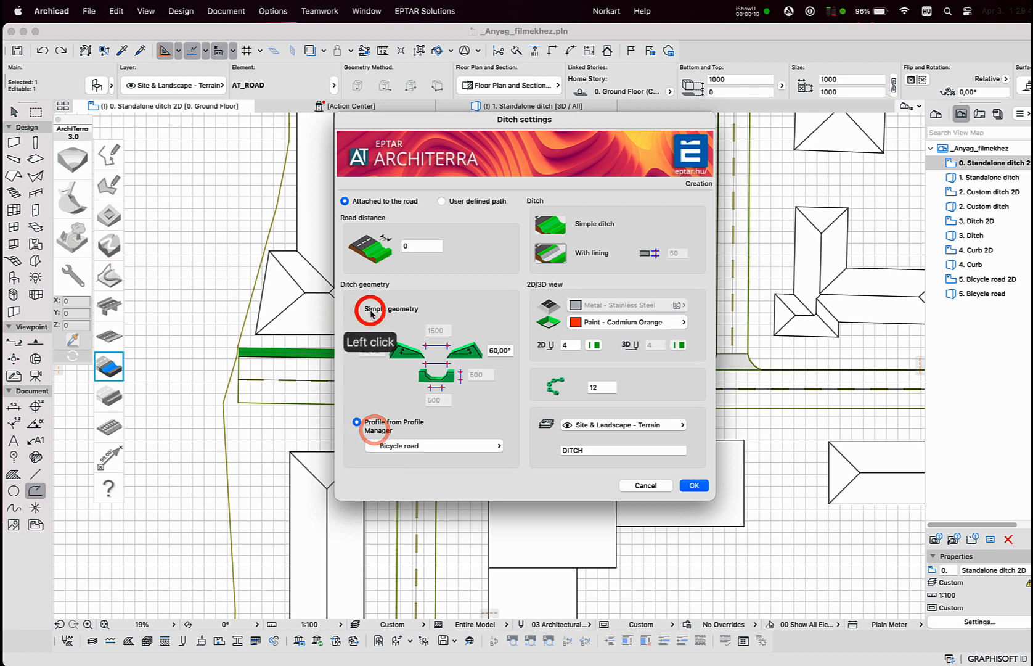
left_click(357, 309)
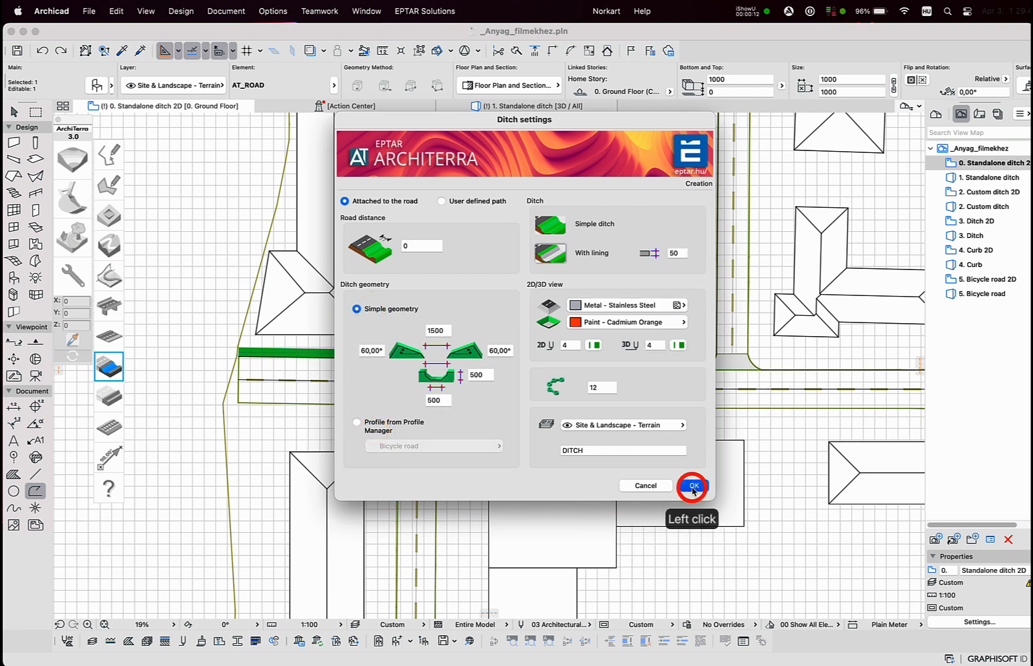
left_click(692, 486)
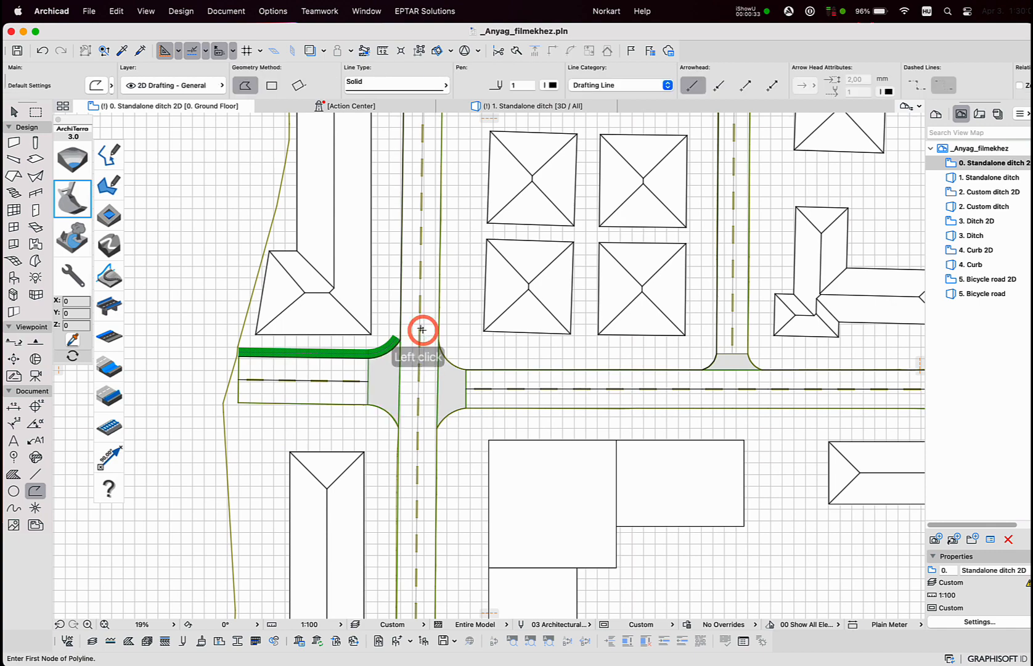
Continue the simple ditch up the north-south road and orbit the 3D view around the corner.
left_click(422, 329)
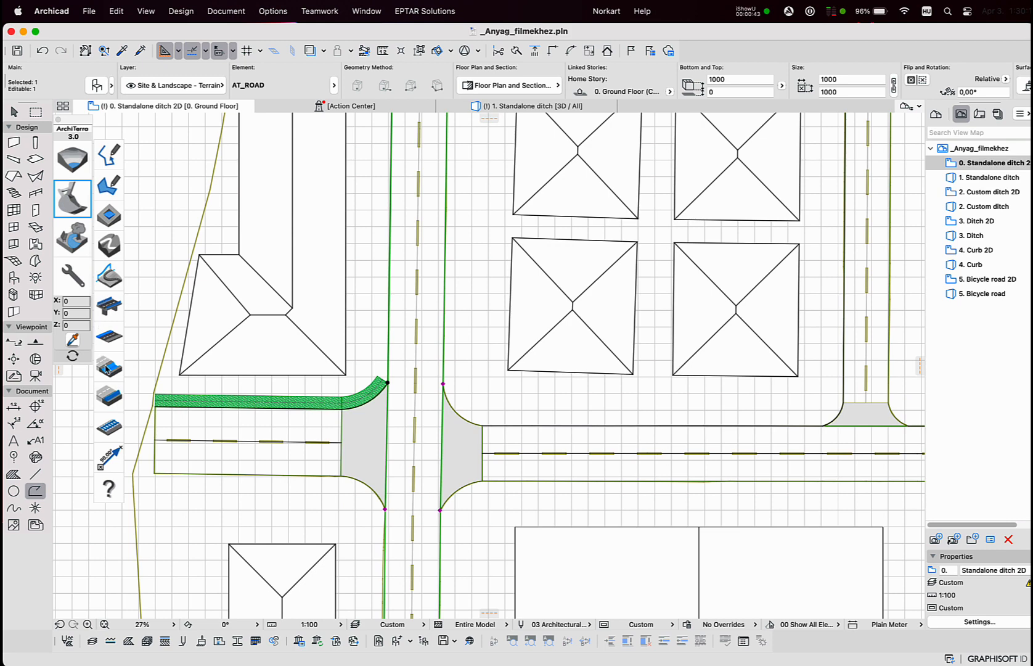
left_click(109, 366)
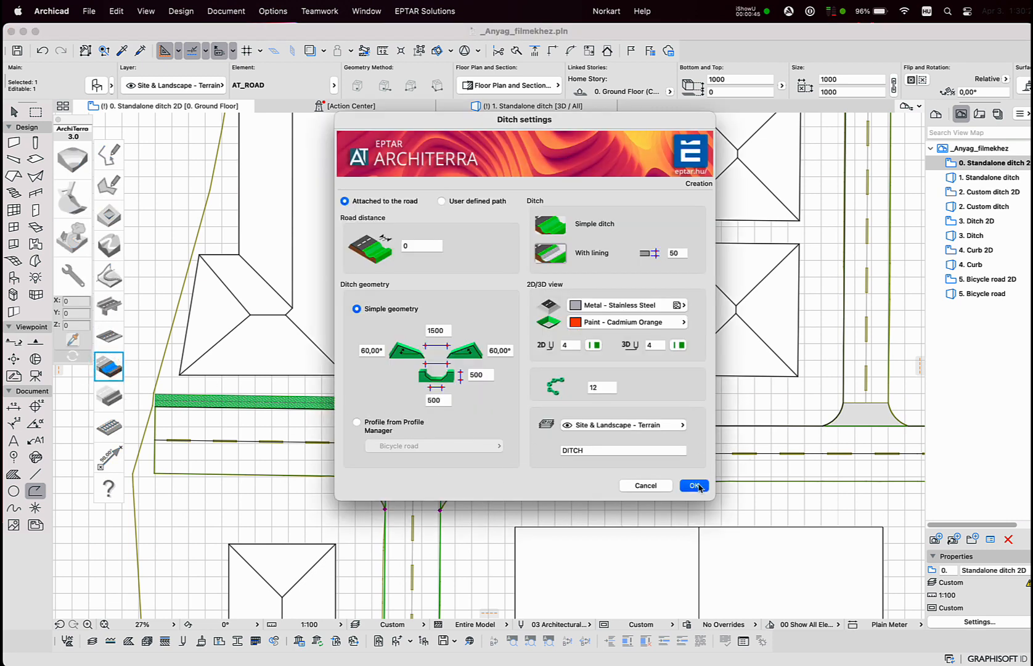
left_click(694, 485)
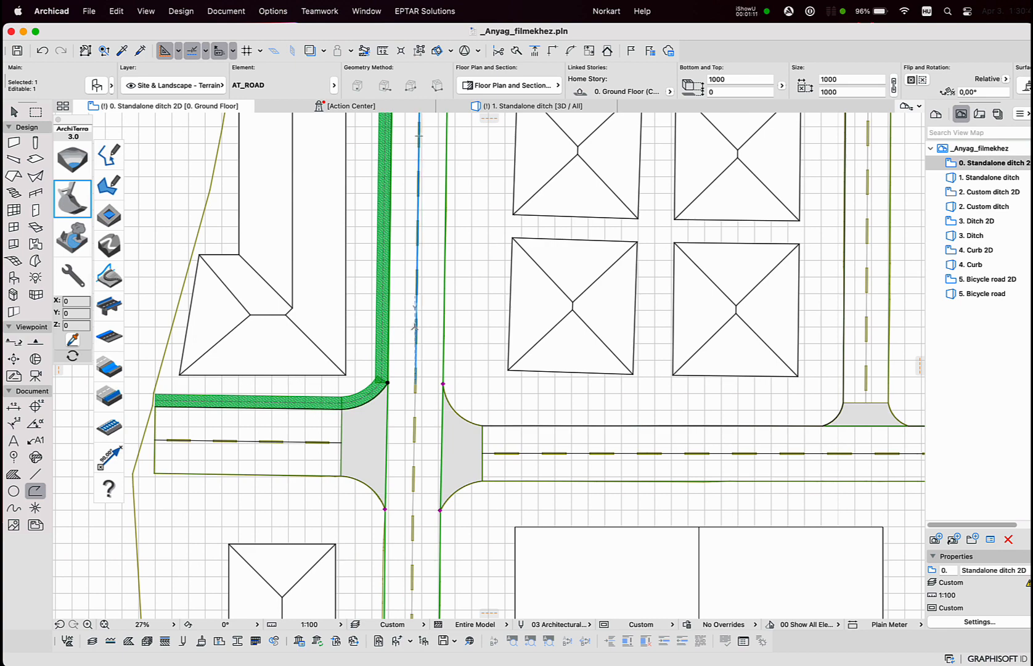
left_click(538, 106)
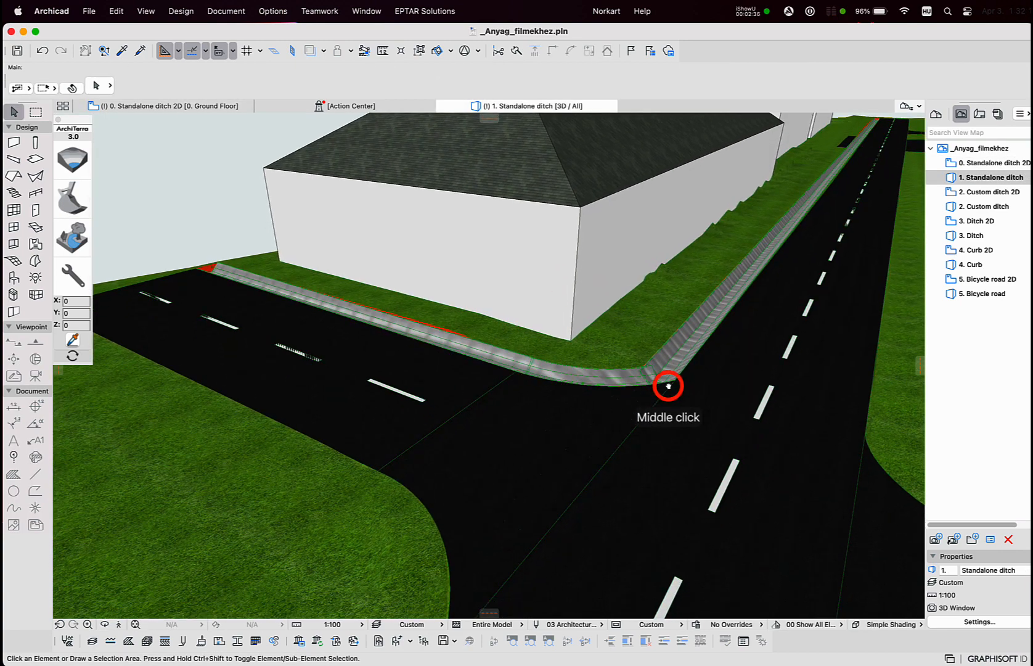
left_click_drag(668, 384, 592, 376)
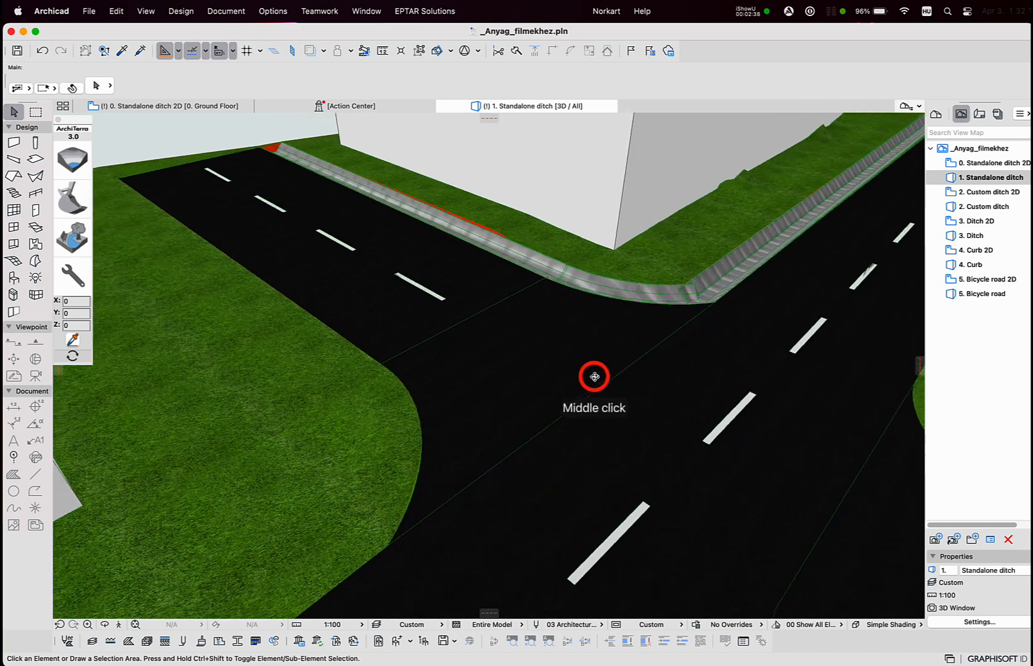